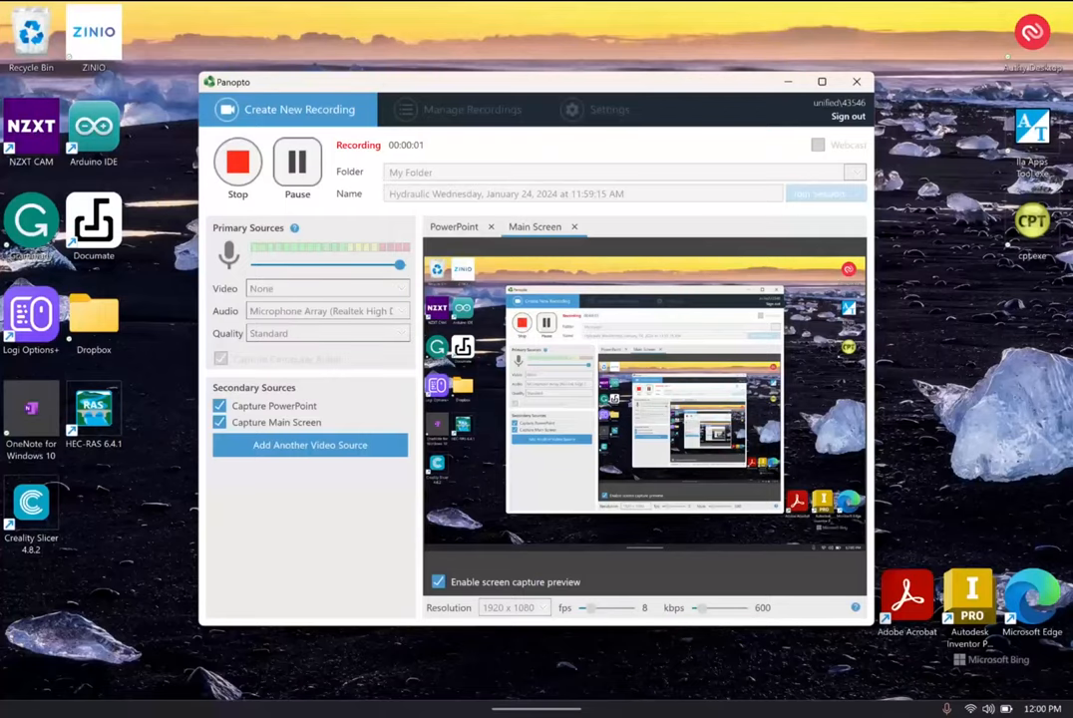
# Open the blank January 24, 2024 grid page under Lectures » Intro to Fluid Mechanics
pyautogui.click(855, 81)
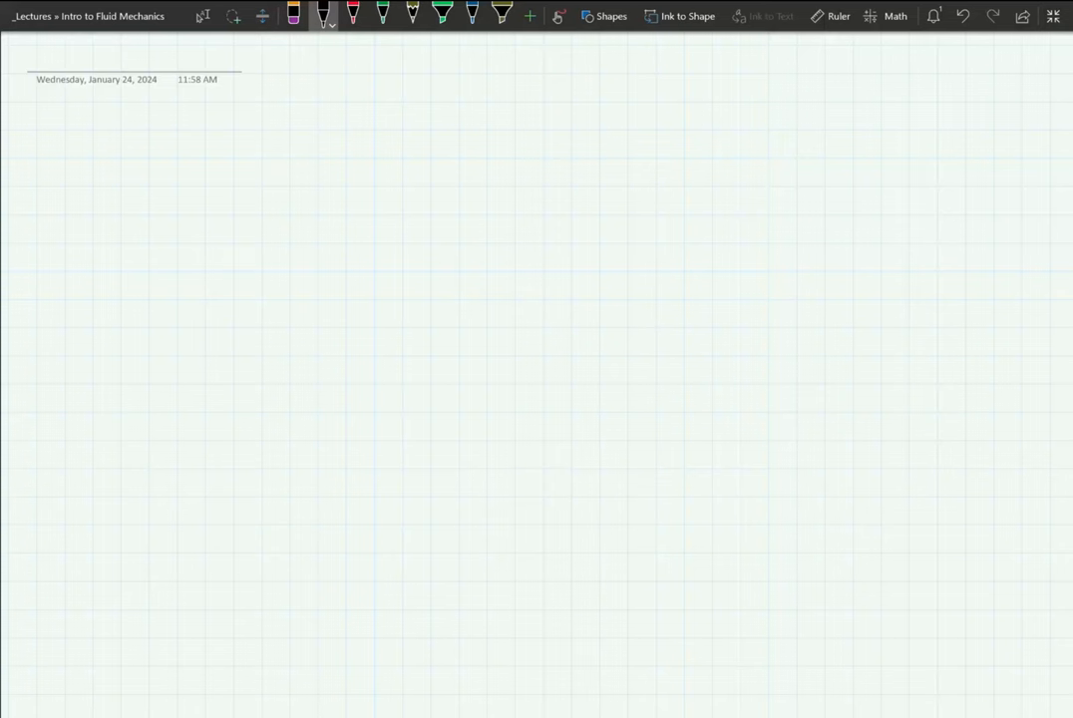
# Ink the remaining strokes of 'LIQUID' on the line below 'SOLID'
pyautogui.moveTo(79, 114); pyautogui.dragTo(82, 125)
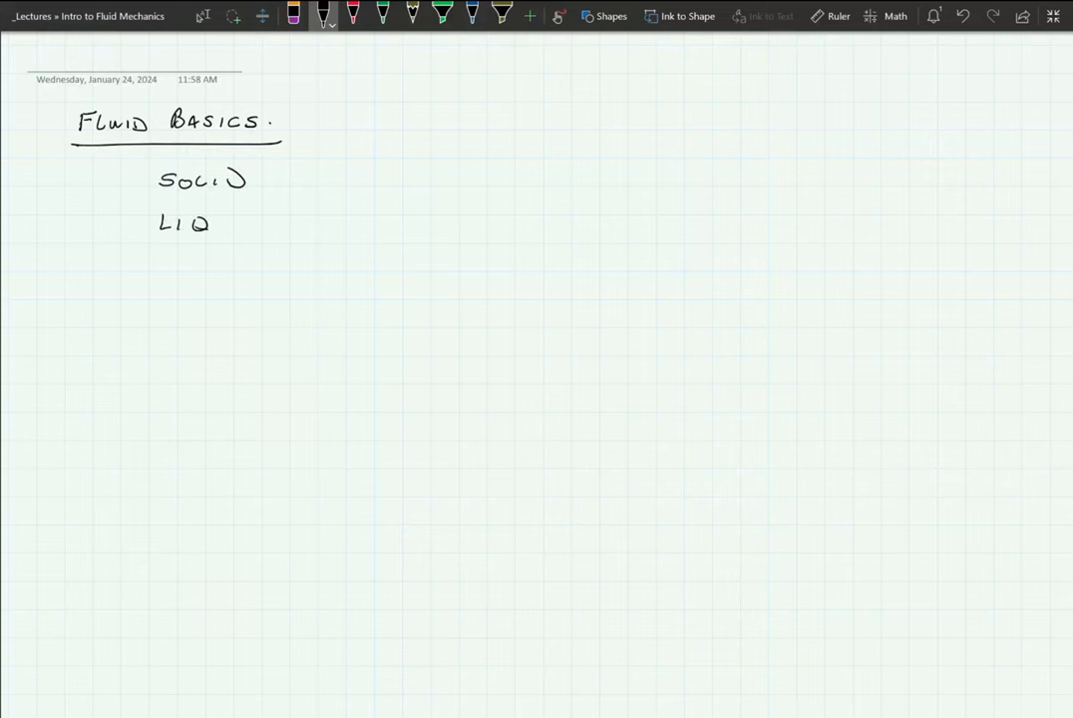
pyautogui.moveTo(184, 222); pyautogui.dragTo(269, 222)
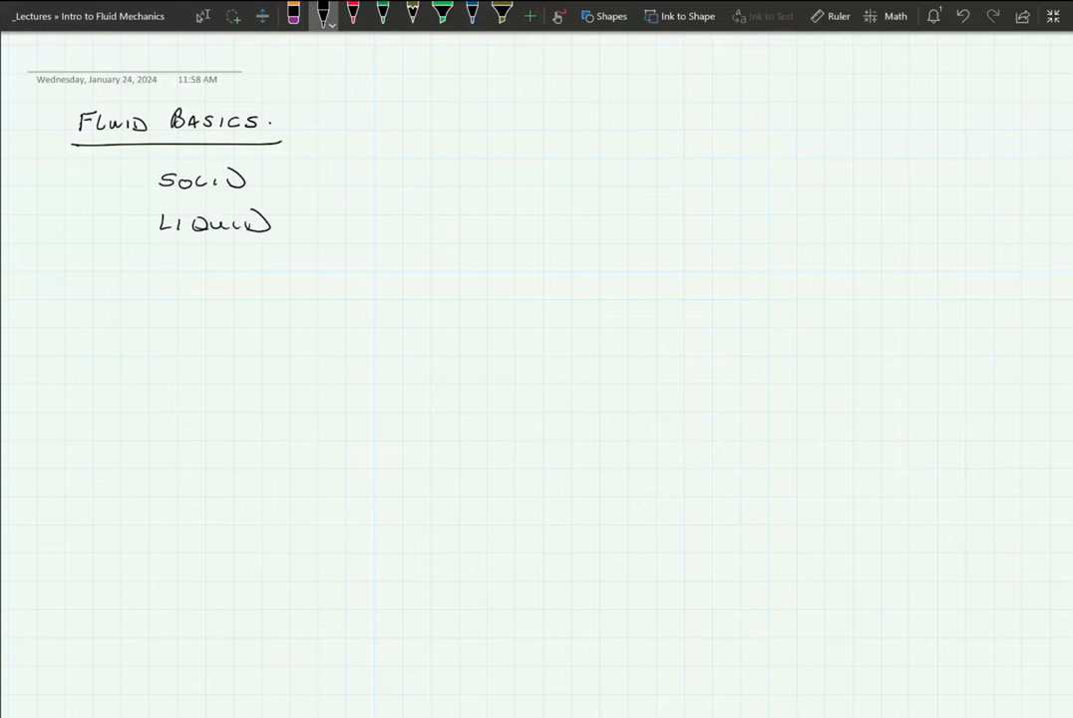
pyautogui.moveTo(159, 254); pyautogui.dragTo(170, 270)
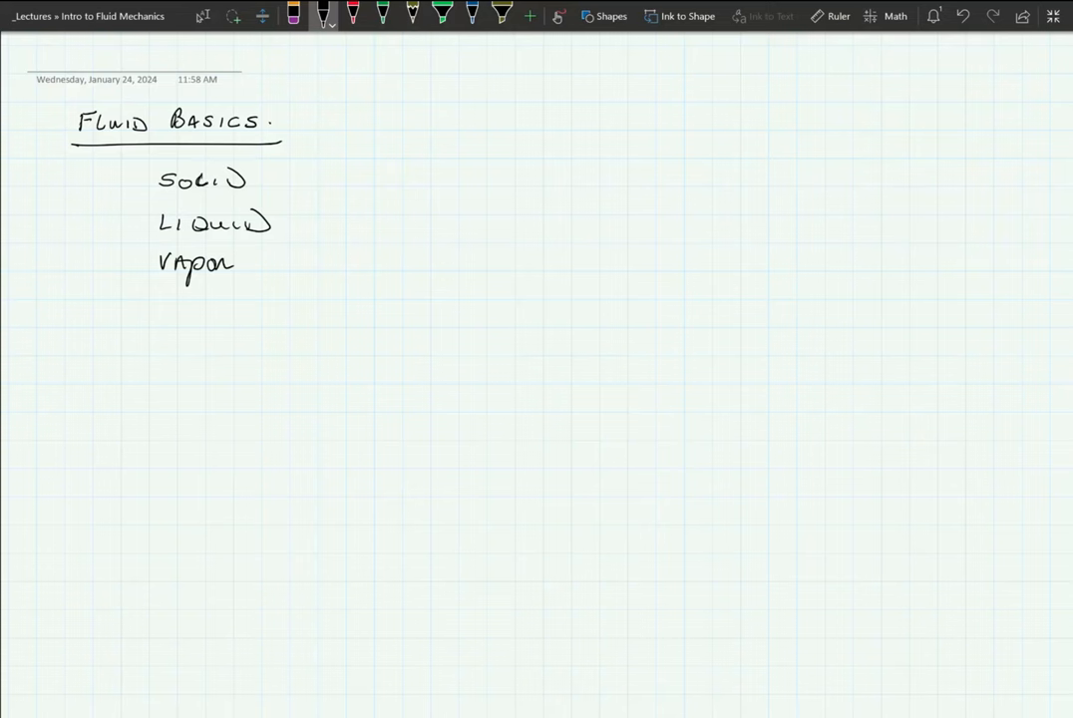
# Draw a dash after LIQUID to begin the note on conforming to container shape
pyautogui.moveTo(292, 224); pyautogui.dragTo(346, 223)
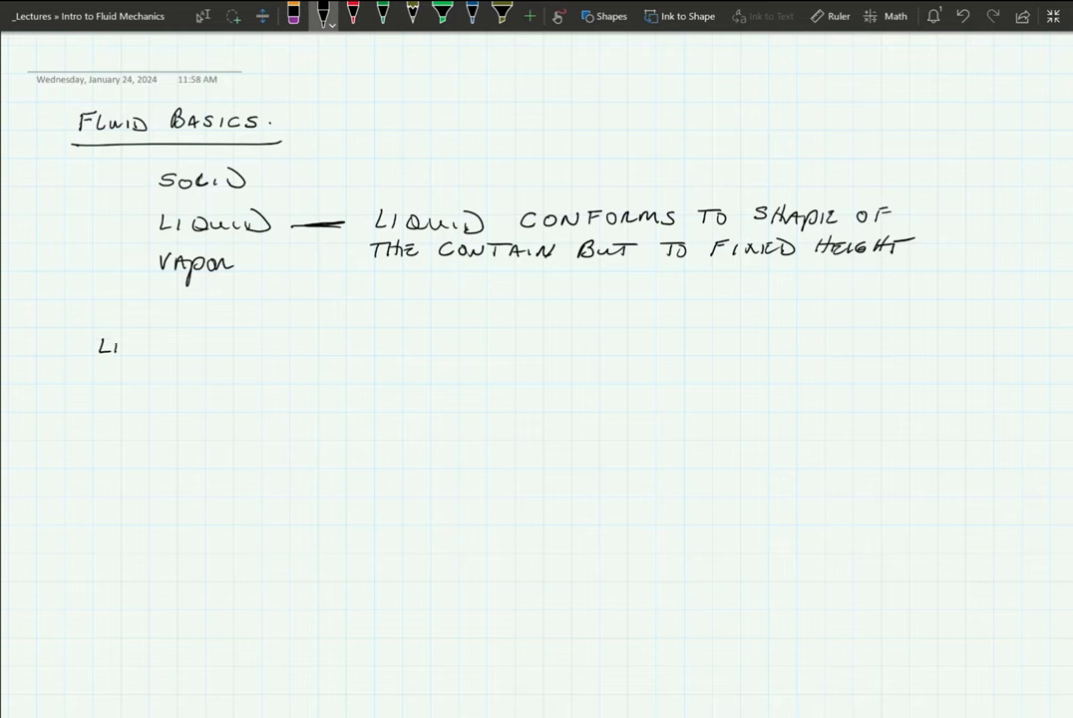
# Handwrite 'Liquid – molecules bond strongly enough to prevent indefinite expansion but not held in place.'
pyautogui.write('LIQUID - MOLECUL')
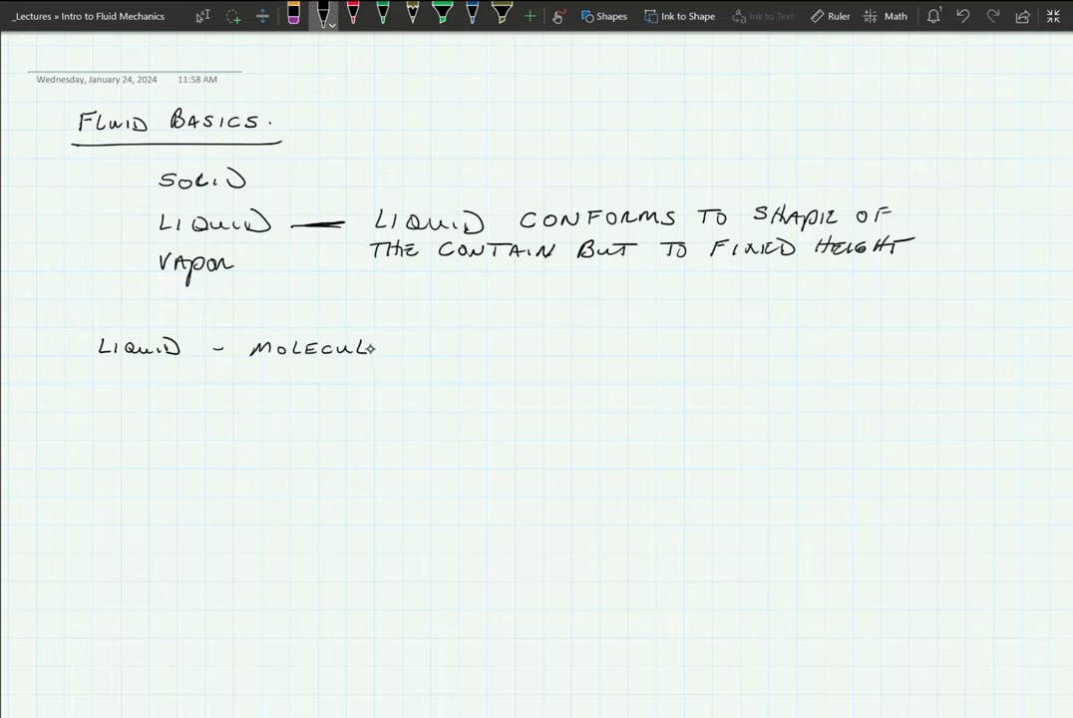
pyautogui.moveTo(377, 348); pyautogui.dragTo(403, 347)
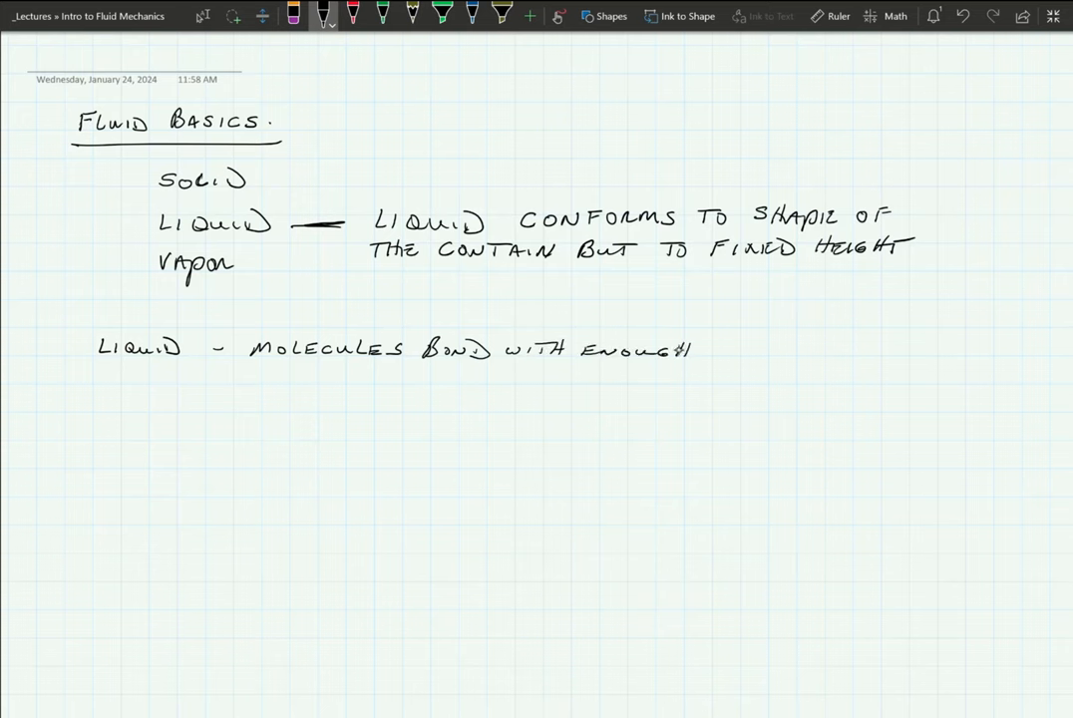
pyautogui.write('STRENG')
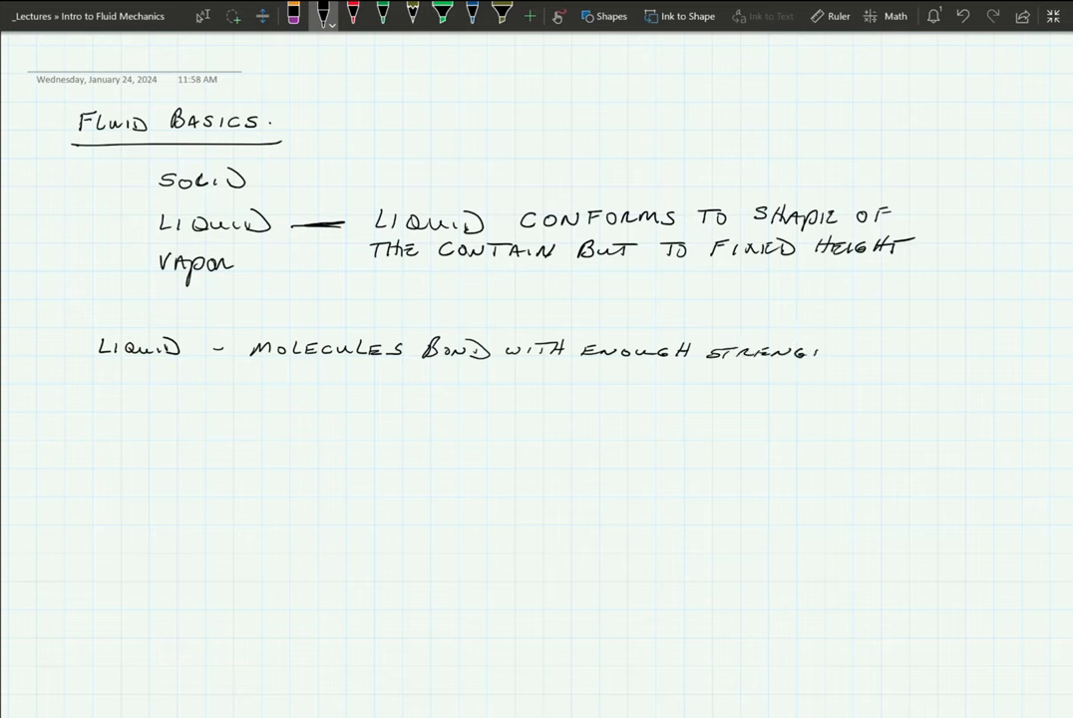
pyautogui.write('TH')
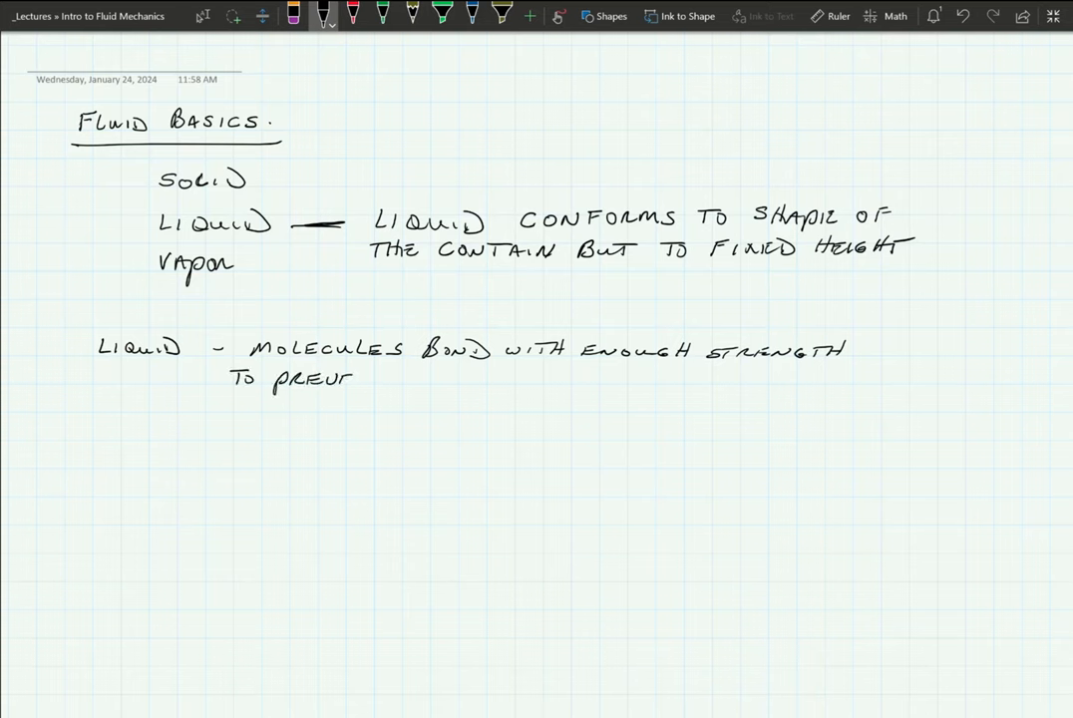
pyautogui.write('ENT')
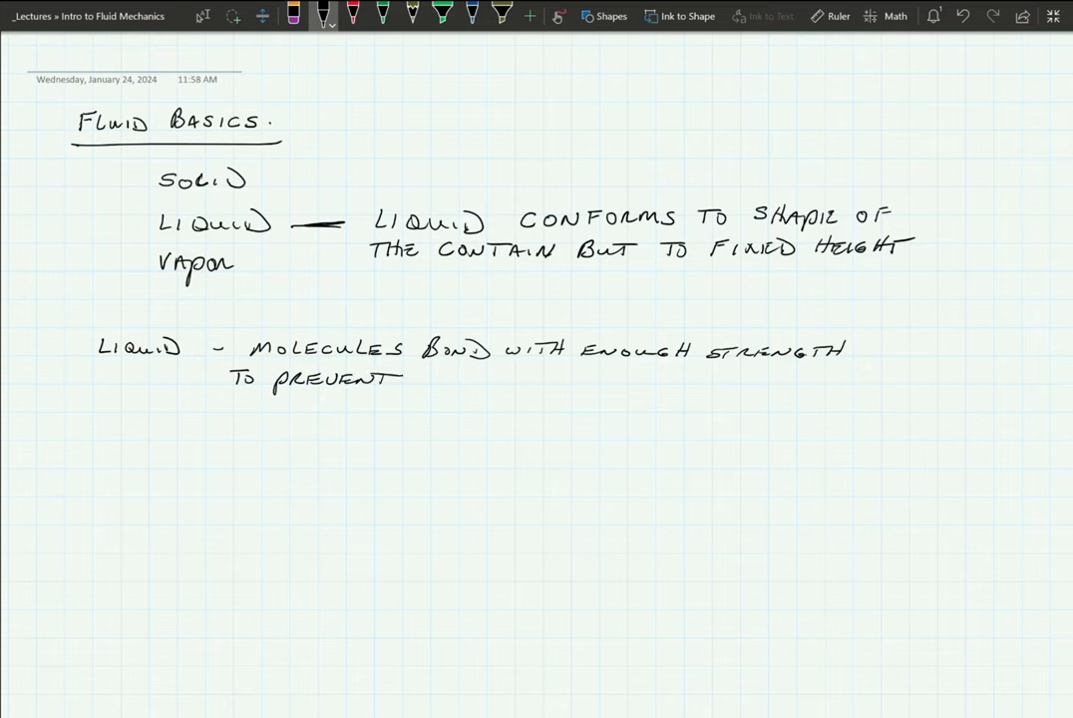
pyautogui.write('INI')
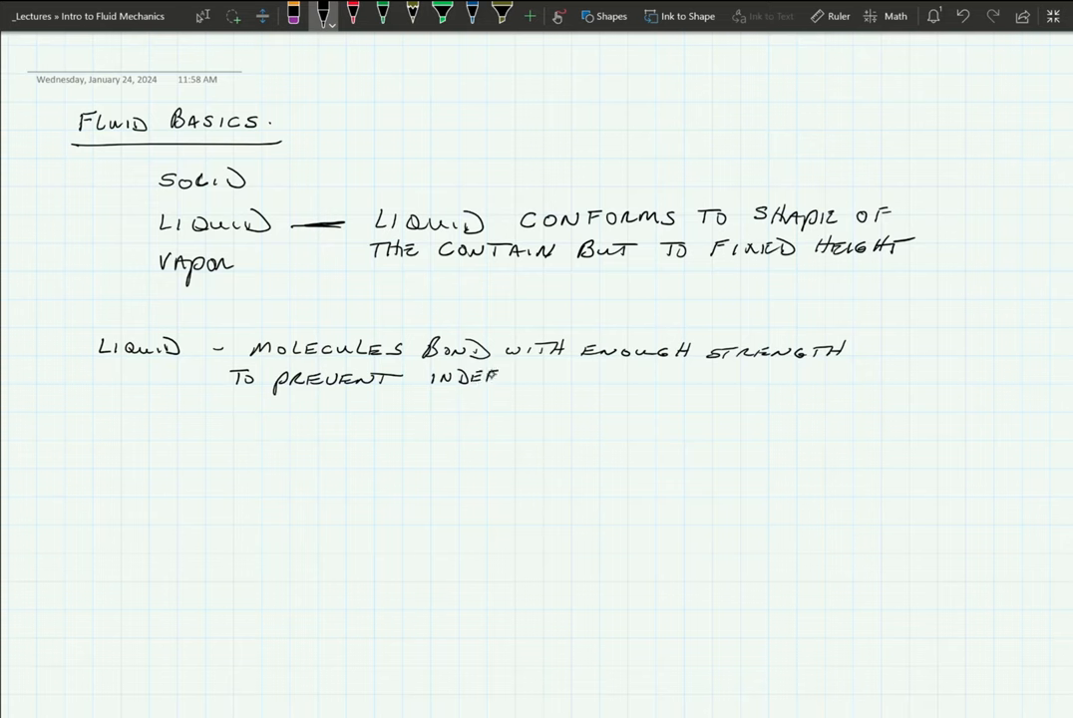
pyautogui.write('INITE E')
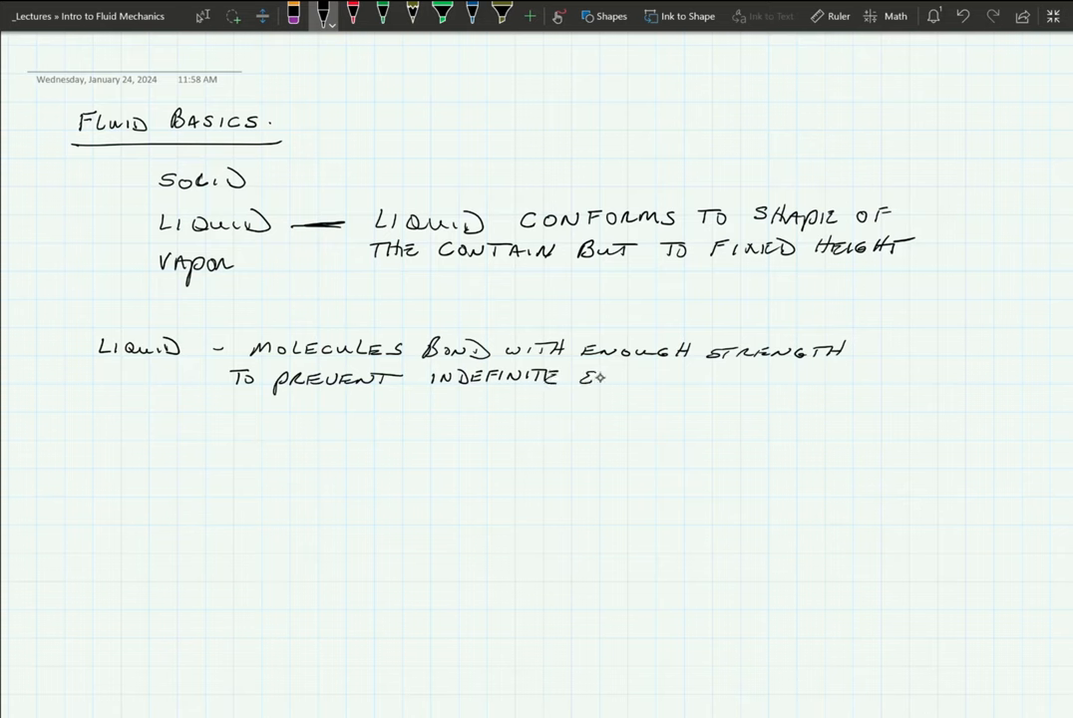
pyautogui.write('xpA')
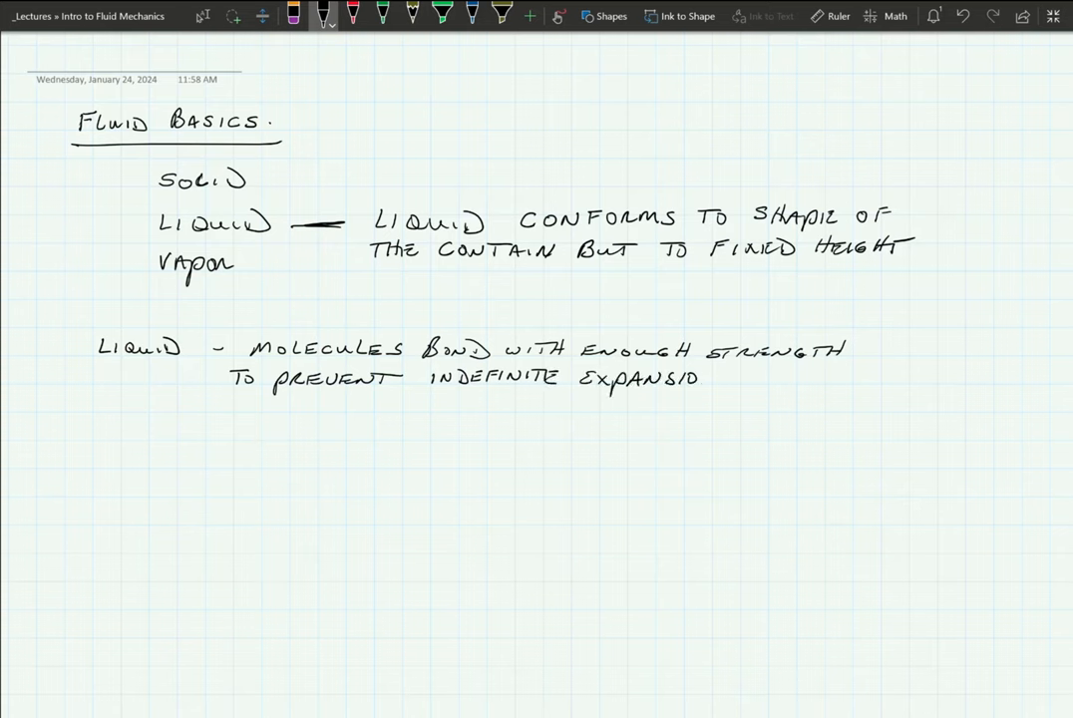
pyautogui.write('N BUT NOT')
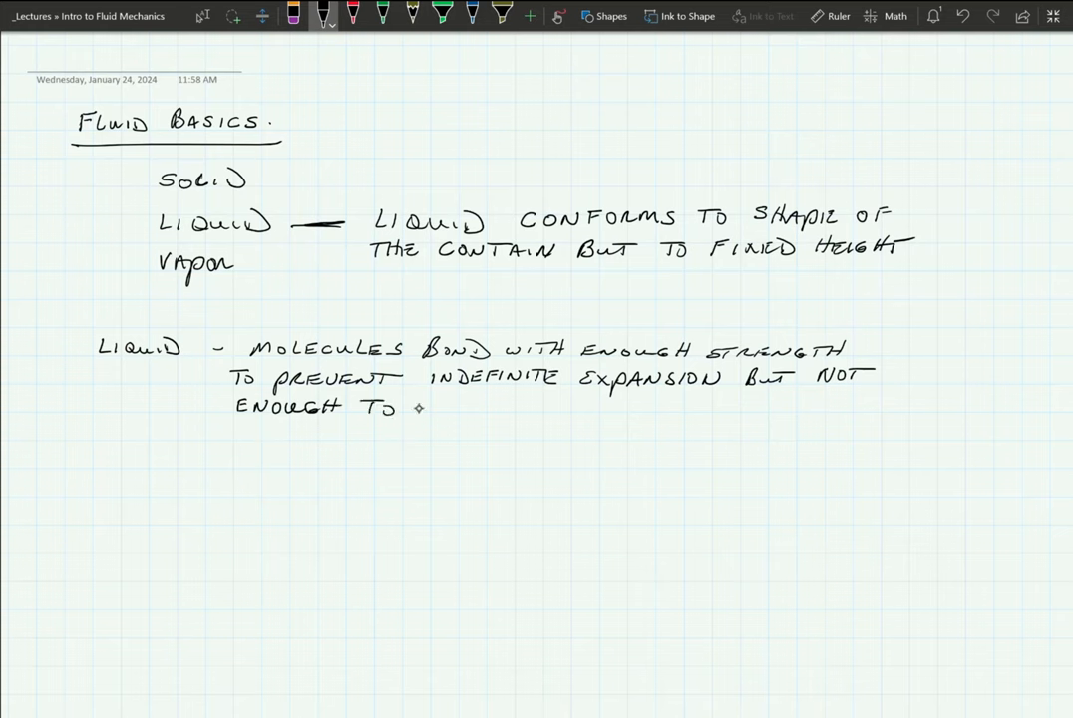
pyautogui.write('BE HELD IN')
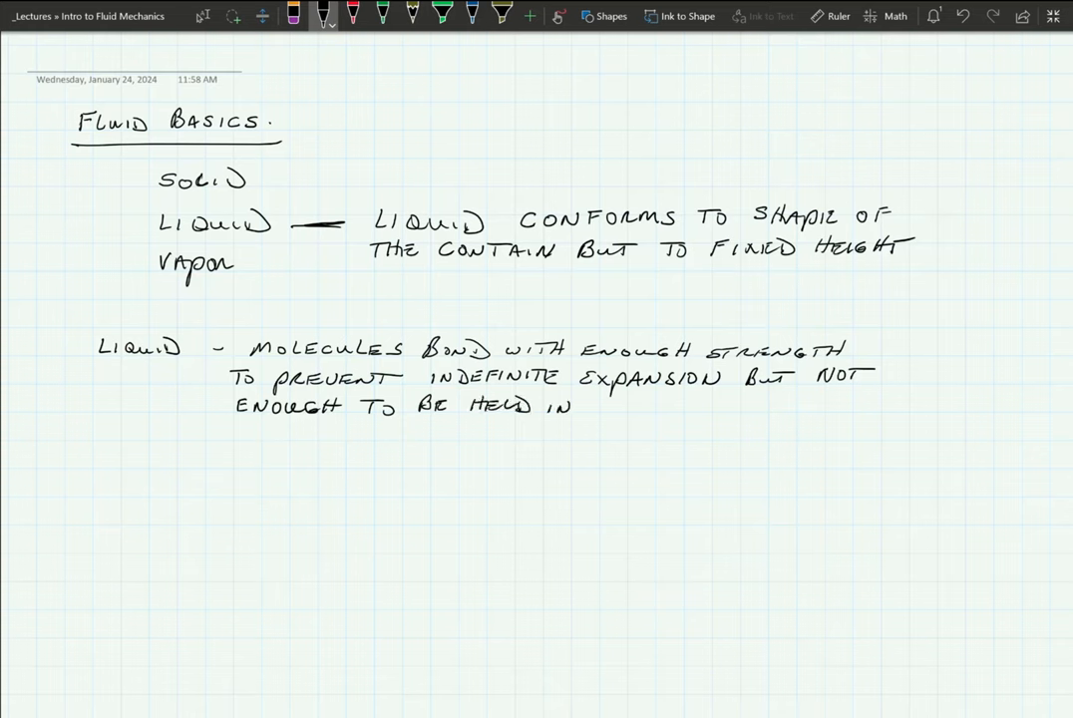
pyautogui.write('Plac')
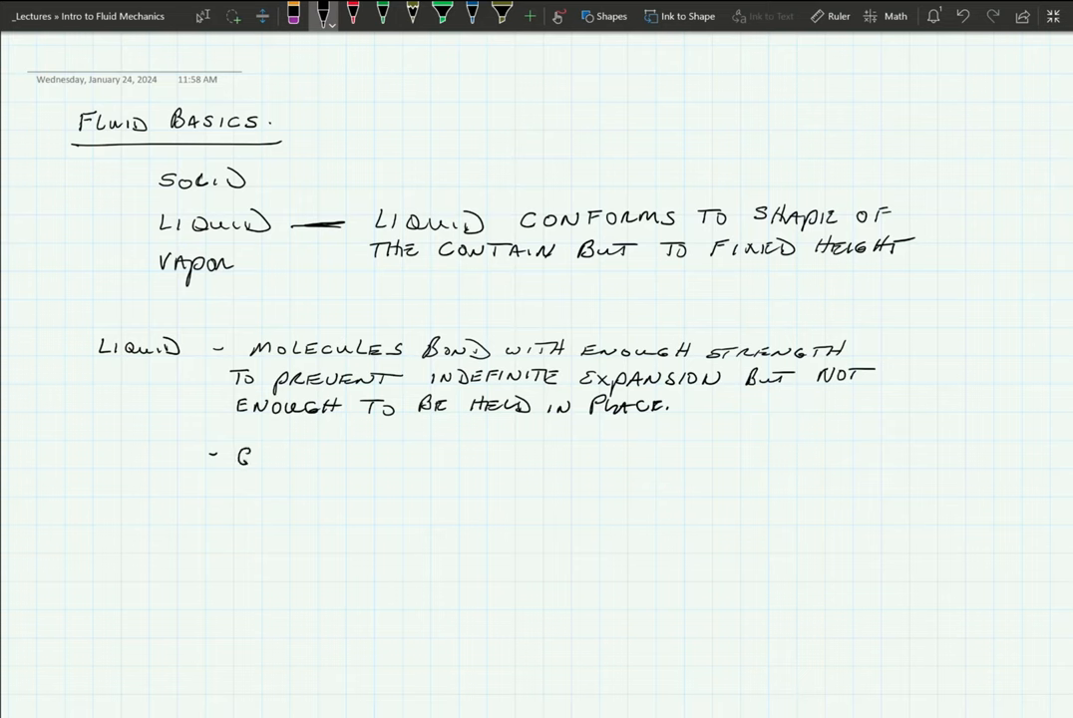
# Handwrite 'Conforms to the shape of container except the top is a horizontal surface.'
pyautogui.write('Conf')
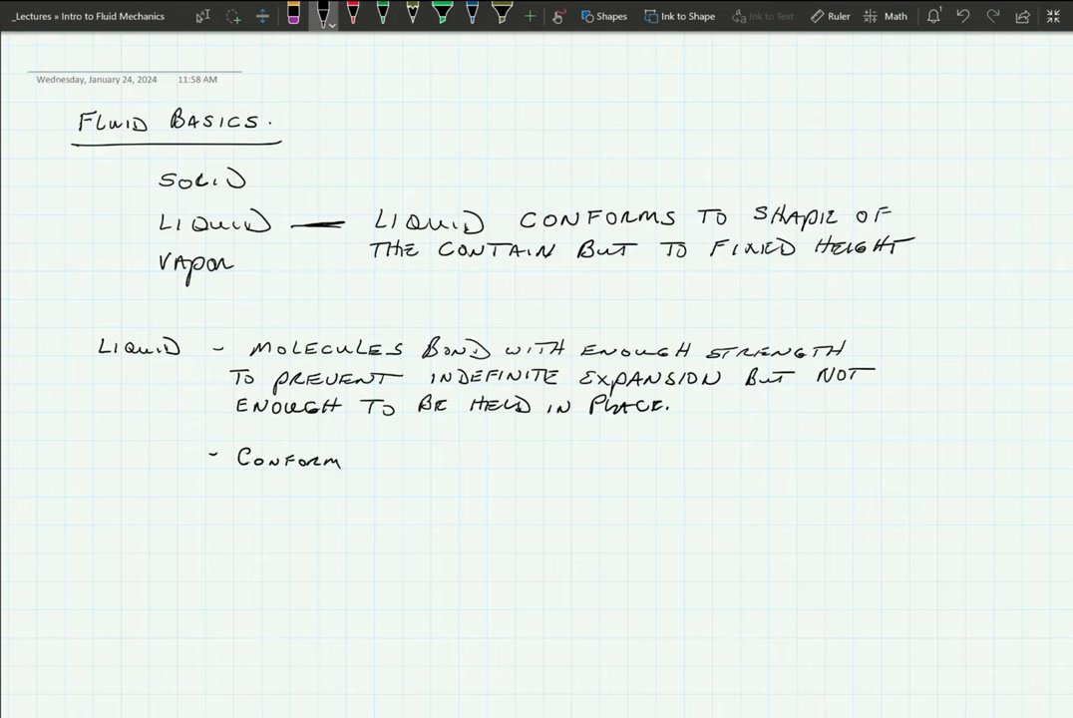
pyautogui.write('s')
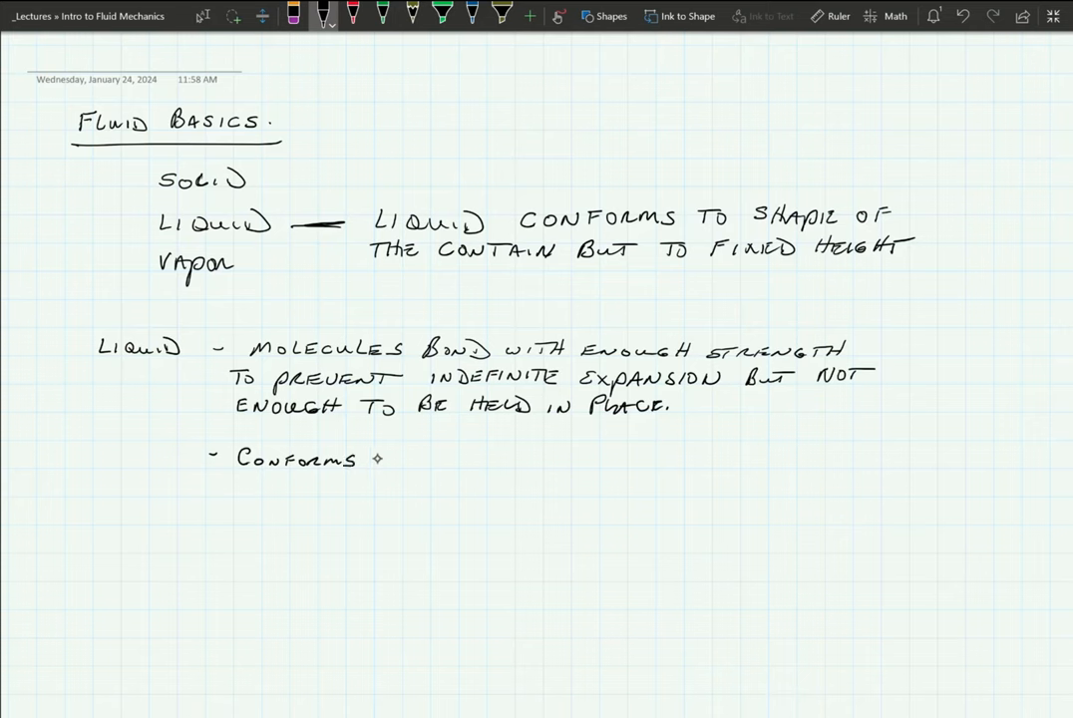
pyautogui.write('TO T')
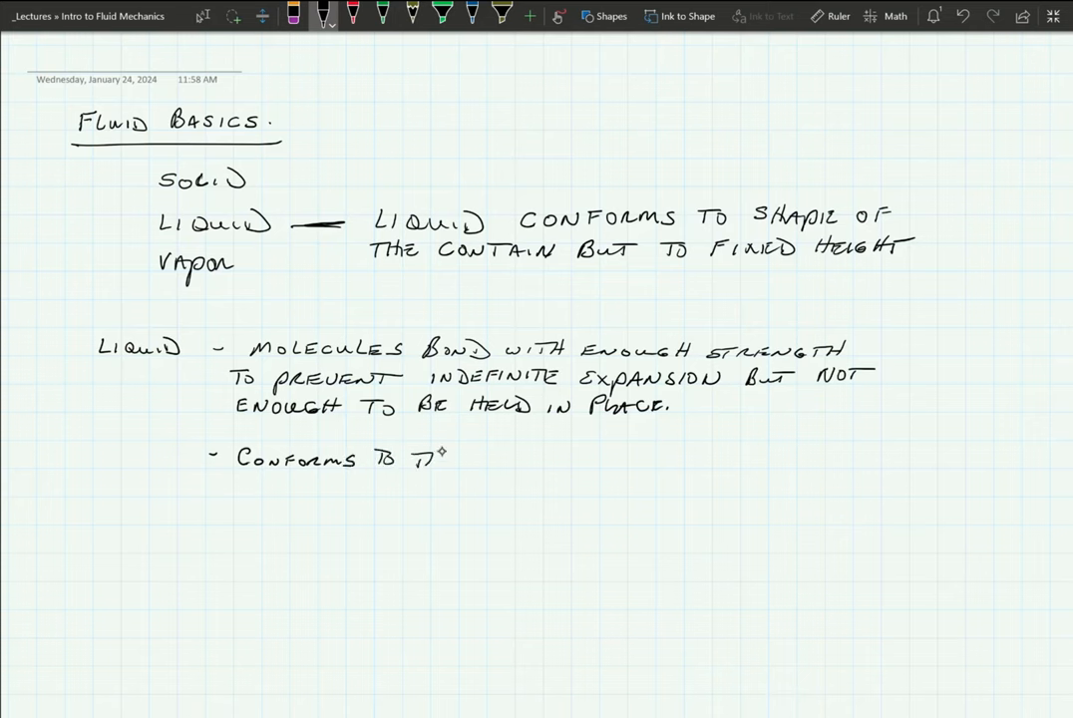
pyautogui.write('THE SHAPE')
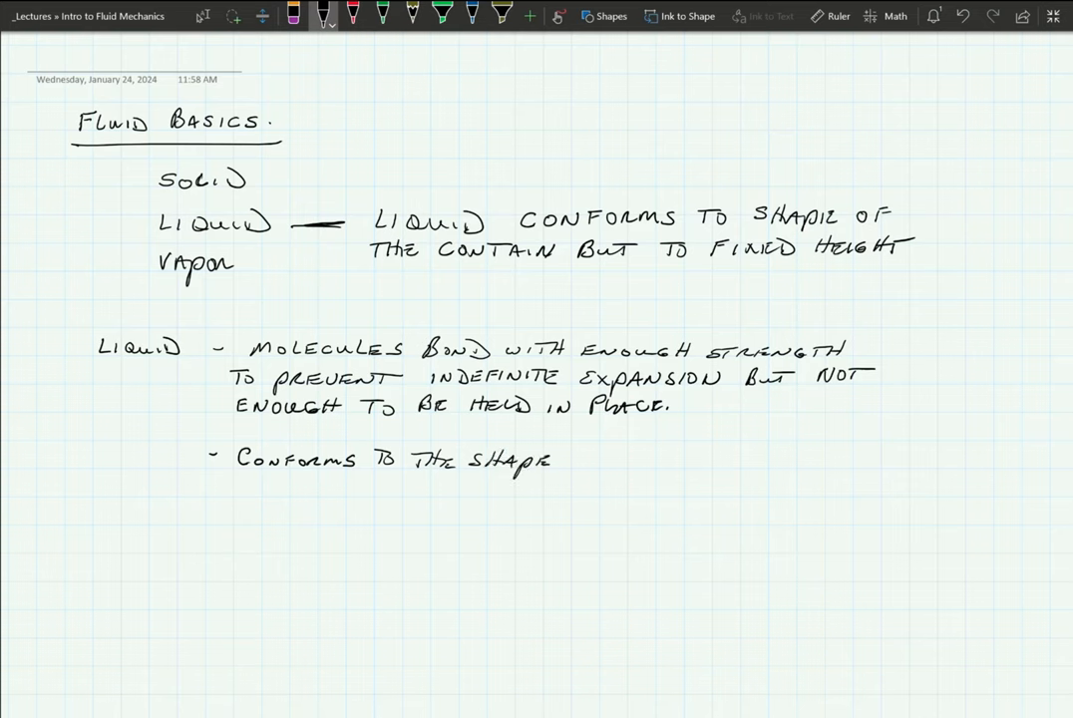
pyautogui.write('of')
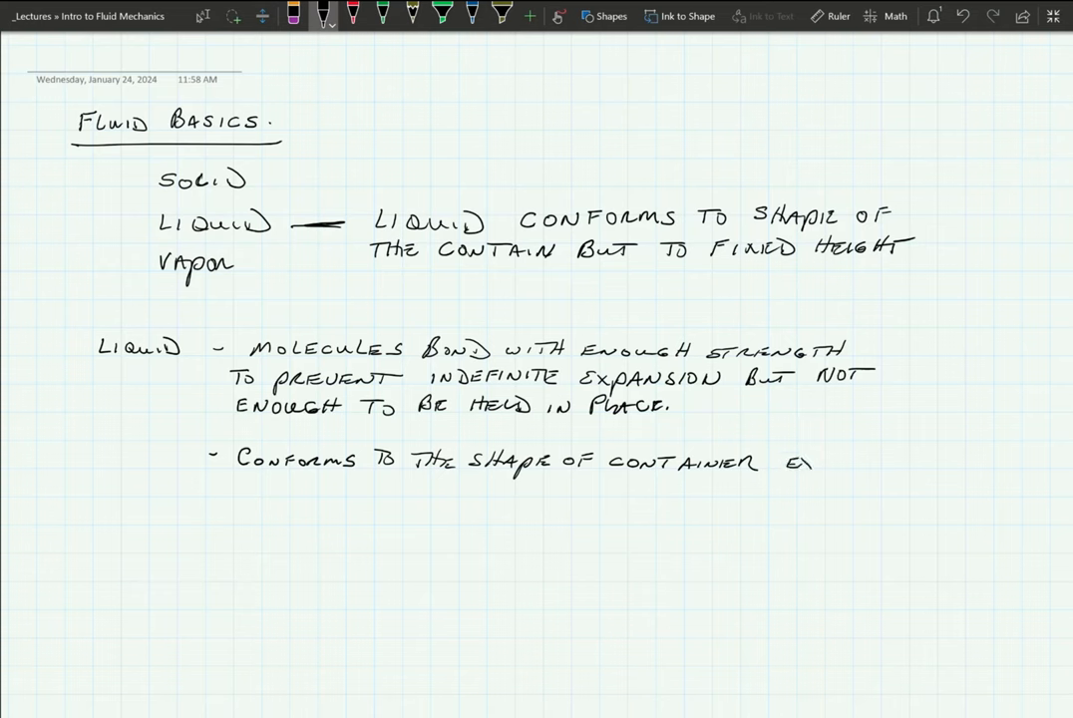
pyautogui.write('XCEPT')
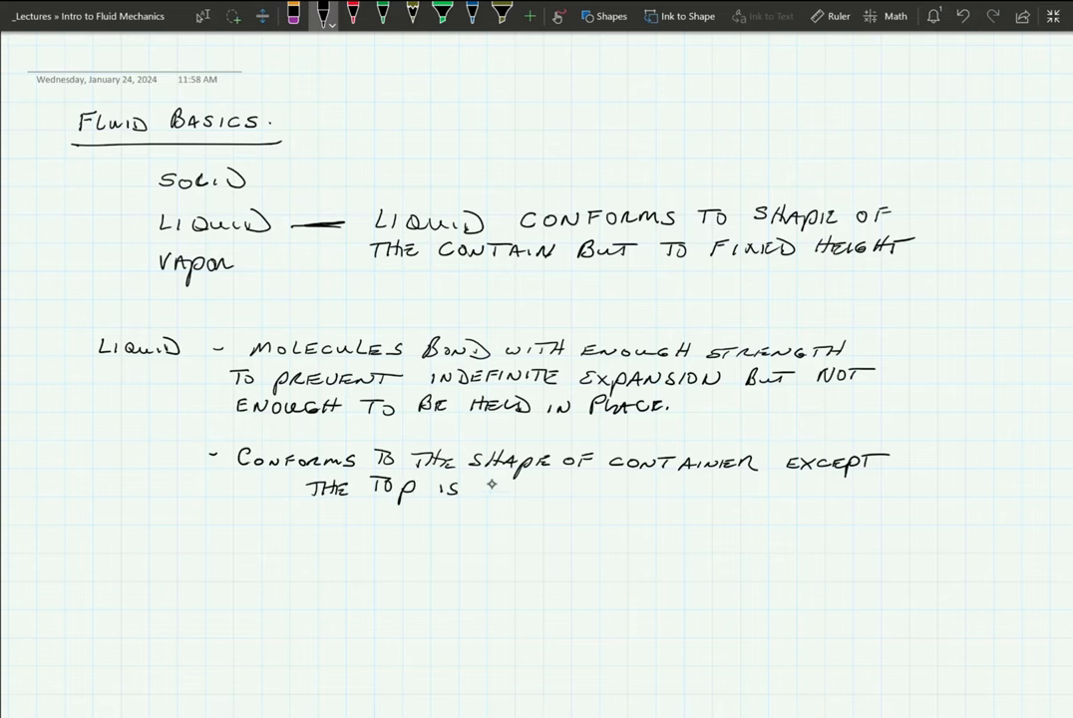
pyautogui.write('Hor')
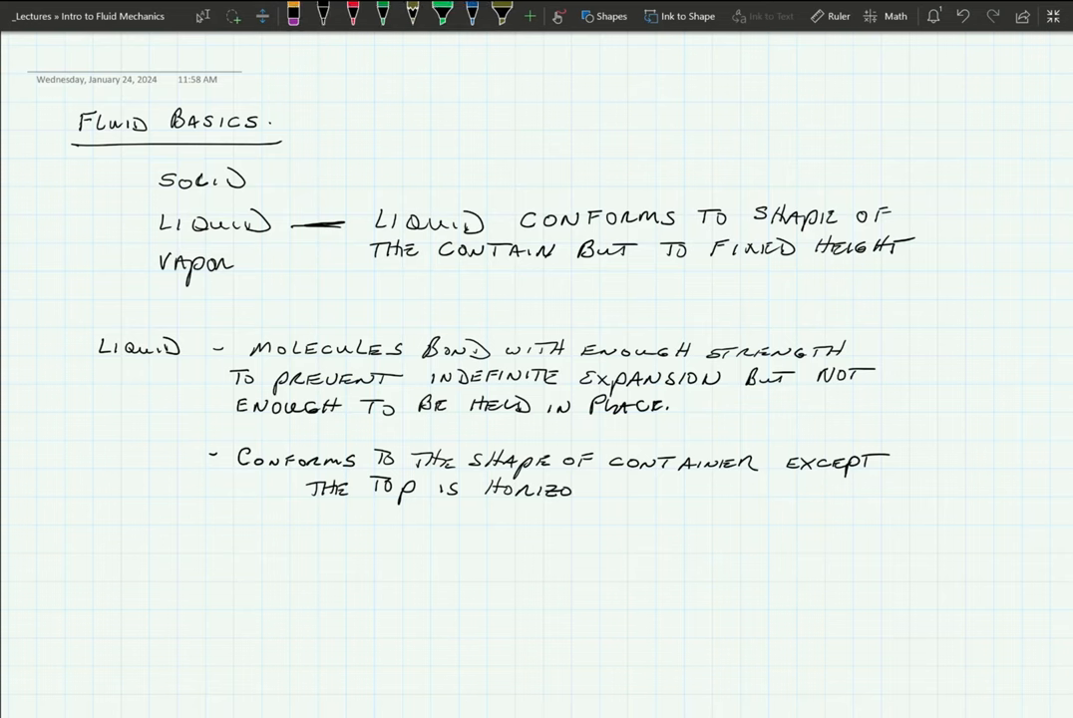
pyautogui.write('NTAL')
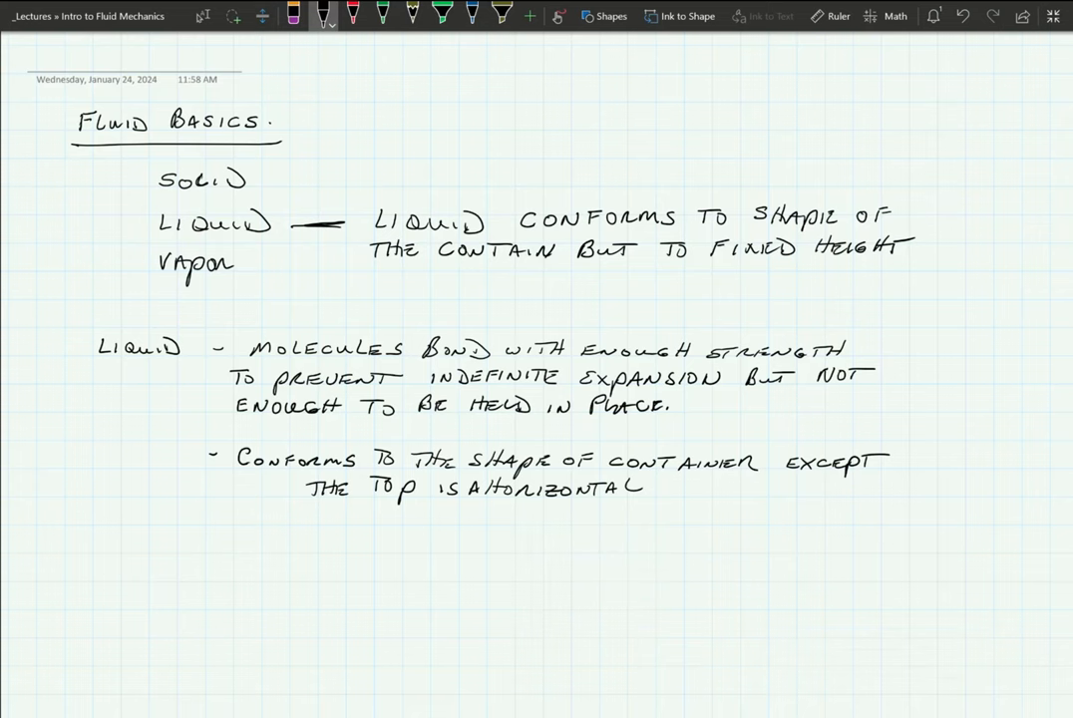
pyautogui.write('SUR')
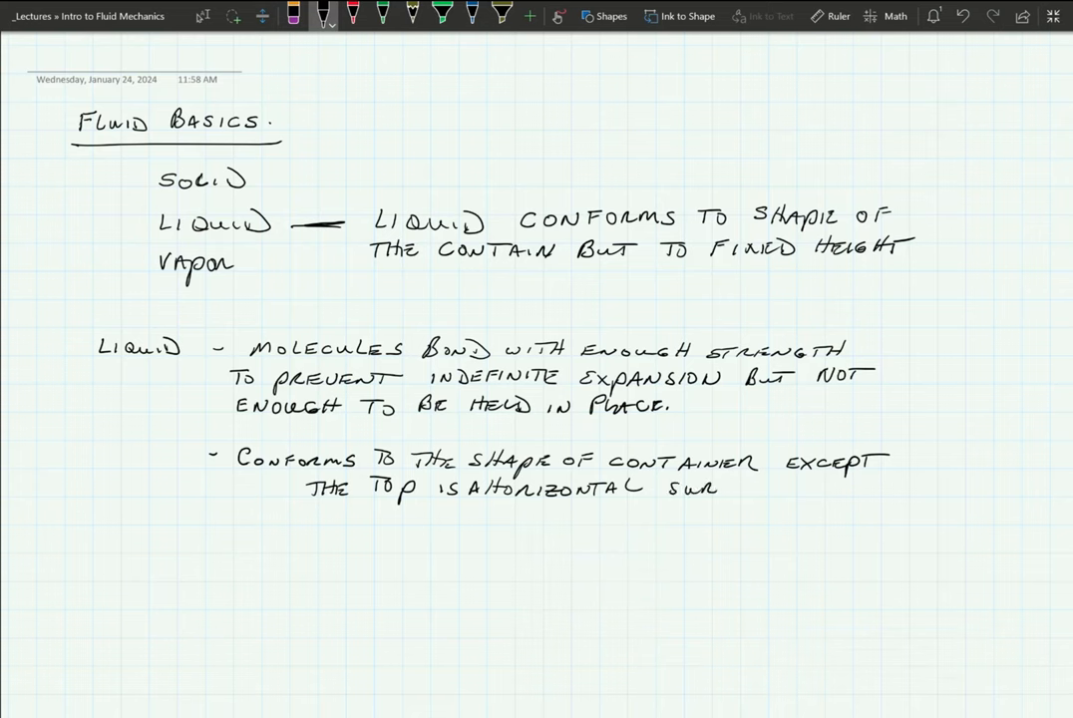
pyautogui.write('FACI')
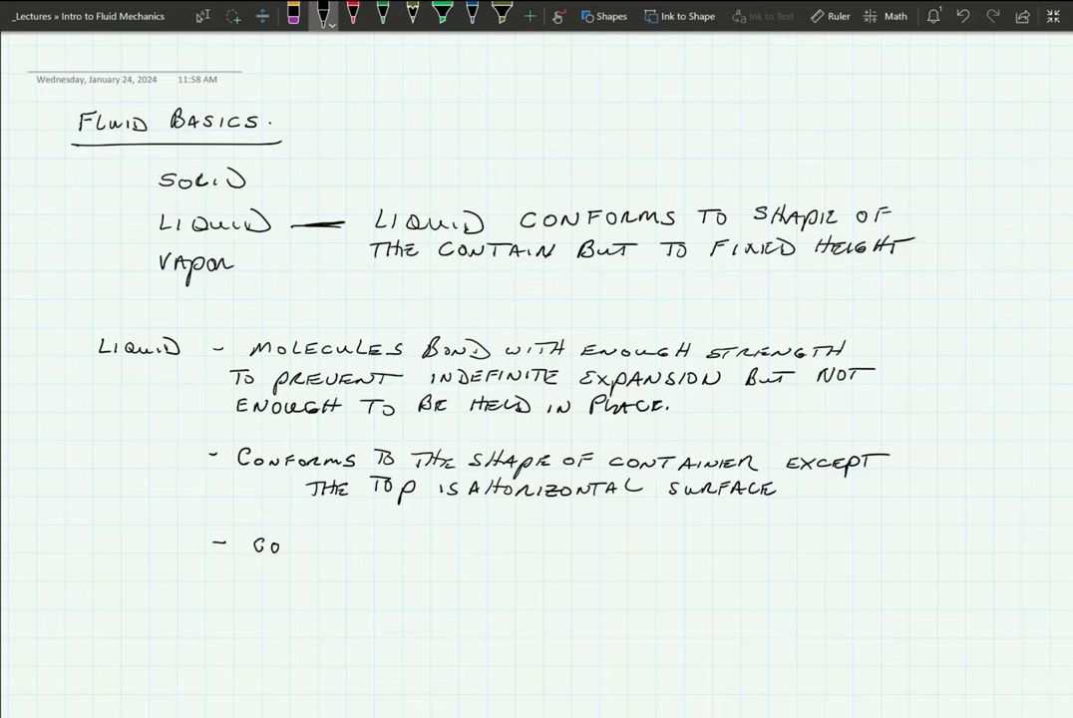
# Handwrite the bullet 'Considered incompressible' and draw a dash for the next bullet
pyautogui.write('nsi')
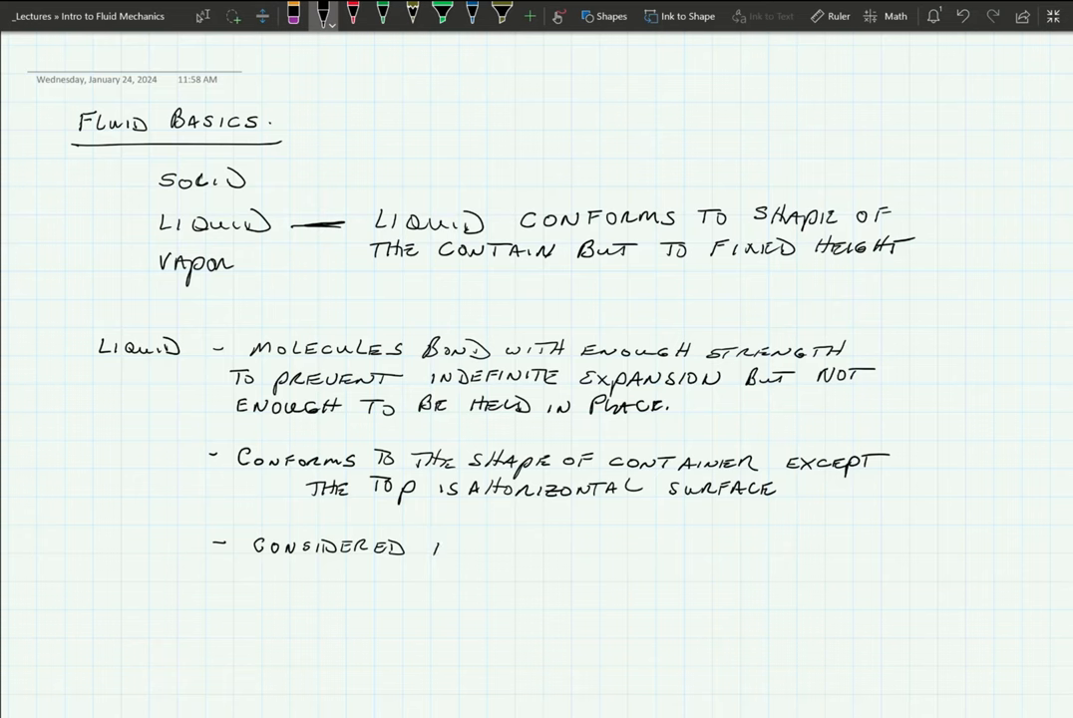
pyautogui.write('INCOMP')
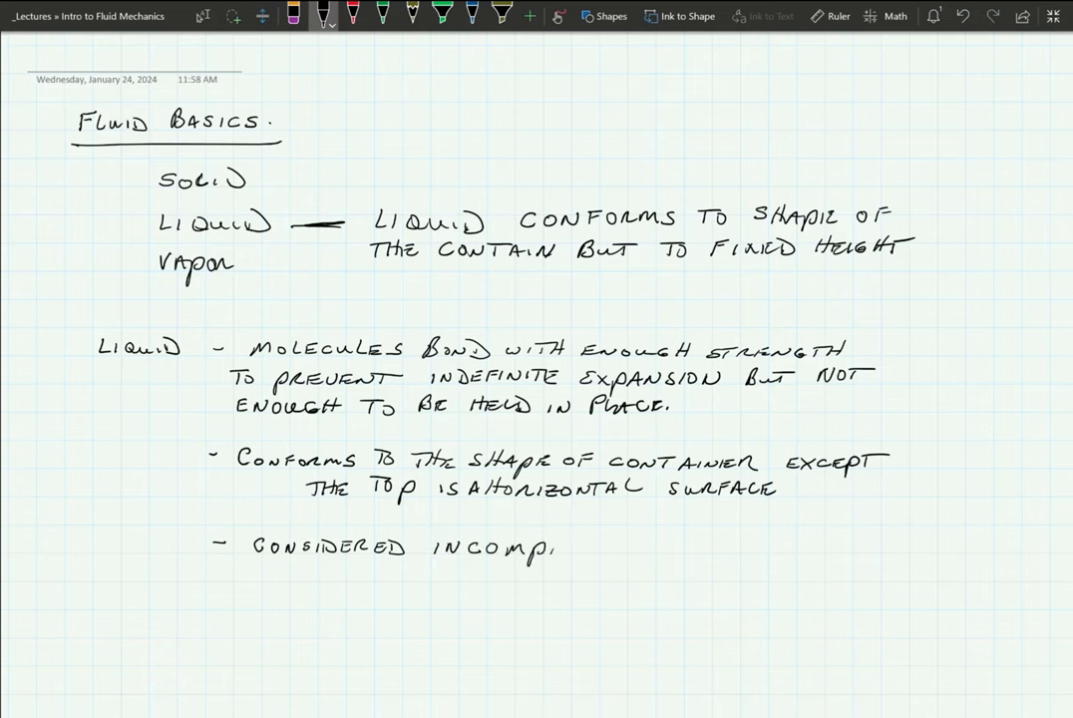
pyautogui.write('RES')
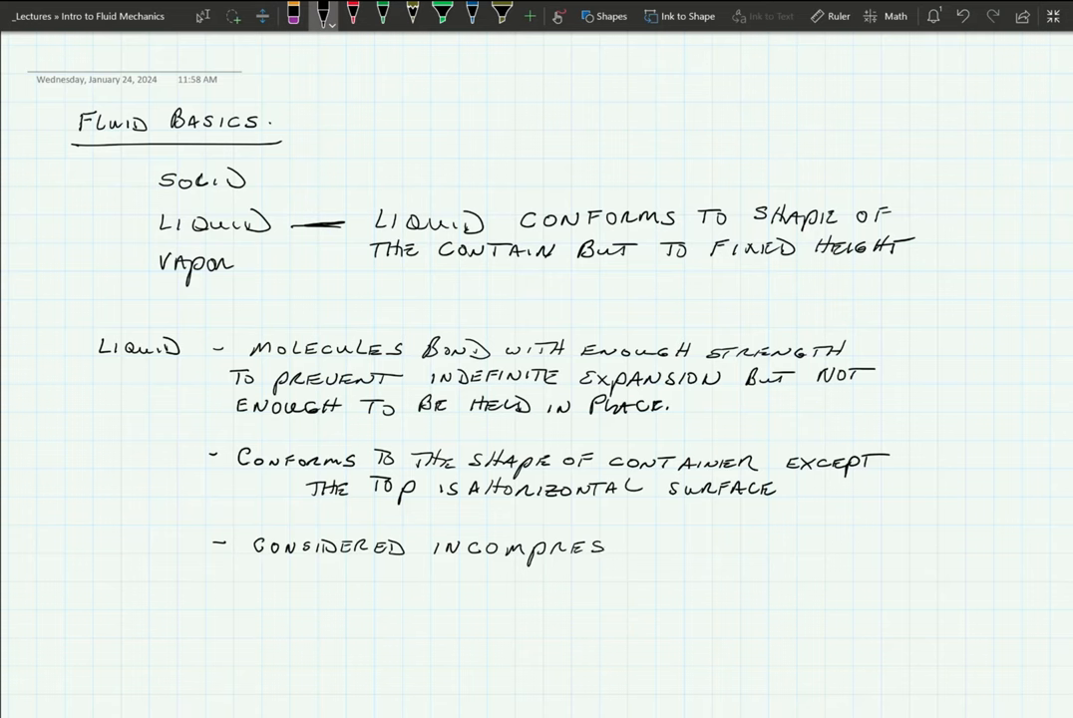
pyautogui.write('SIBLE')
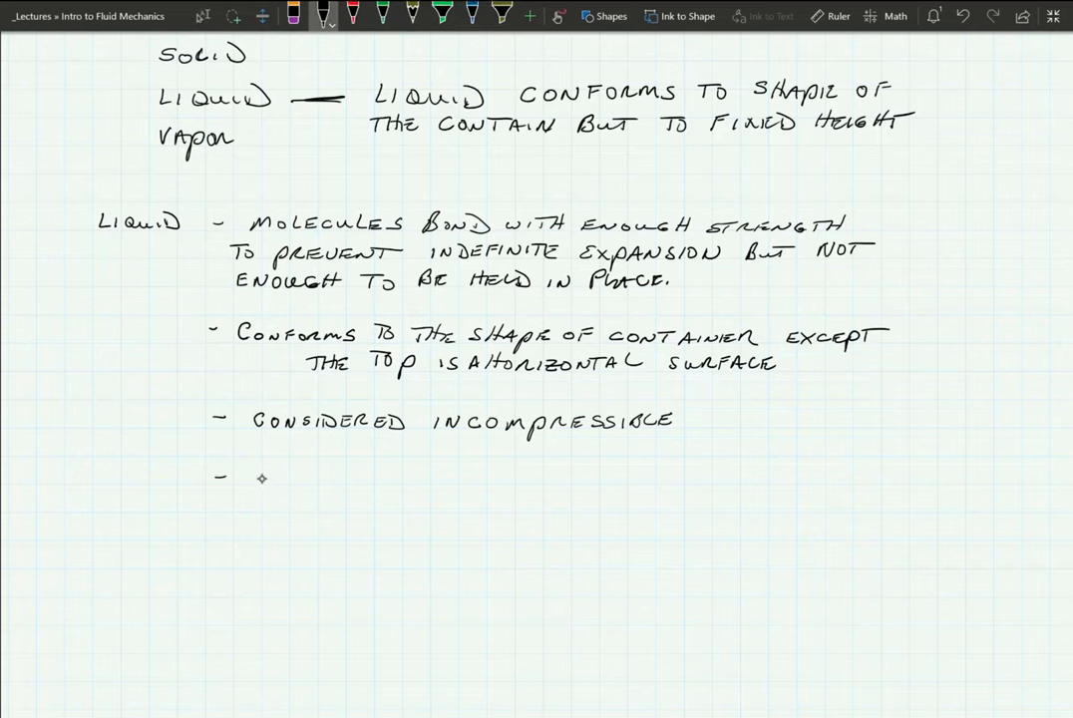
# Write the 'Surface Tension' label for the new liquid bullet
pyautogui.write('Sun')
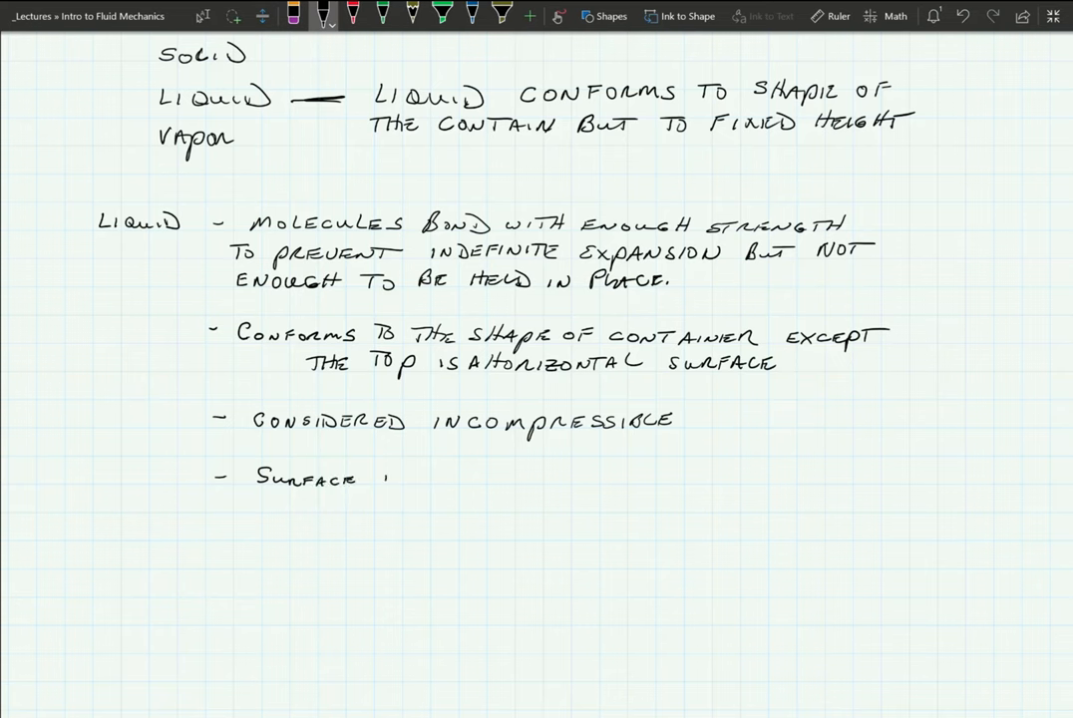
pyautogui.write('Tension')
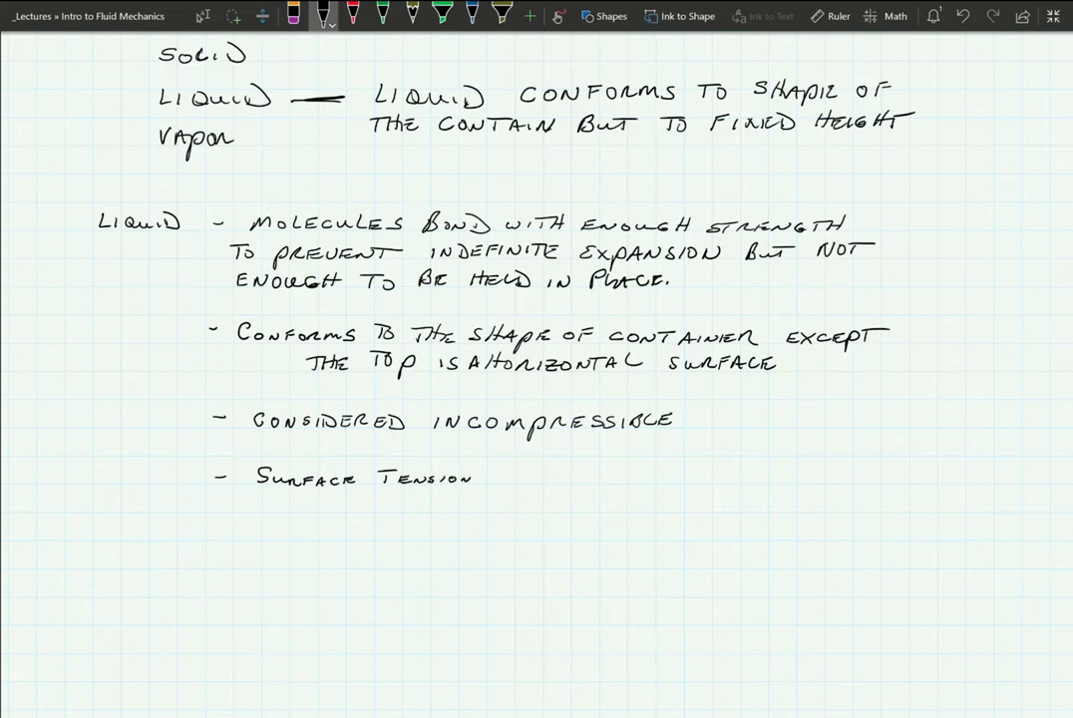
pyautogui.write('s molecular')
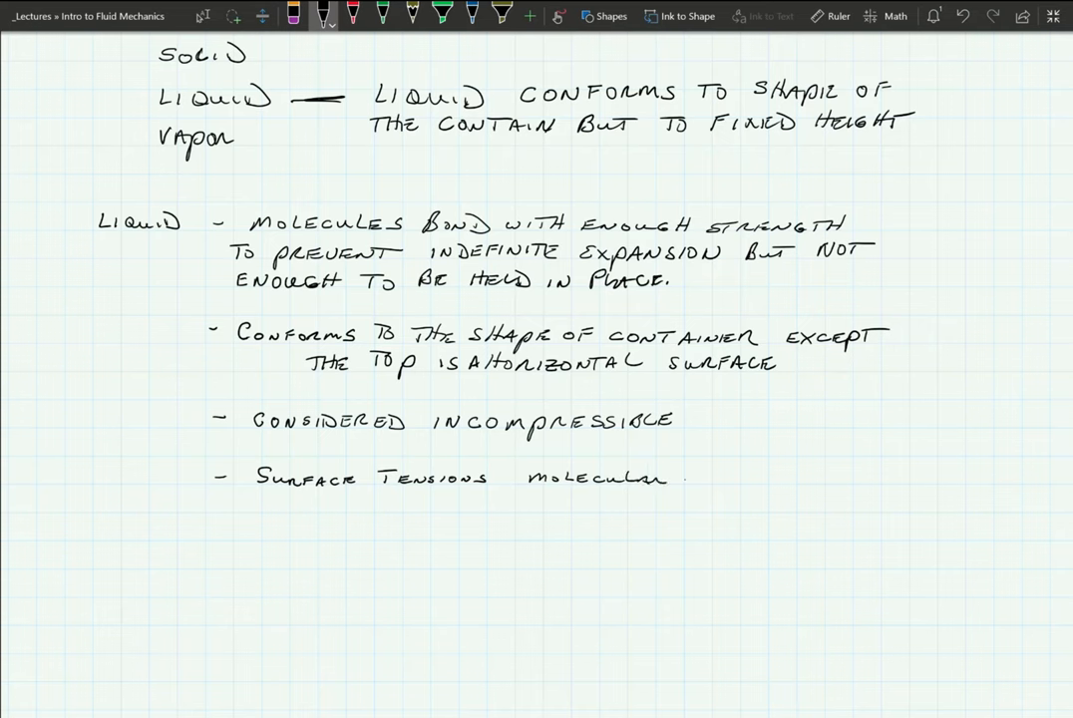
# Handwrite 'molecular bonding between water and its free surface.' after Surface Tension
pyautogui.write('BOND')
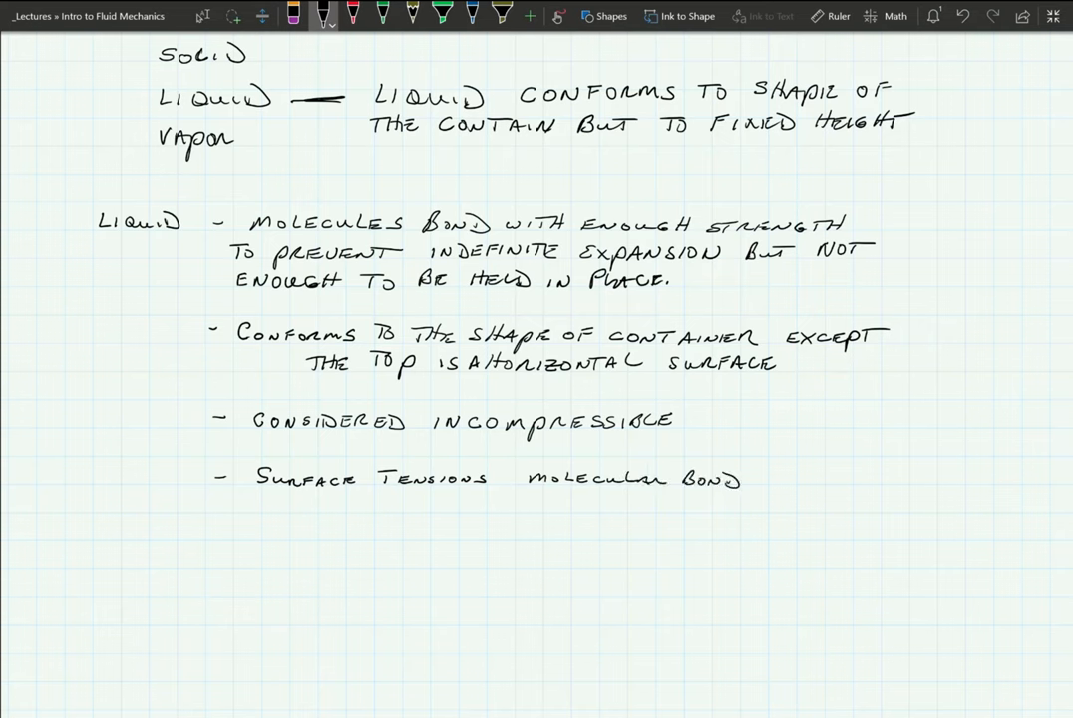
pyautogui.write('ING')
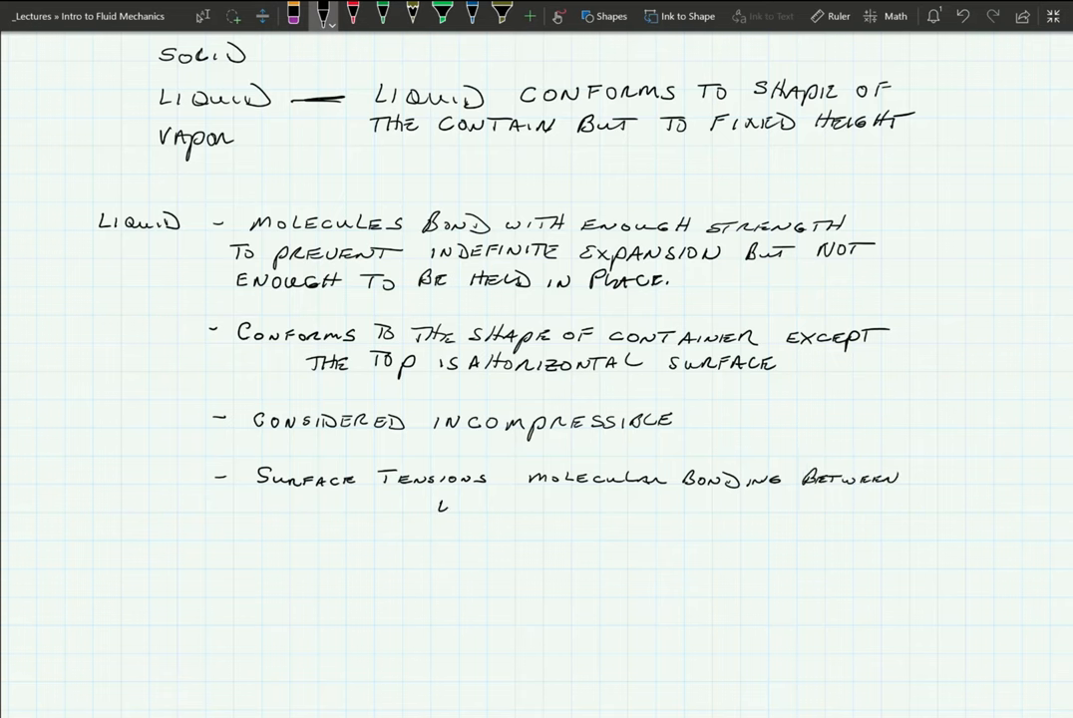
pyautogui.write('WAT')
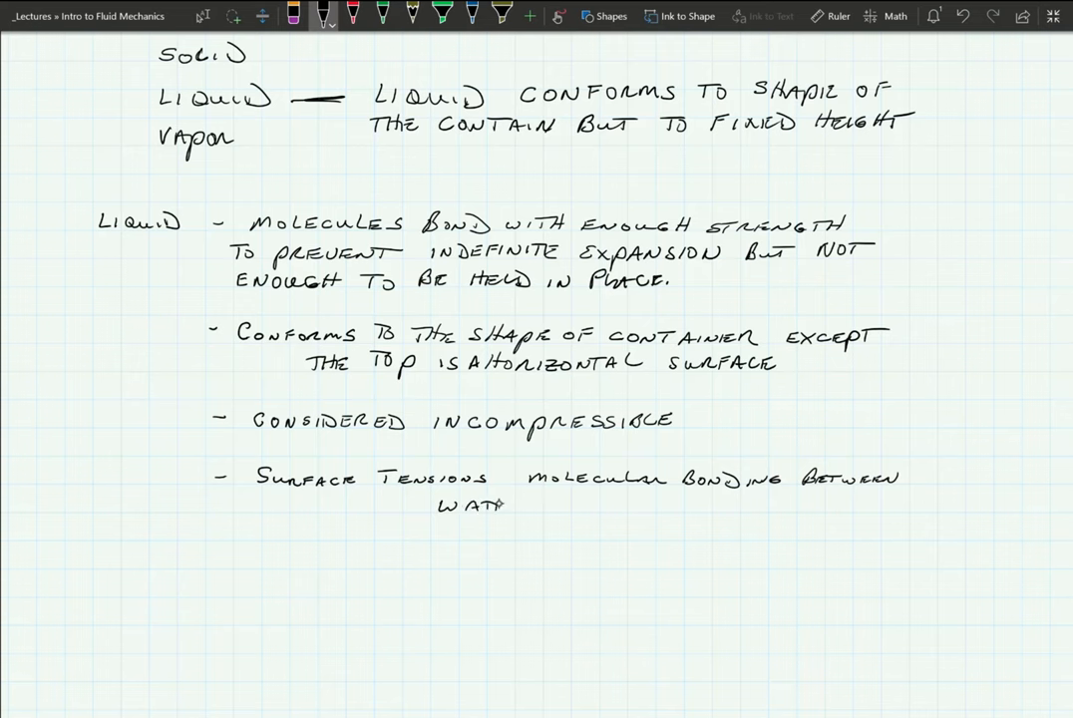
pyautogui.write('ER')
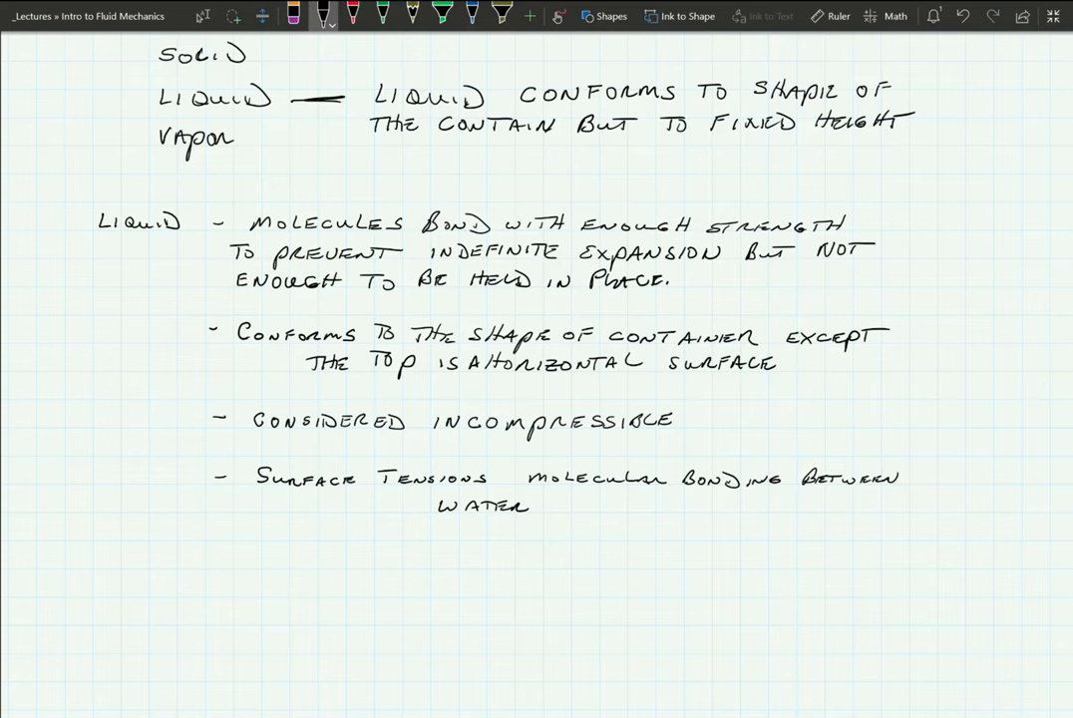
pyautogui.write('AND')
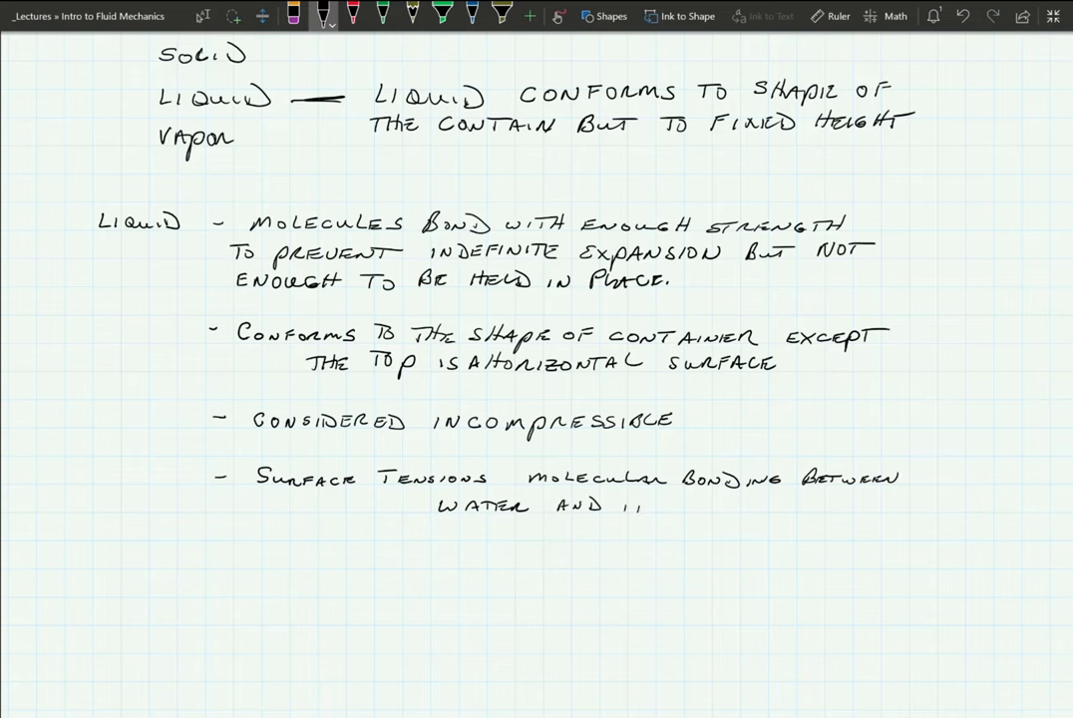
pyautogui.write('its s')
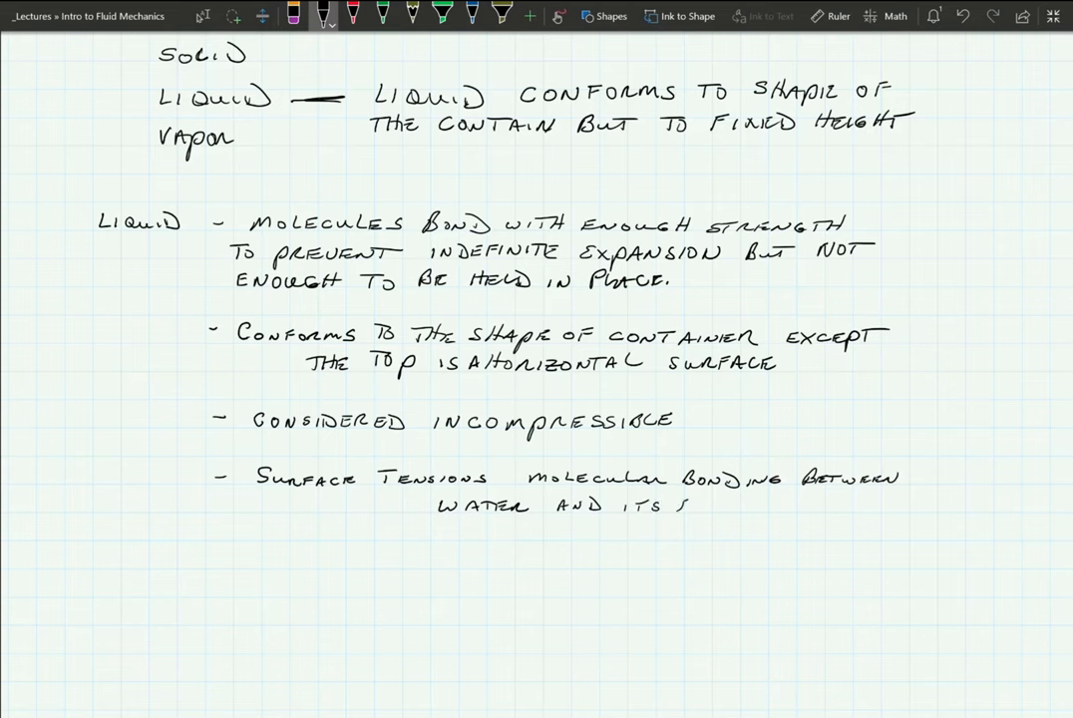
pyautogui.write('RE.')
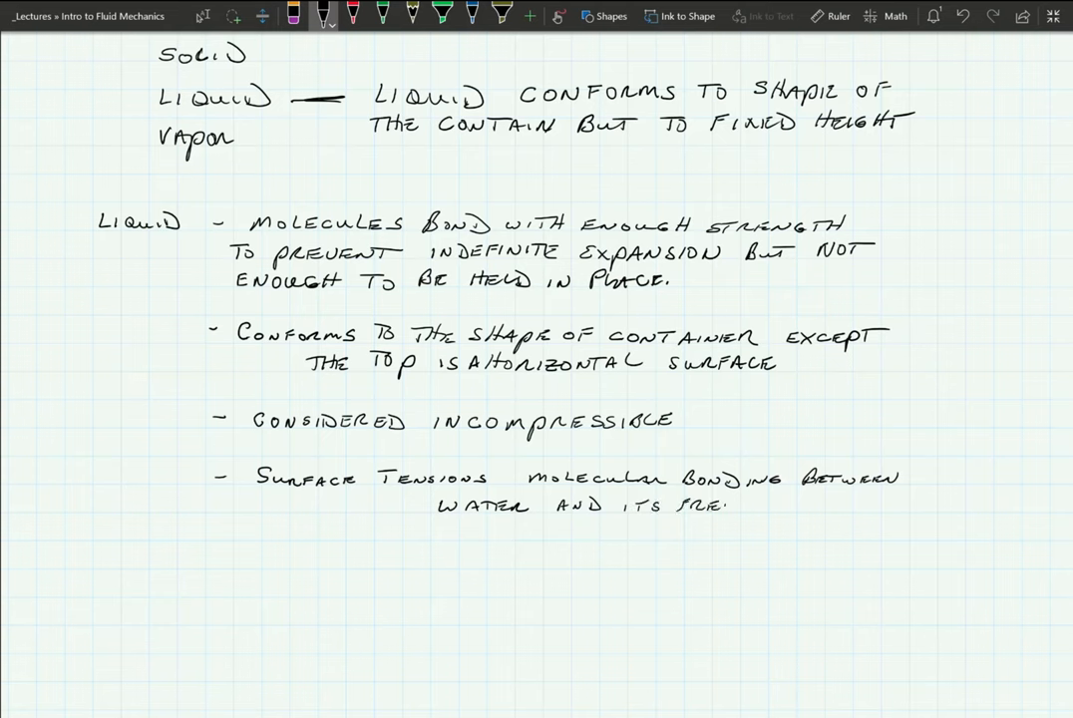
pyautogui.write('Su')
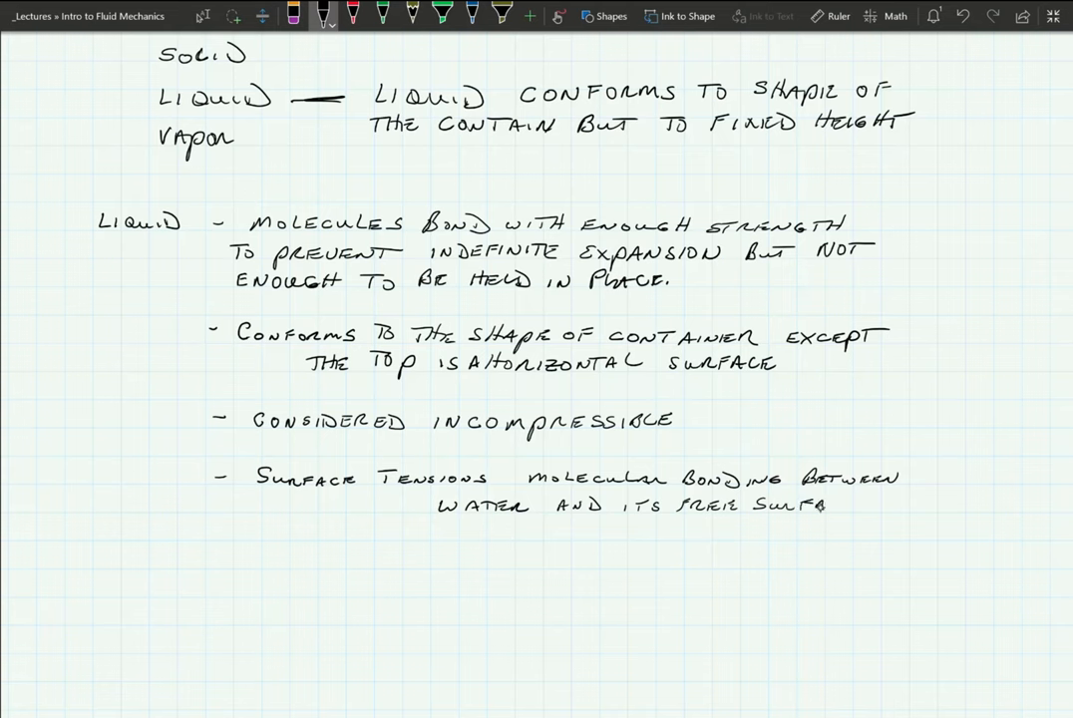
pyautogui.moveTo(808, 506); pyautogui.dragTo(867, 506)
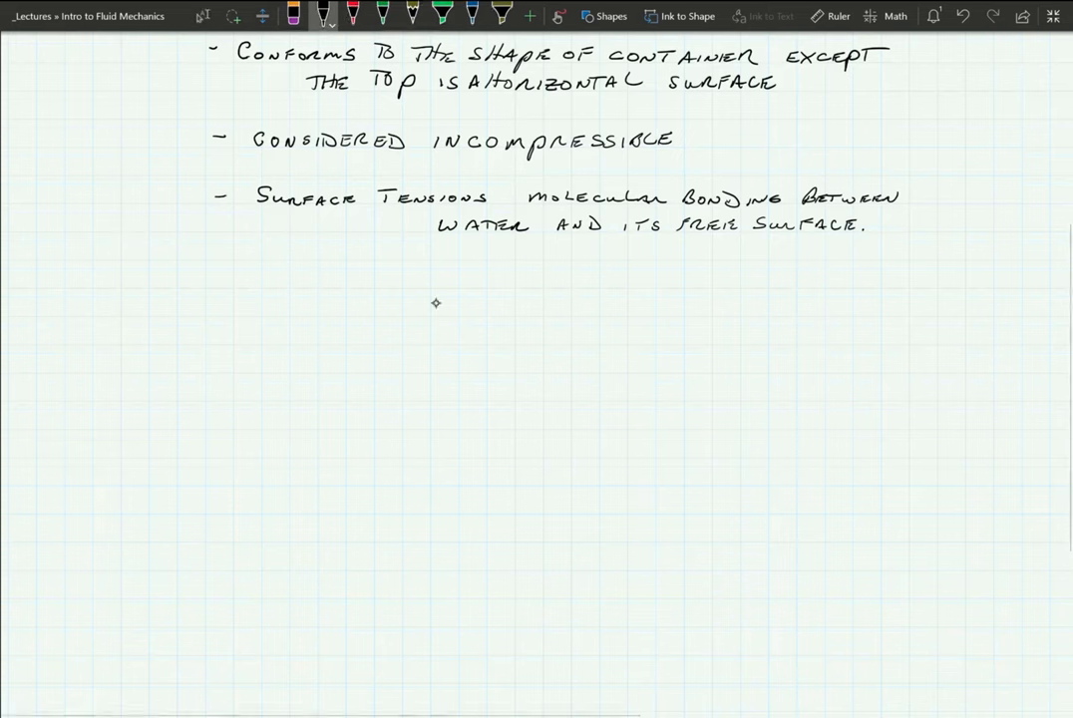
# Draw two side-by-side U-shaped tube outlines below the surface tension bullet
pyautogui.moveTo(434, 289); pyautogui.dragTo(434, 447)
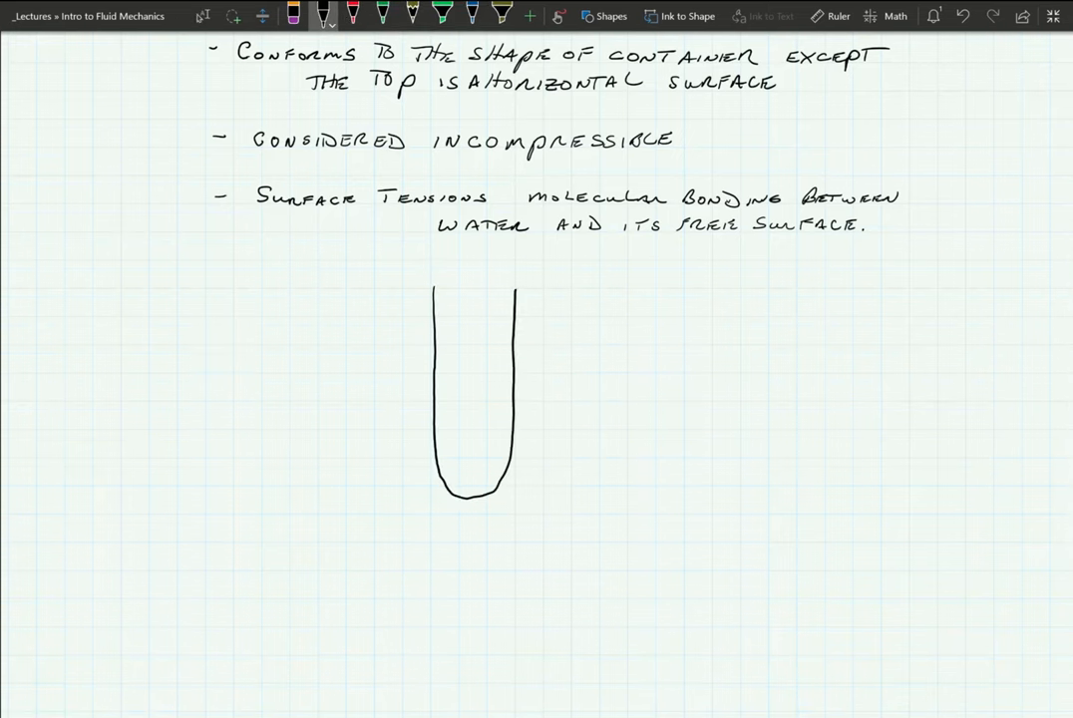
pyautogui.moveTo(626, 288); pyautogui.dragTo(624, 365)
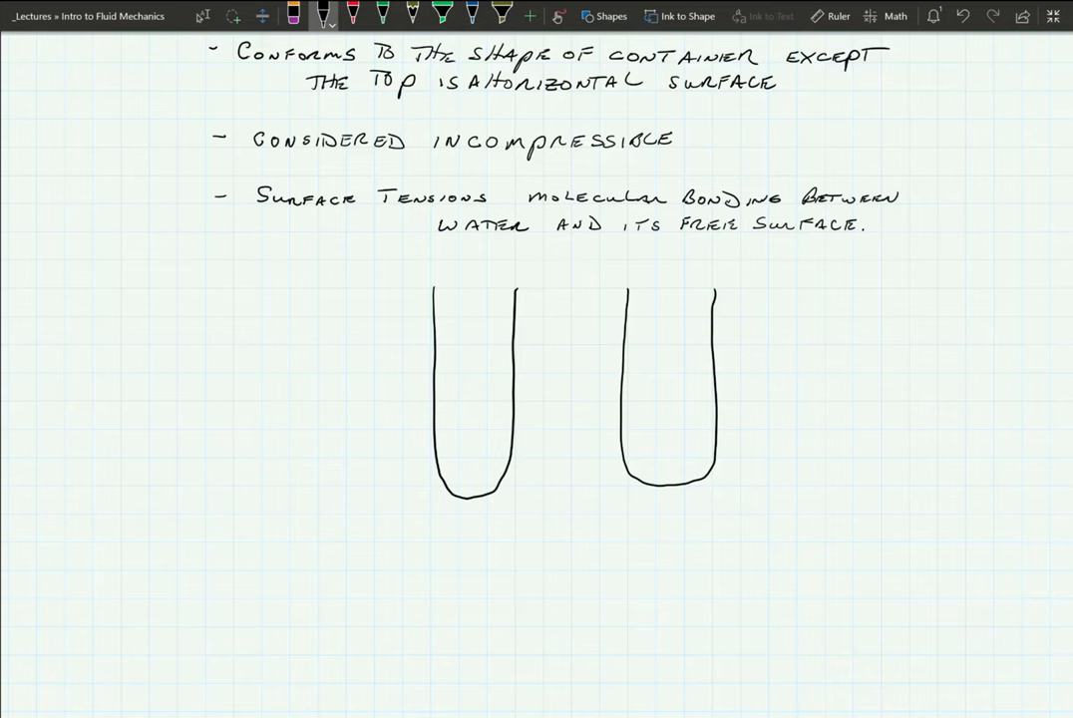
# Draw the dipping and bulging free surfaces with level symbols, labeling the tubes H2O and Hg
pyautogui.moveTo(432, 310); pyautogui.dragTo(464, 329)
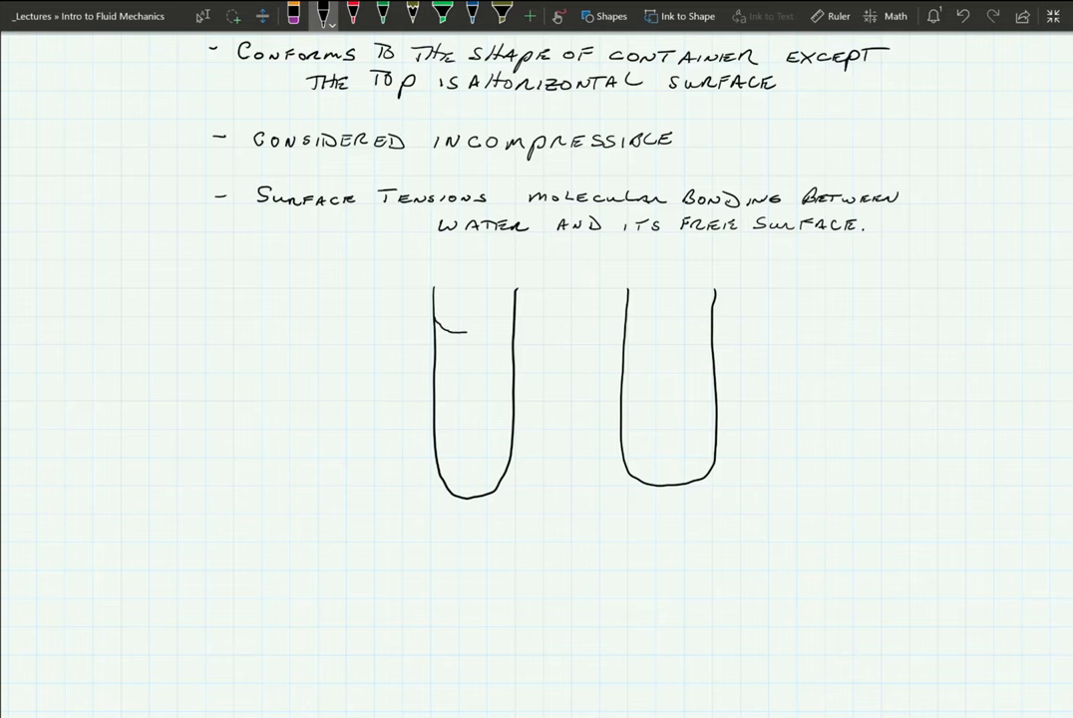
pyautogui.moveTo(431, 329); pyautogui.dragTo(514, 314)
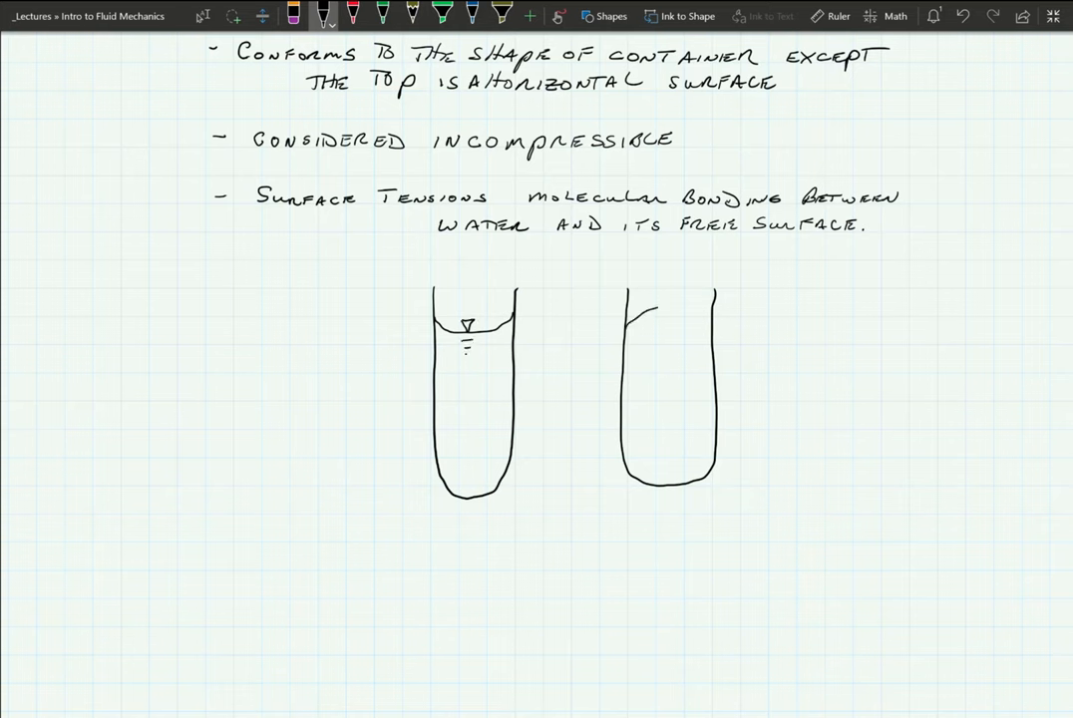
pyautogui.moveTo(621, 309); pyautogui.dragTo(715, 299)
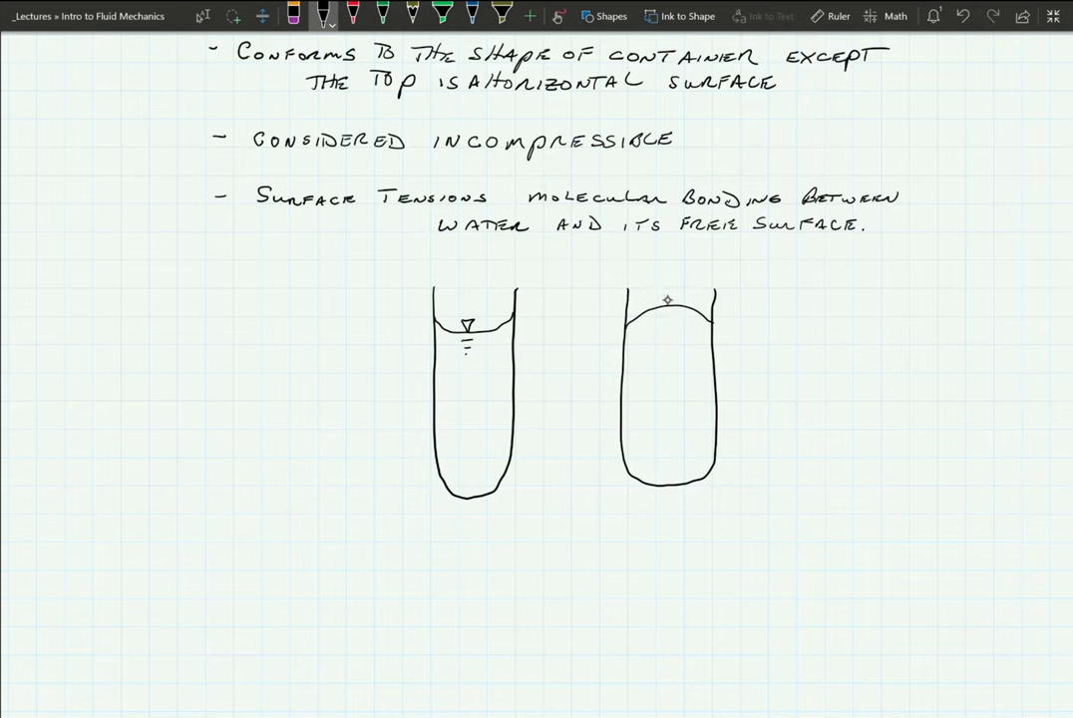
pyautogui.click(668, 299)
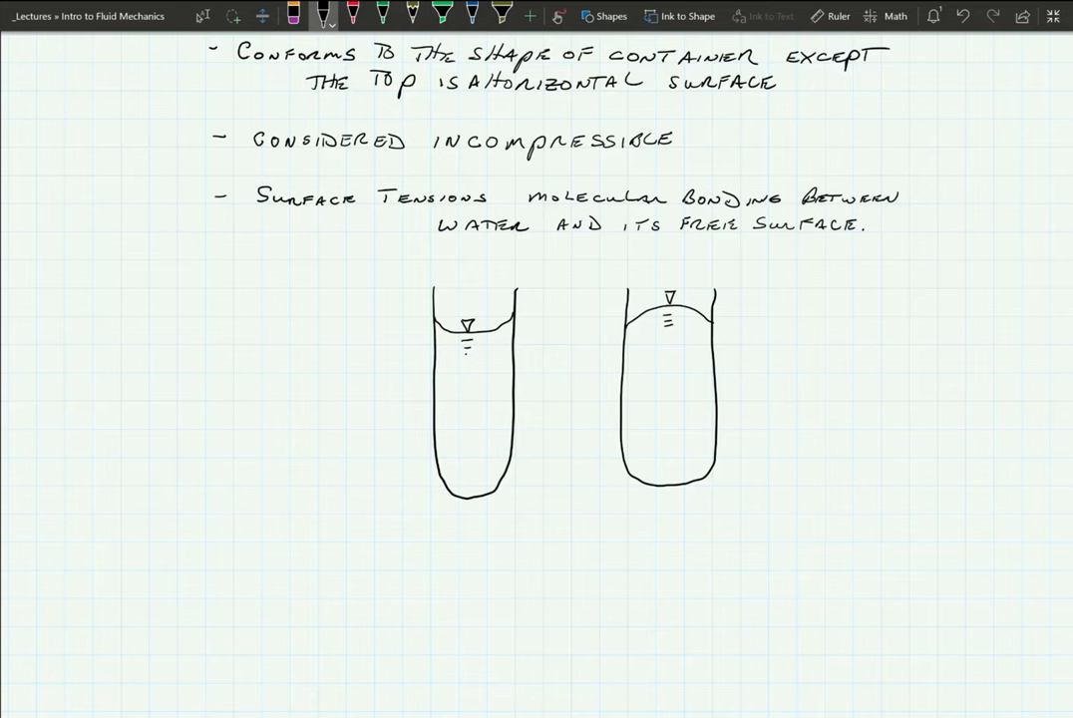
pyautogui.write('H2')
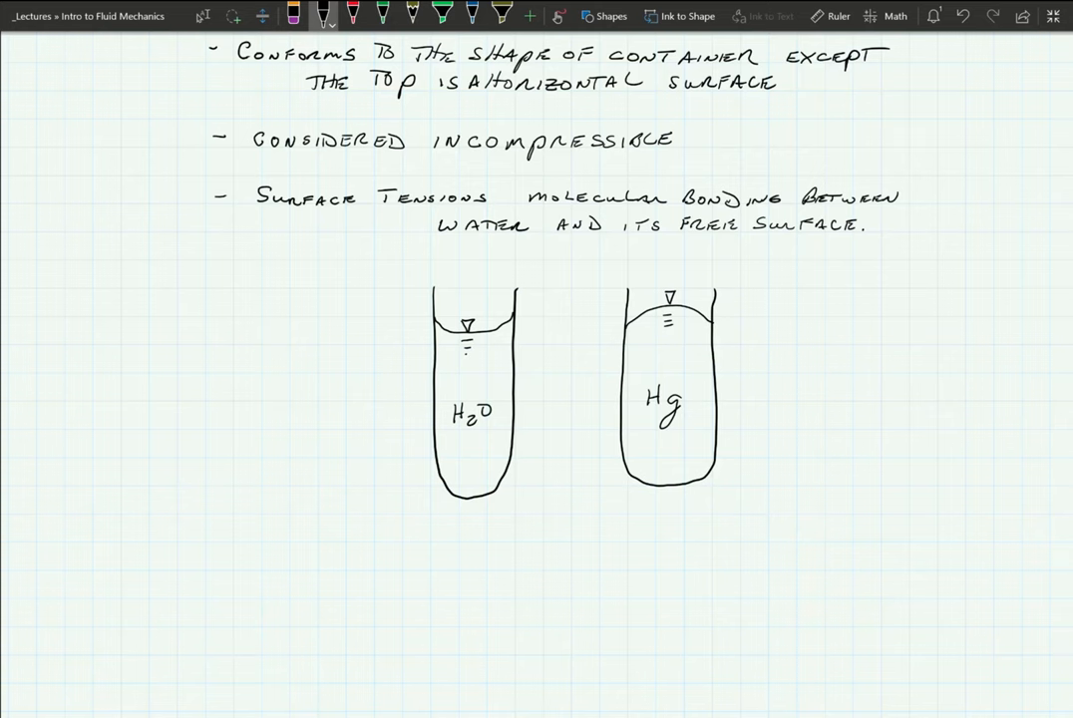
# Sketch a rectangular tank with a wavy water surface line
pyautogui.scroll(3)
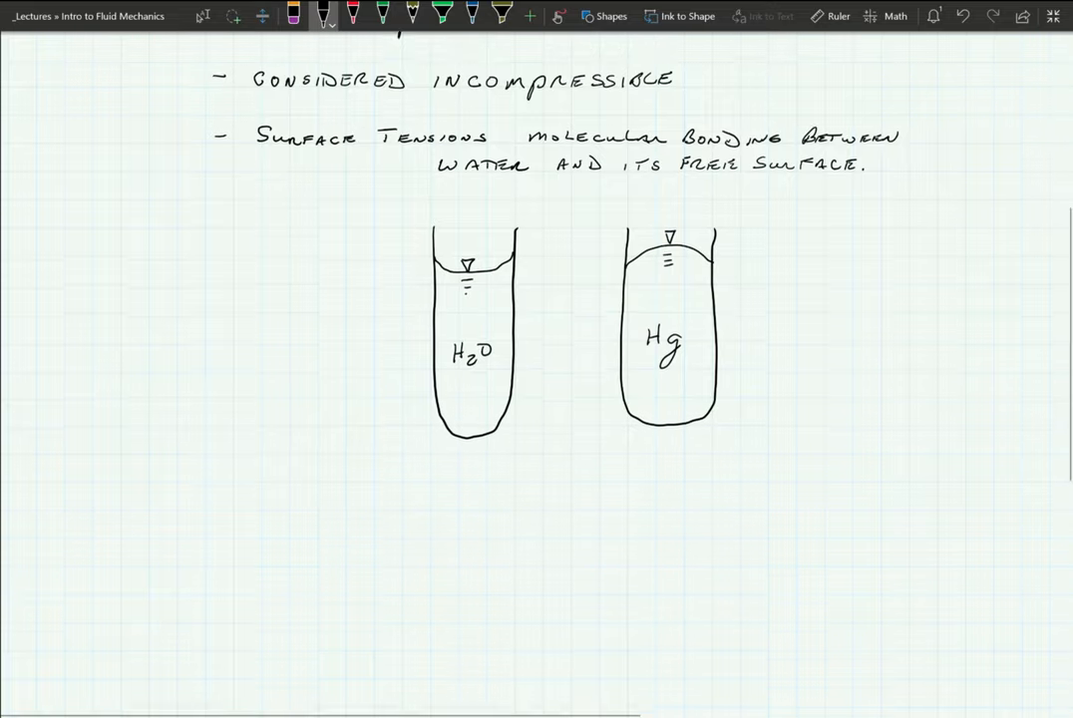
pyautogui.scroll(-3)
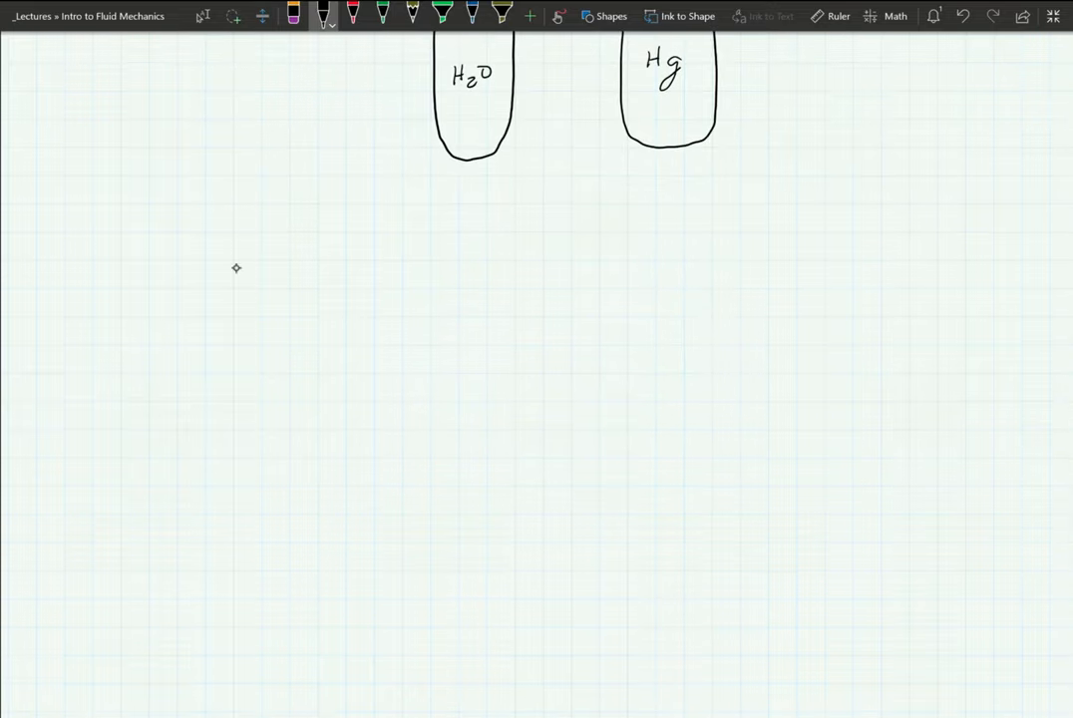
pyautogui.moveTo(236, 267); pyautogui.dragTo(409, 389)
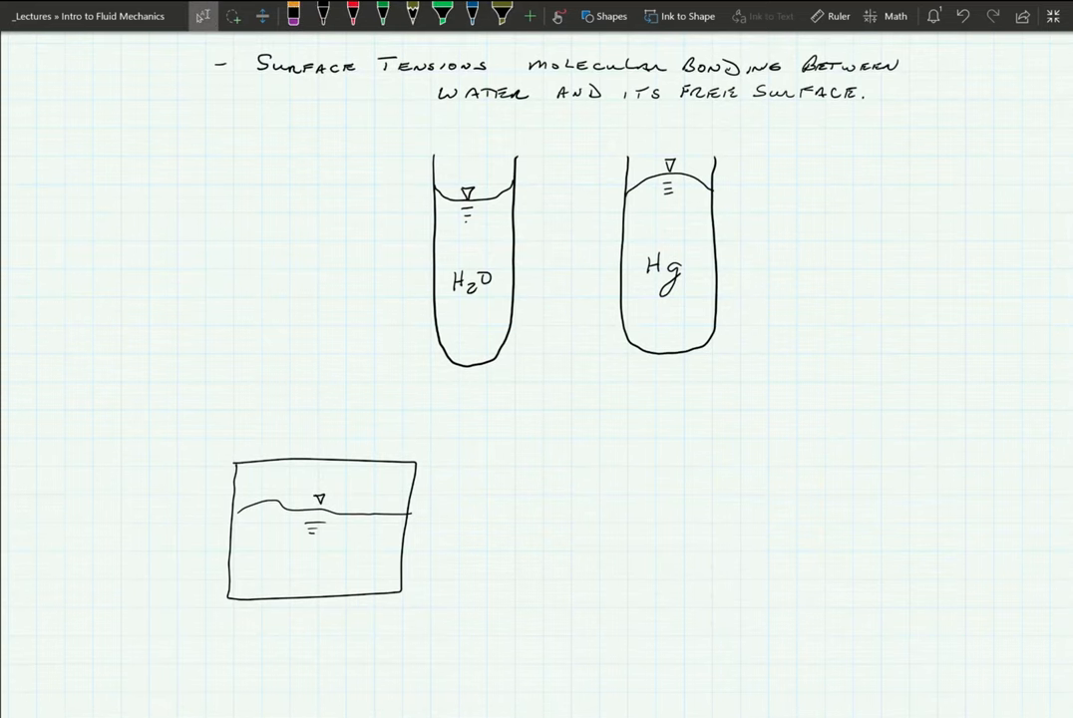
# Sketch an open container with a flat water line and a flame beneath it
pyautogui.scroll(-3)
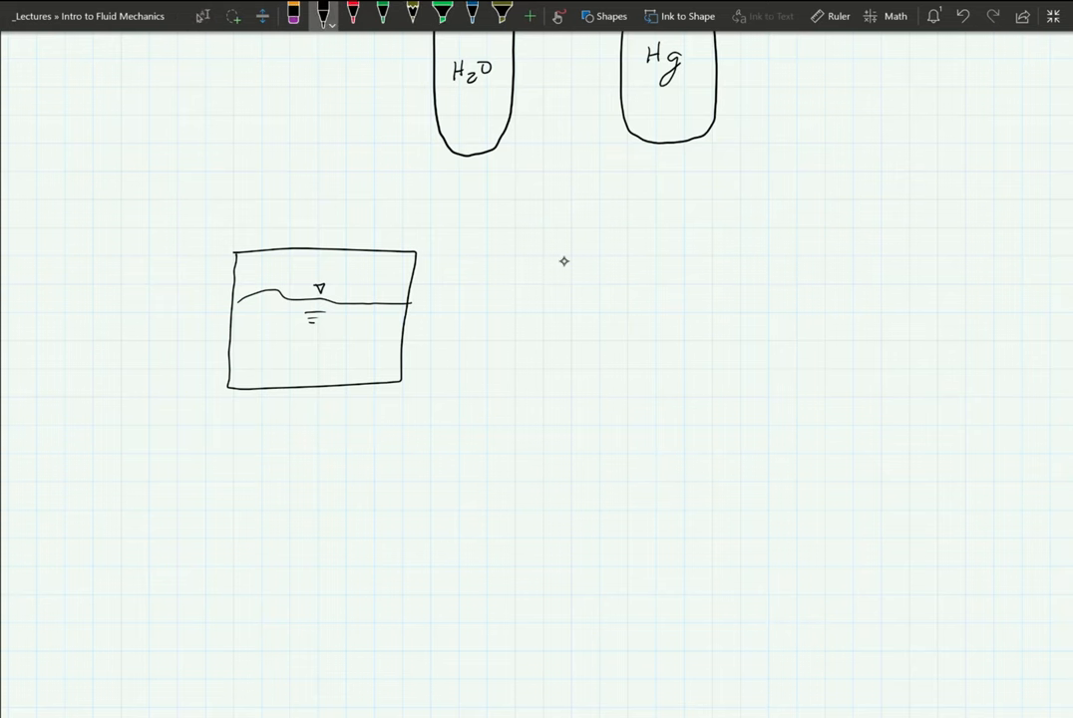
pyautogui.moveTo(560, 259); pyautogui.dragTo(558, 374)
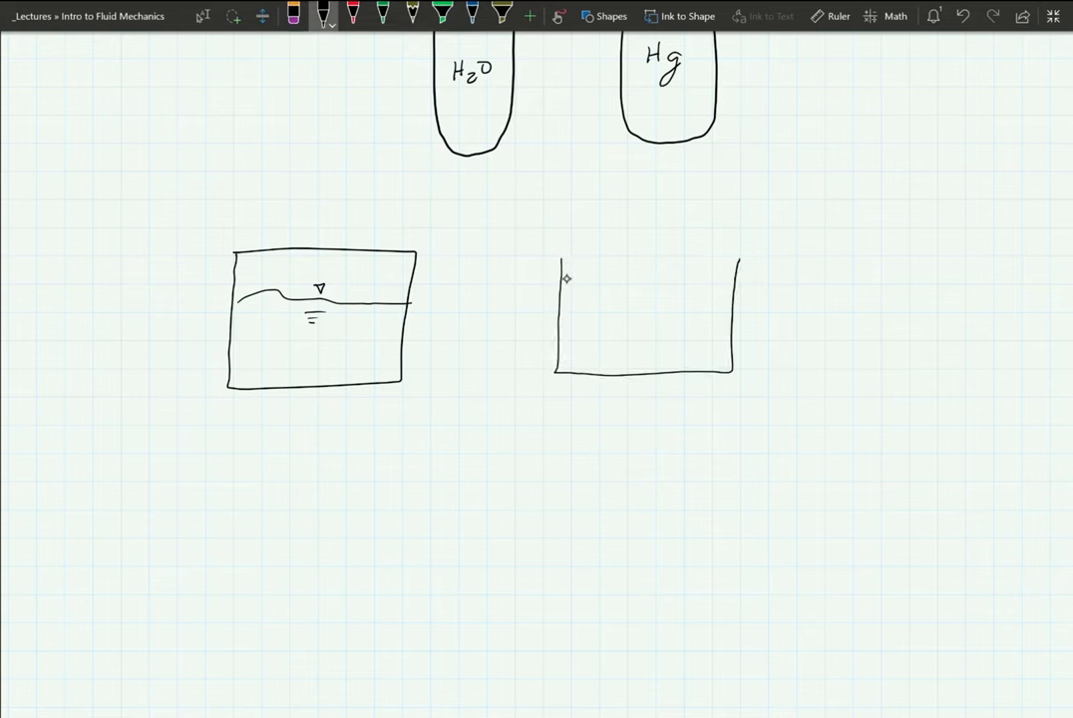
pyautogui.moveTo(561, 290); pyautogui.dragTo(716, 293)
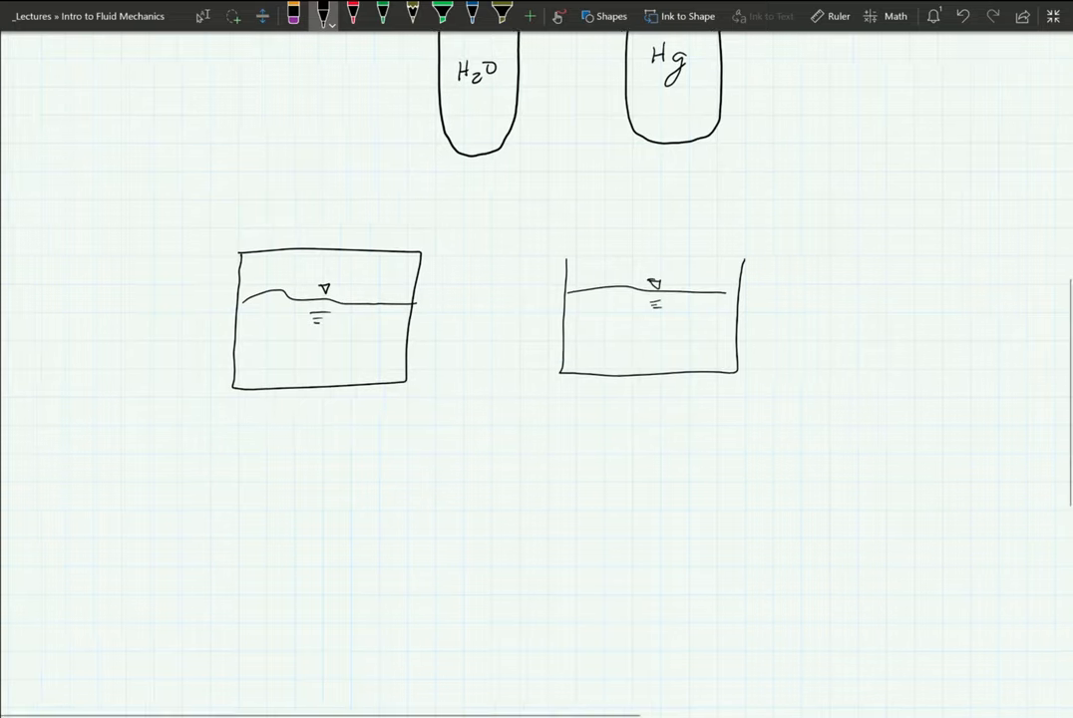
pyautogui.moveTo(608, 384); pyautogui.dragTo(603, 424)
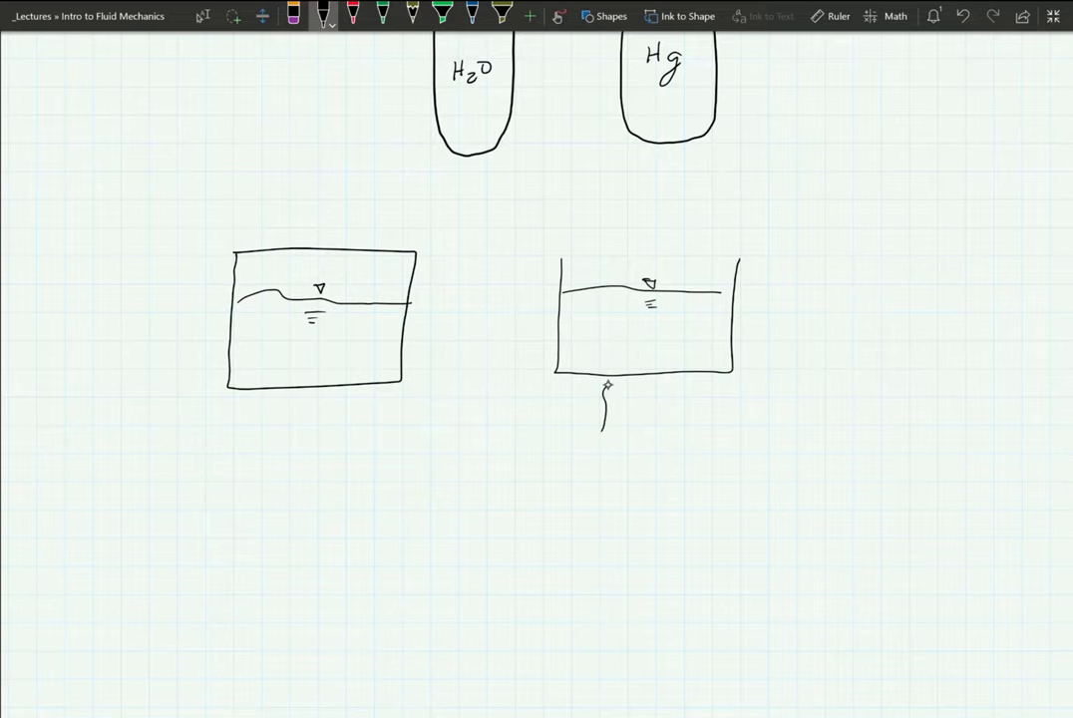
# Sketch flames and crossed logs under the right tank, with an upward arrow labeled HEAT
pyautogui.moveTo(603, 384); pyautogui.dragTo(658, 429)
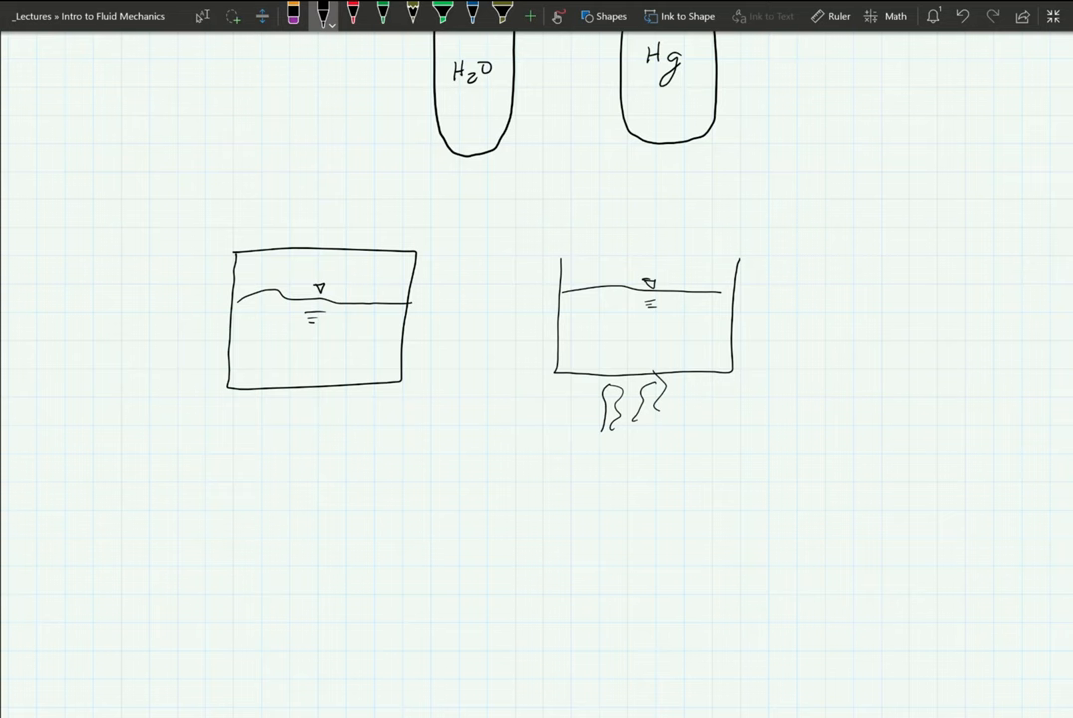
pyautogui.moveTo(568, 434); pyautogui.dragTo(683, 414)
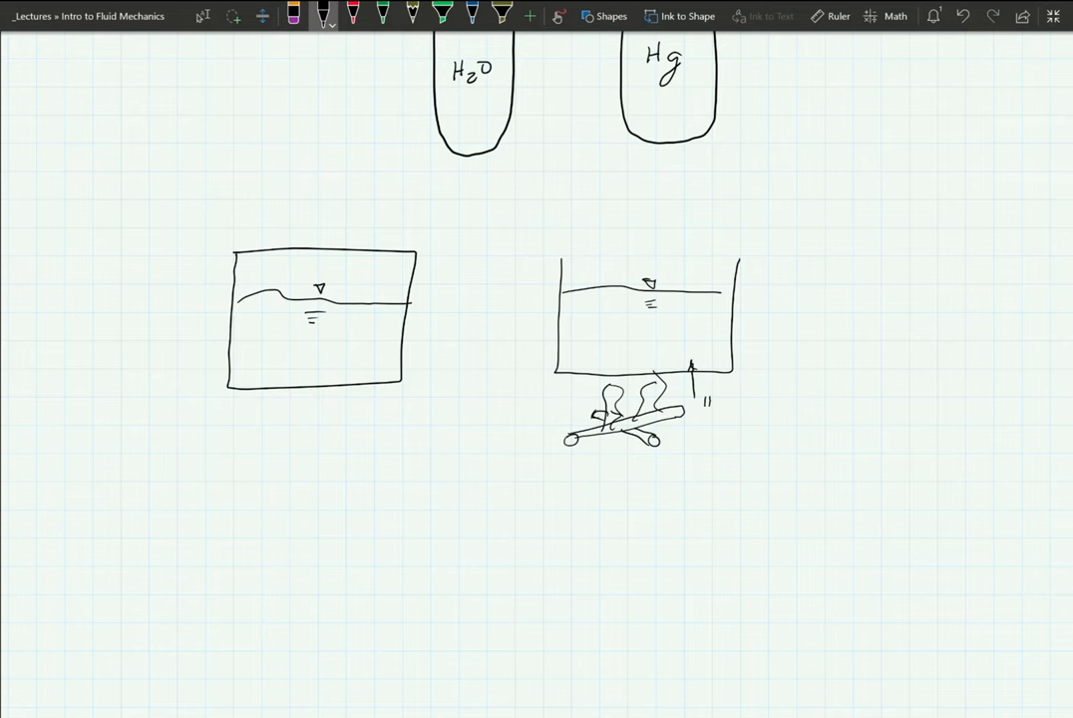
pyautogui.write('HEAT')
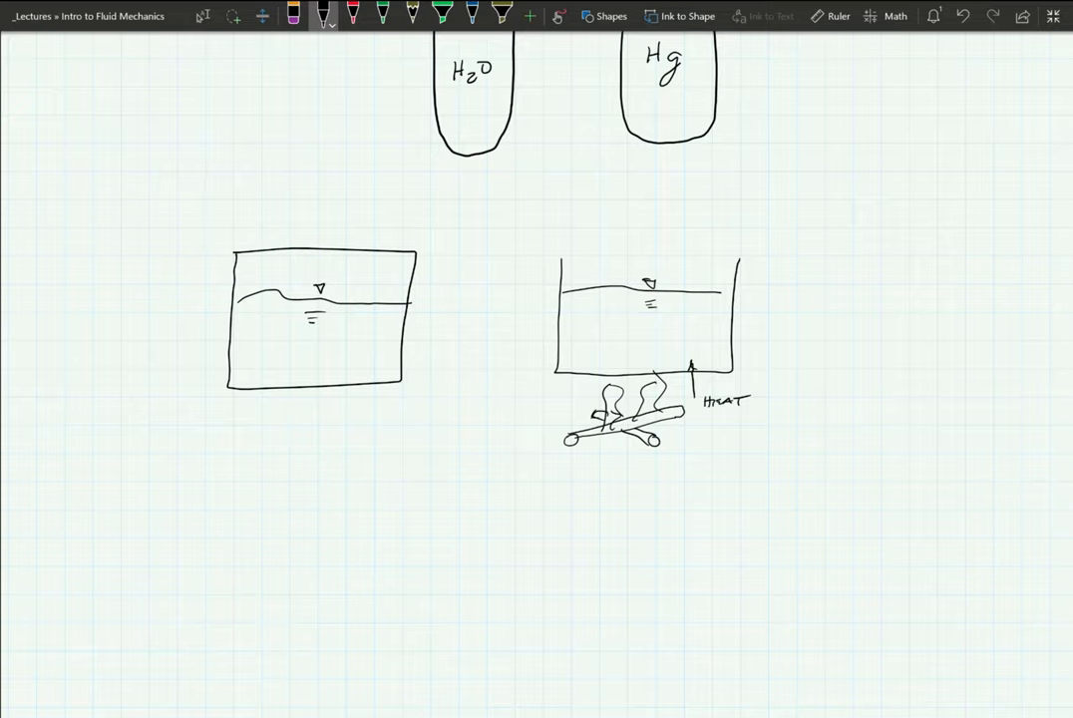
# Scroll down past the HEAT campfire sketch to empty grid space
pyautogui.scroll(-3)
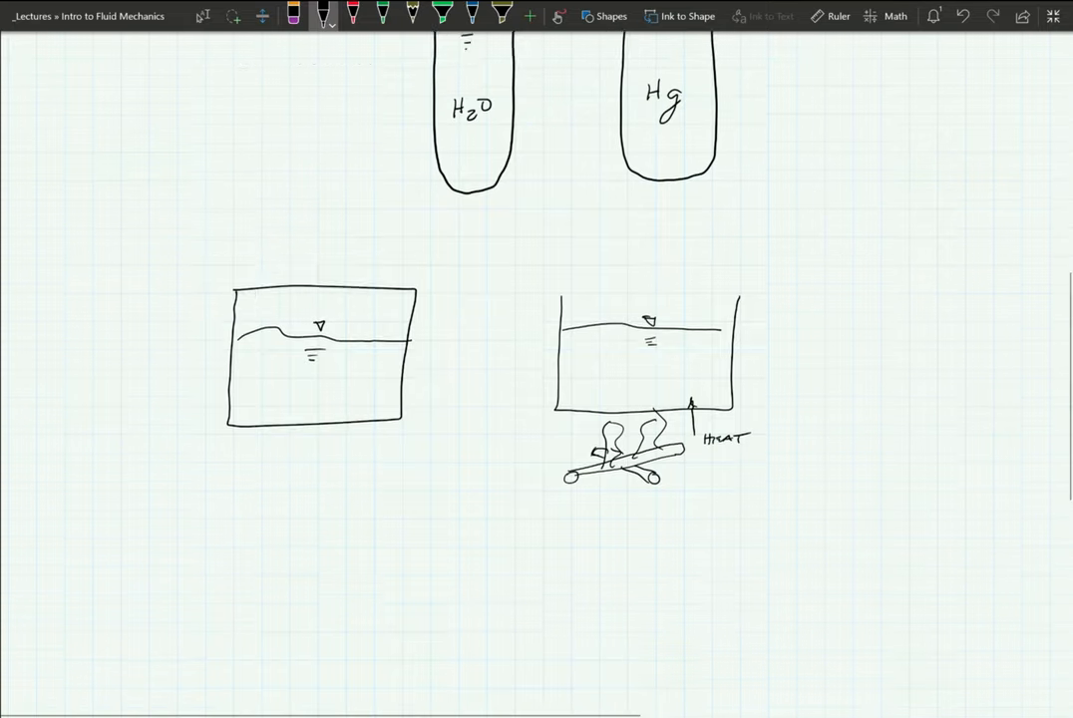
pyautogui.scroll(3)
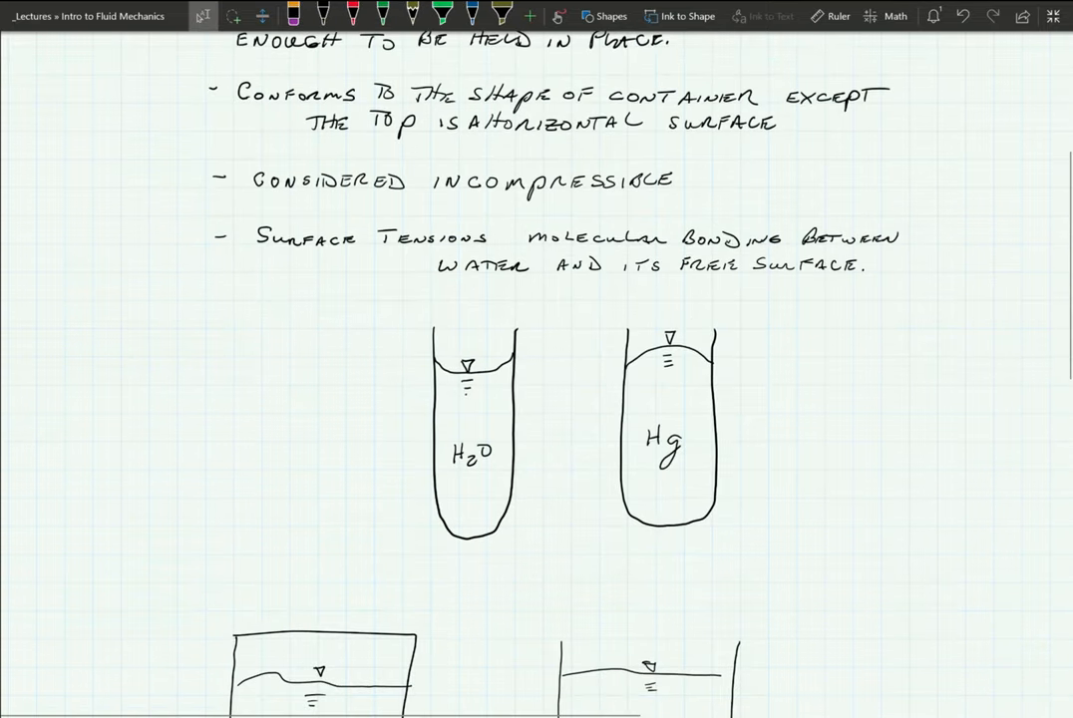
pyautogui.scroll(-3)
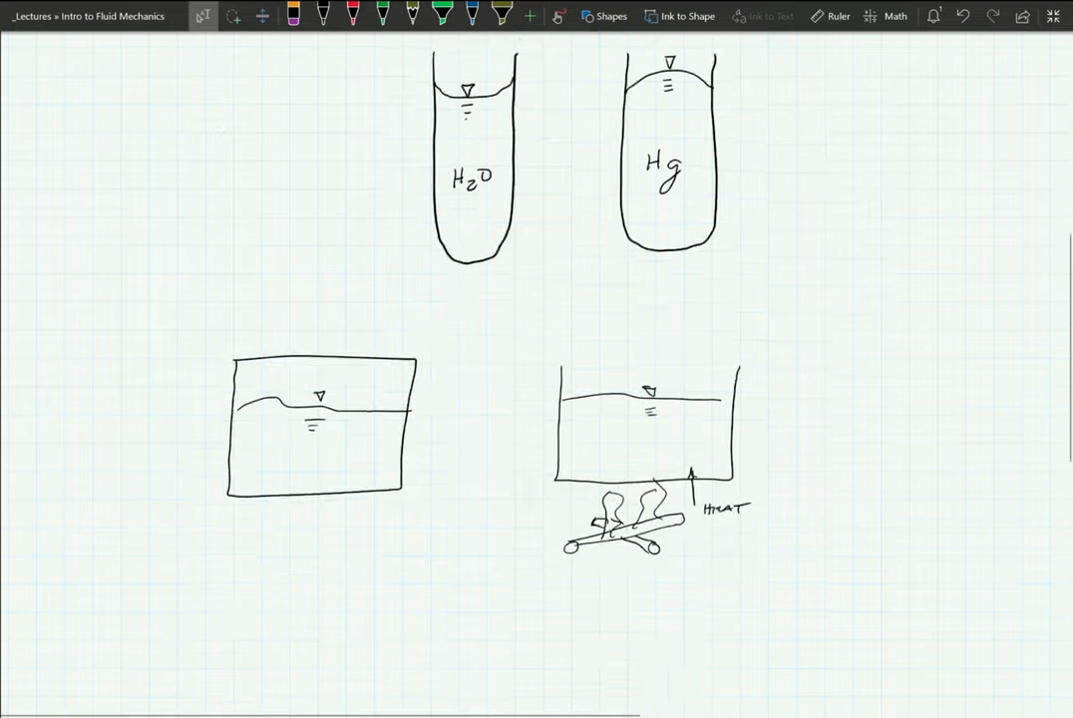
pyautogui.scroll(-3)
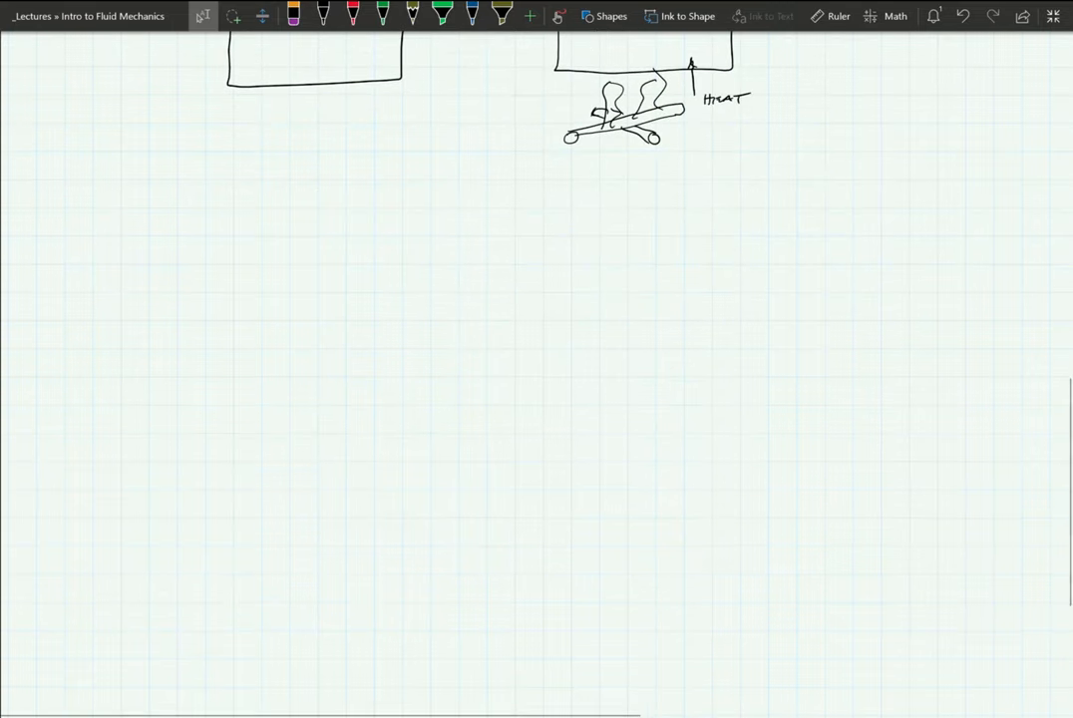
# Sketch a new tank's water line and the inner tube wall below the campfire
pyautogui.moveTo(207, 266); pyautogui.dragTo(375, 260)
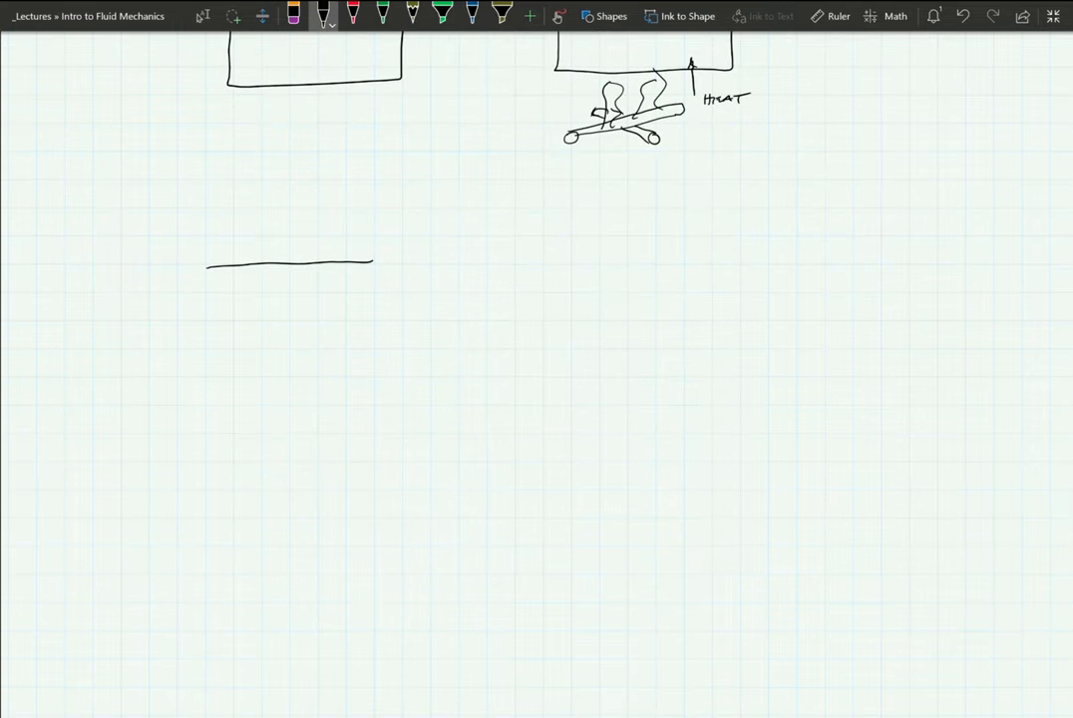
pyautogui.moveTo(381, 215); pyautogui.dragTo(379, 244)
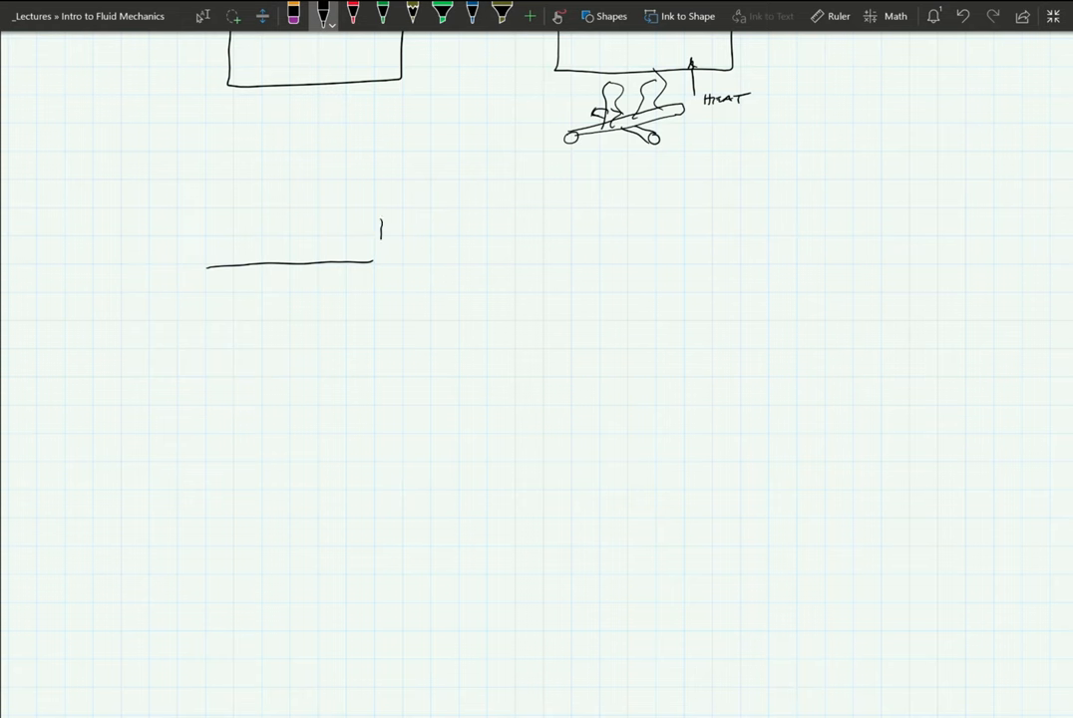
pyautogui.moveTo(380, 220); pyautogui.dragTo(380, 341)
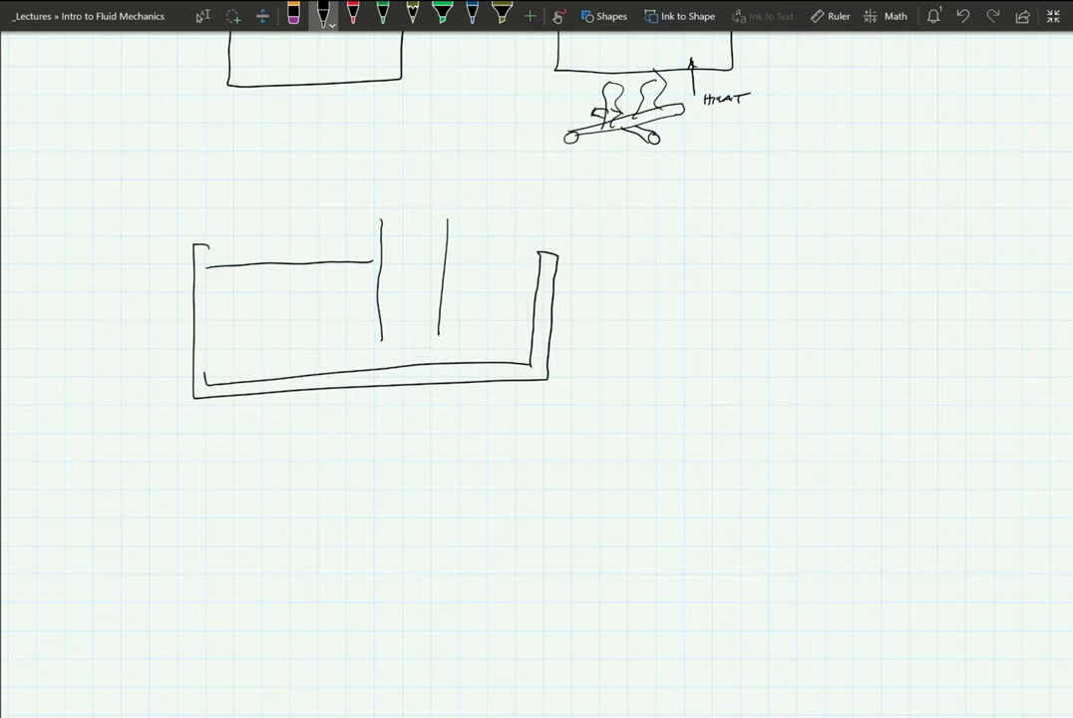
# Draw the water levels in the chamber and tube, marking the gap δ = 0.025
pyautogui.moveTo(454, 261); pyautogui.dragTo(518, 261)
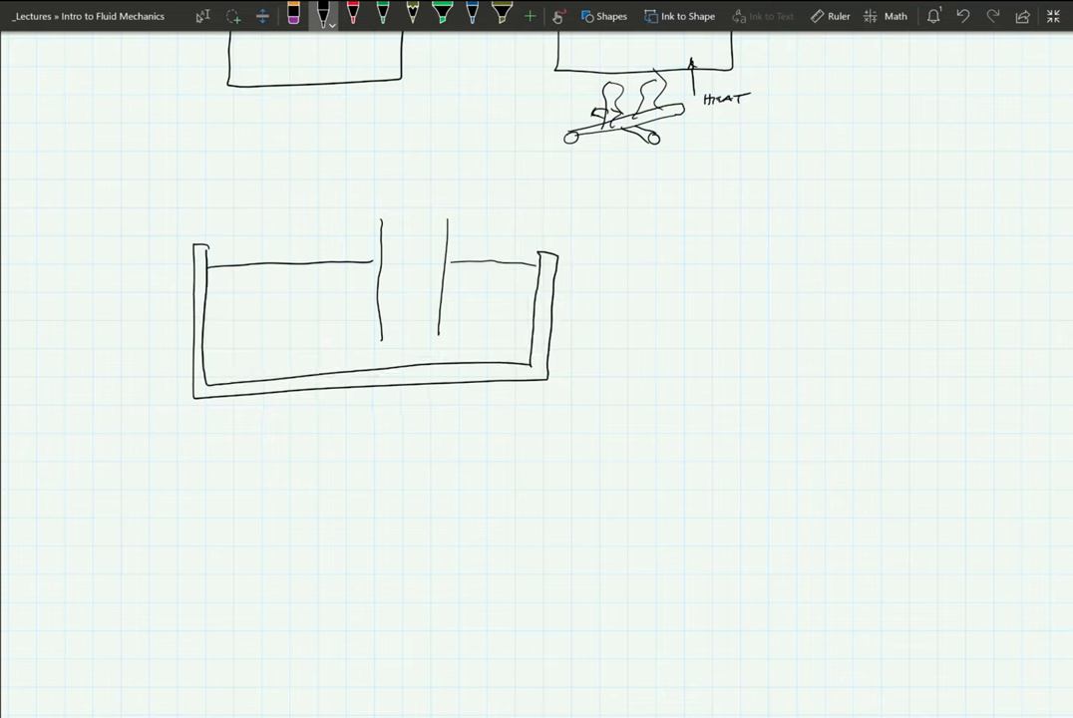
pyautogui.moveTo(478, 257); pyautogui.dragTo(499, 258)
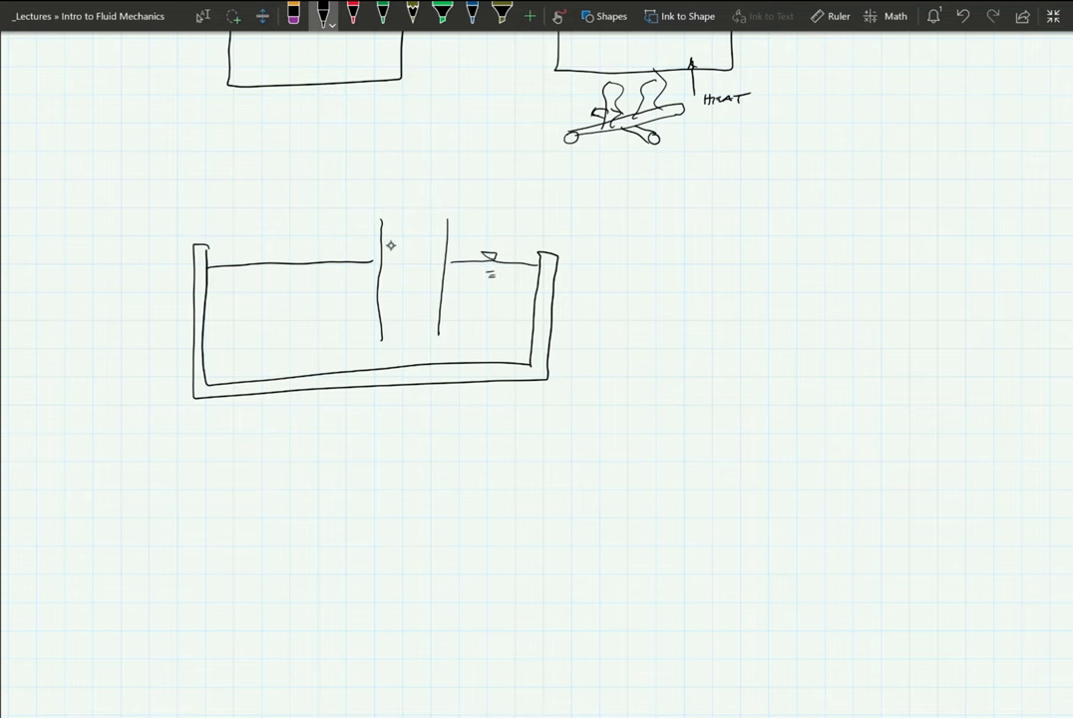
pyautogui.moveTo(384, 245); pyautogui.dragTo(429, 239)
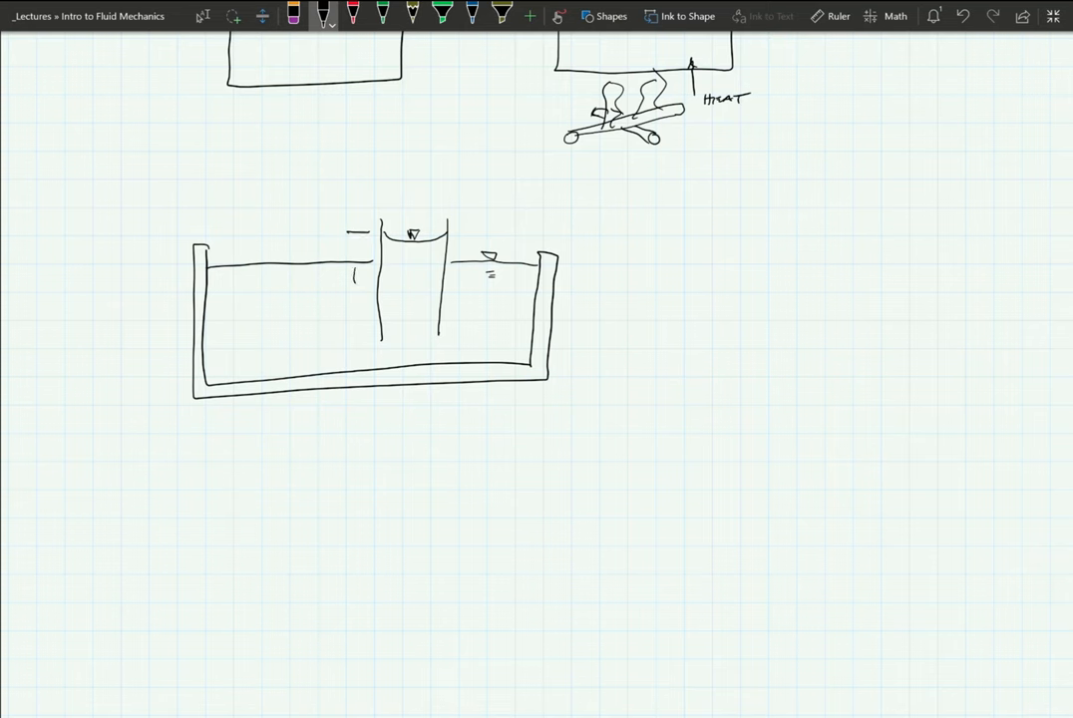
pyautogui.moveTo(354, 216); pyautogui.dragTo(354, 277)
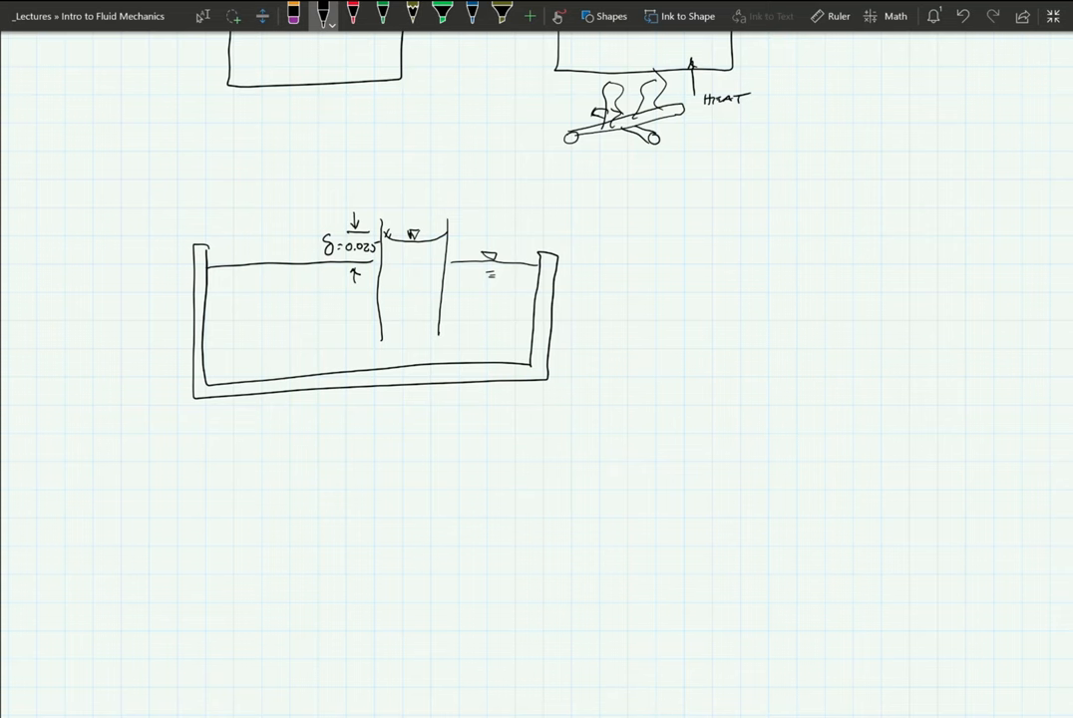
pyautogui.moveTo(382, 222)
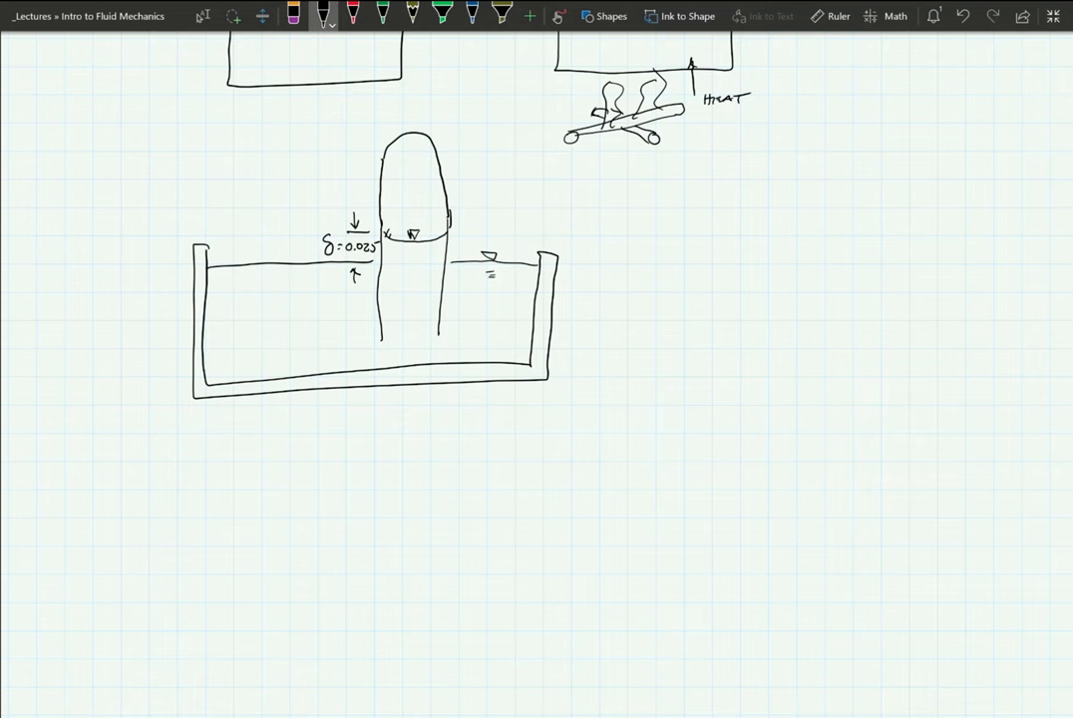
# Draw a downward arrow onto the open water and write P<1 inside the tube, P>1 outside
pyautogui.moveTo(495, 205); pyautogui.dragTo(495, 238)
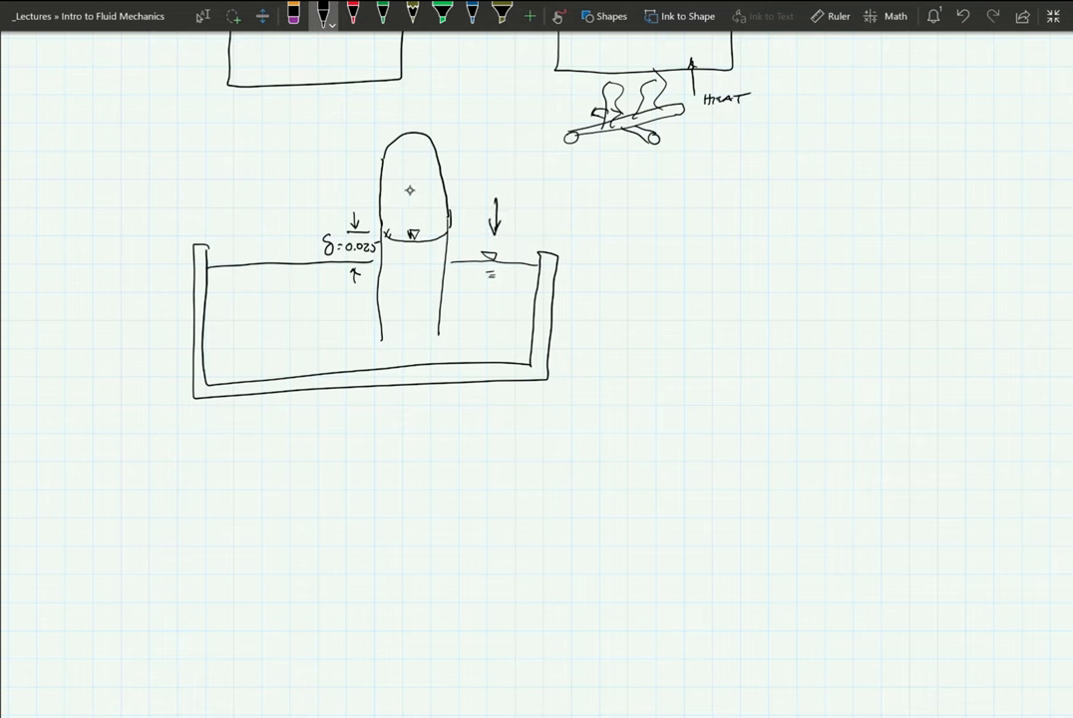
pyautogui.write('P')
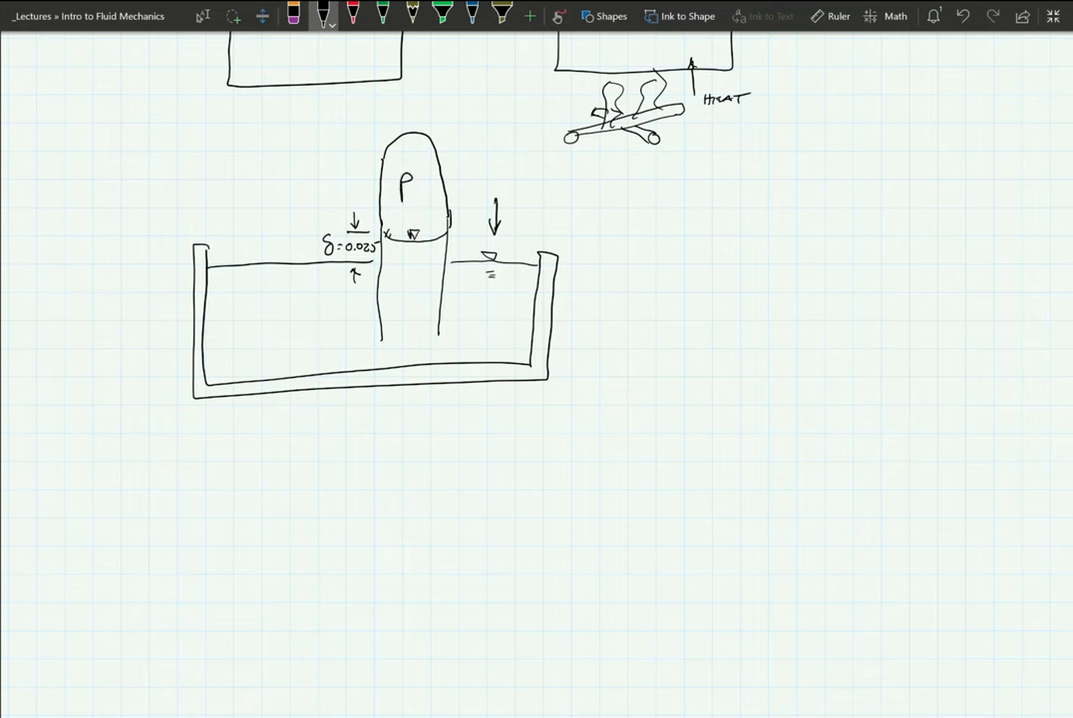
pyautogui.moveTo(424, 177); pyautogui.dragTo(419, 194)
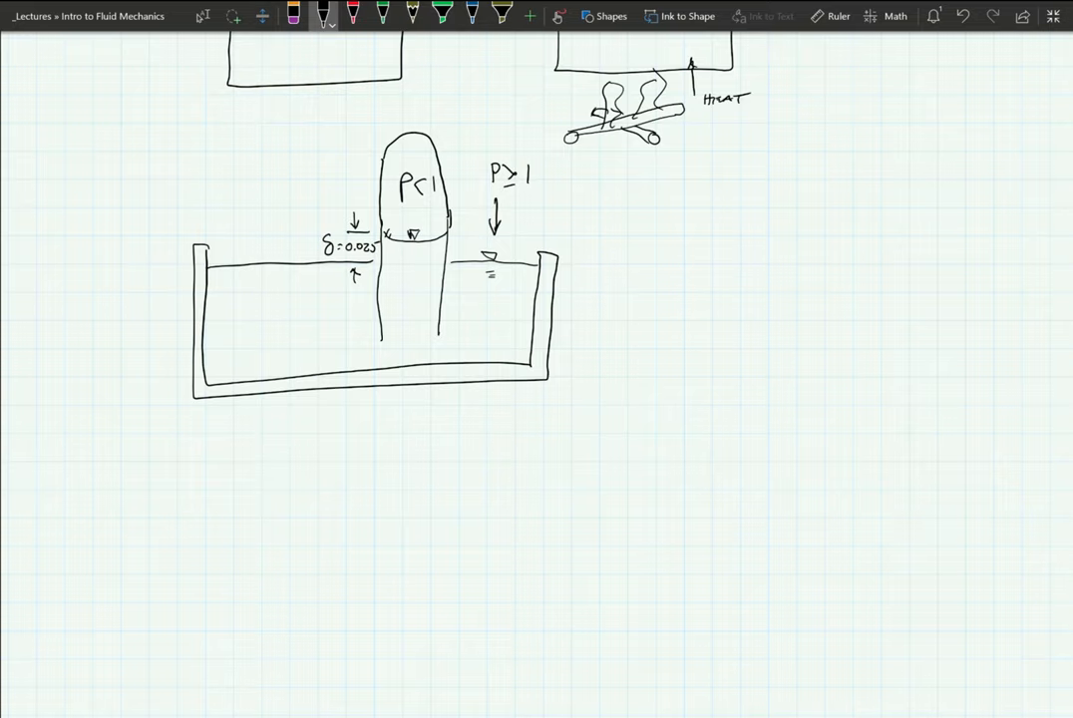
pyautogui.scroll(-3)
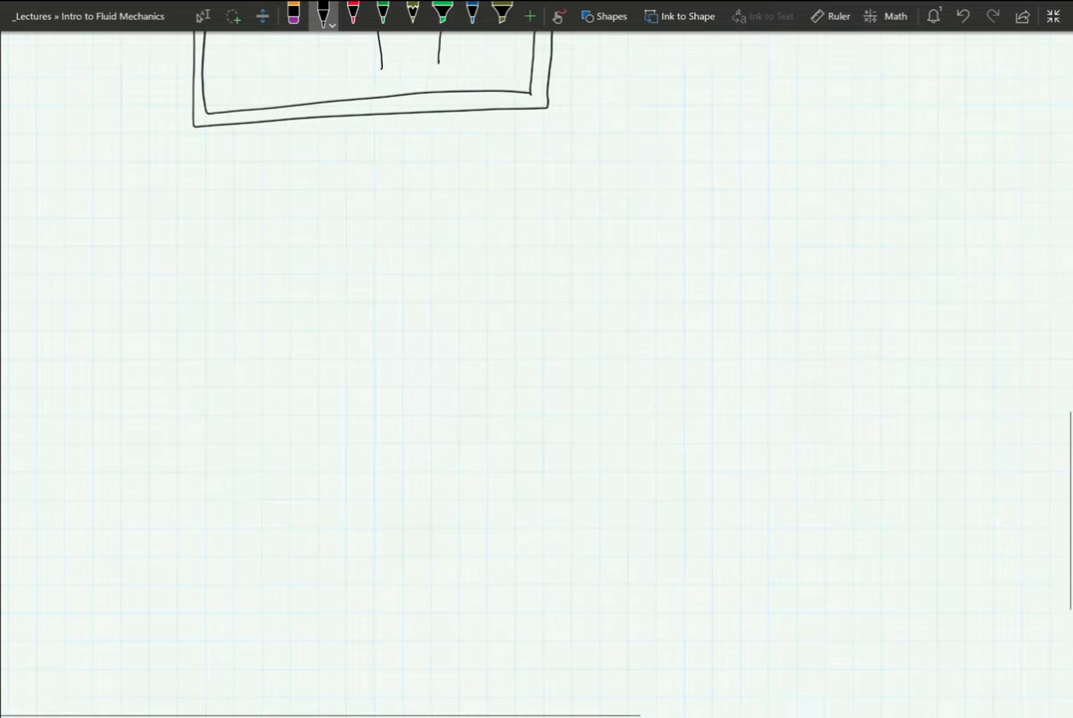
pyautogui.click(203, 16)
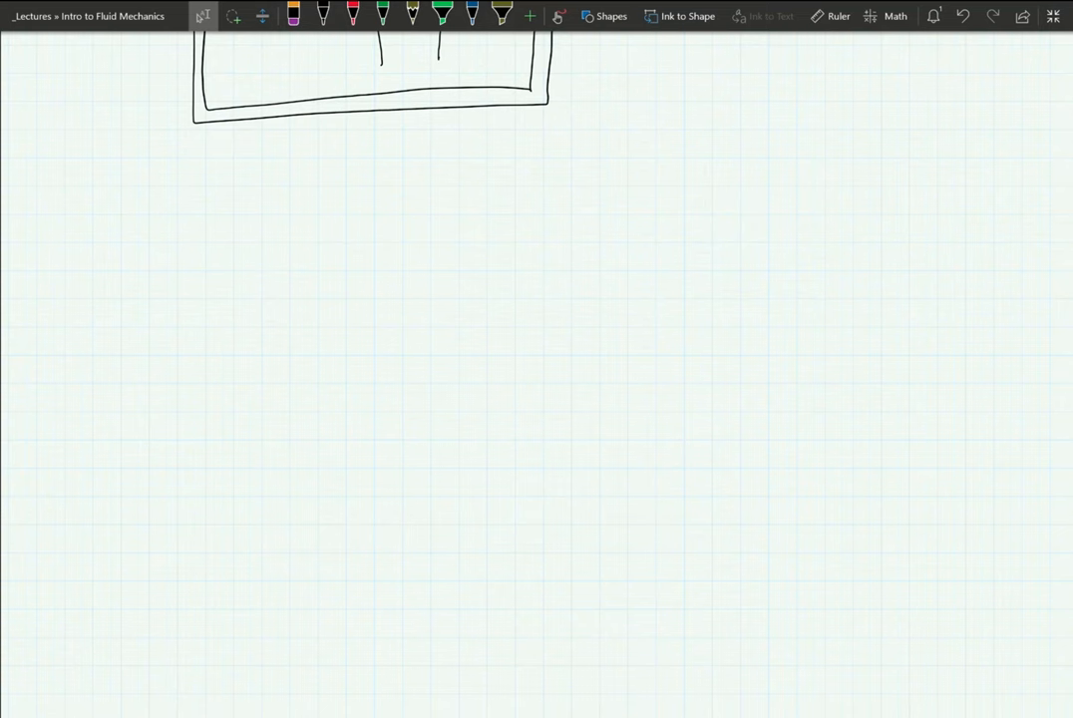
# Handwrite and underline the GREEK LETTER heading in black ink, then begin α beneath it
pyautogui.click(127, 178)
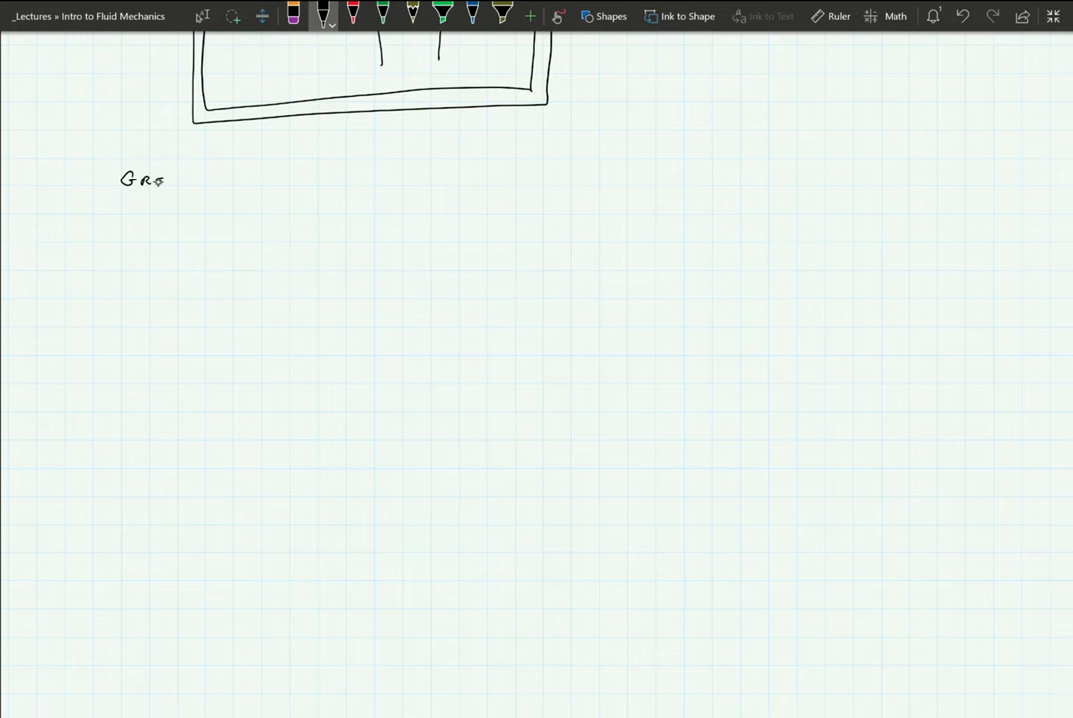
pyautogui.moveTo(159, 180); pyautogui.dragTo(184, 179)
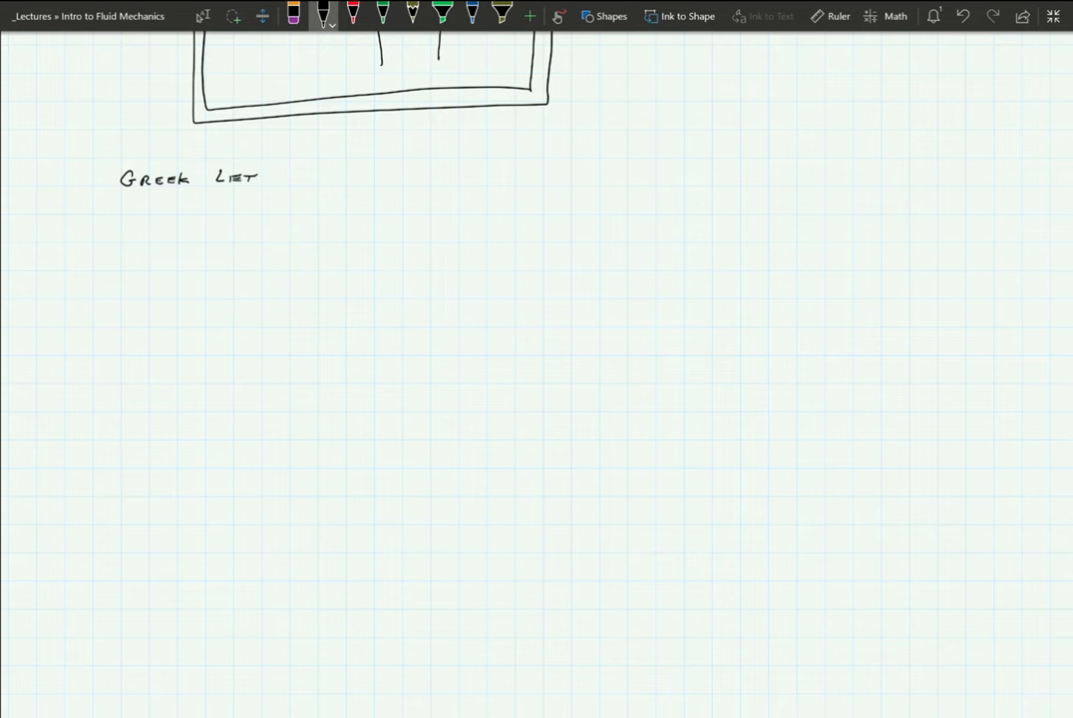
pyautogui.moveTo(260, 178); pyautogui.dragTo(304, 179)
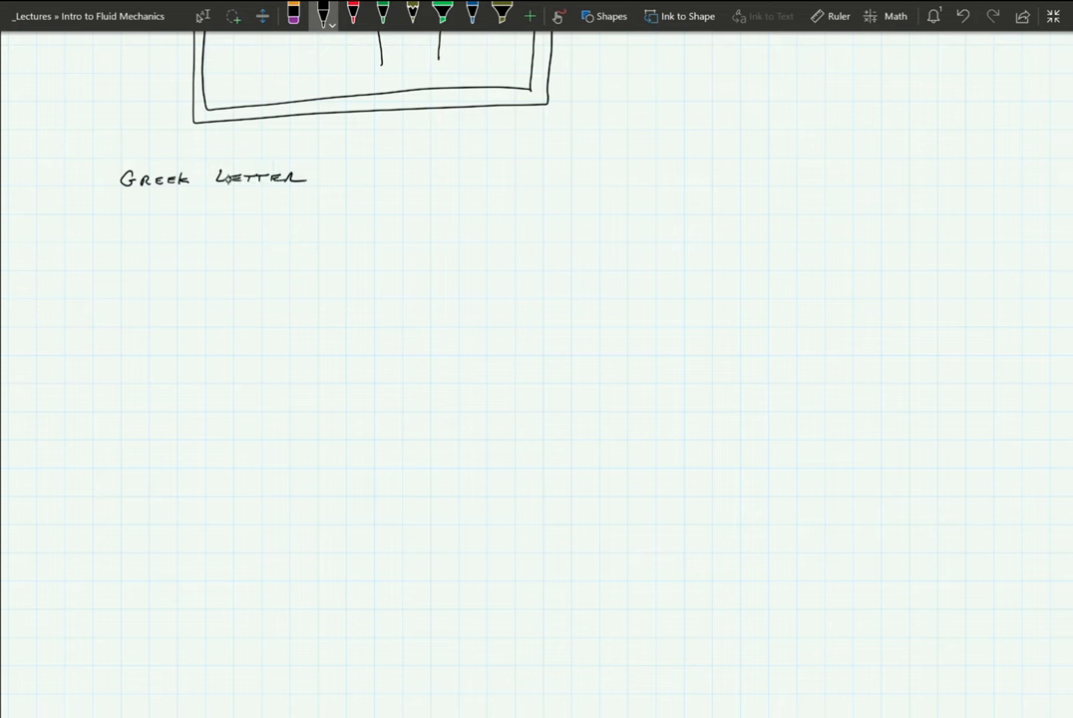
pyautogui.moveTo(100, 200); pyautogui.dragTo(319, 198)
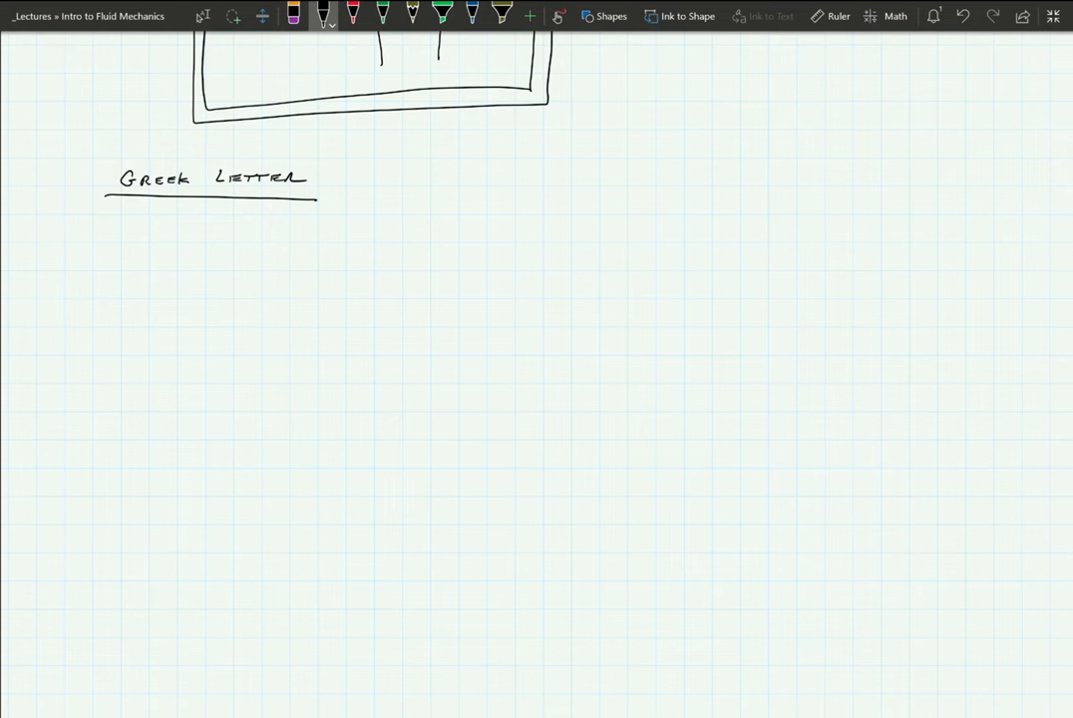
pyautogui.moveTo(160, 236); pyautogui.dragTo(175, 225)
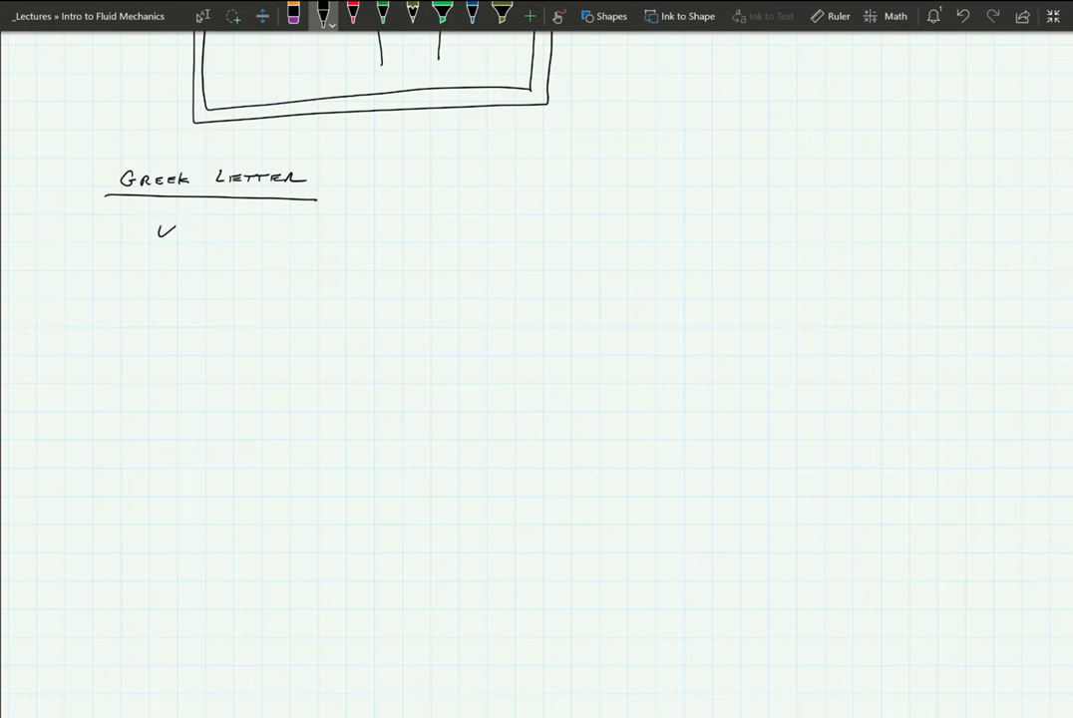
# Write ALPHA and ANGLES beside α, add the β BETA ANGLES row, and start ε below
pyautogui.moveTo(159, 228); pyautogui.dragTo(178, 238)
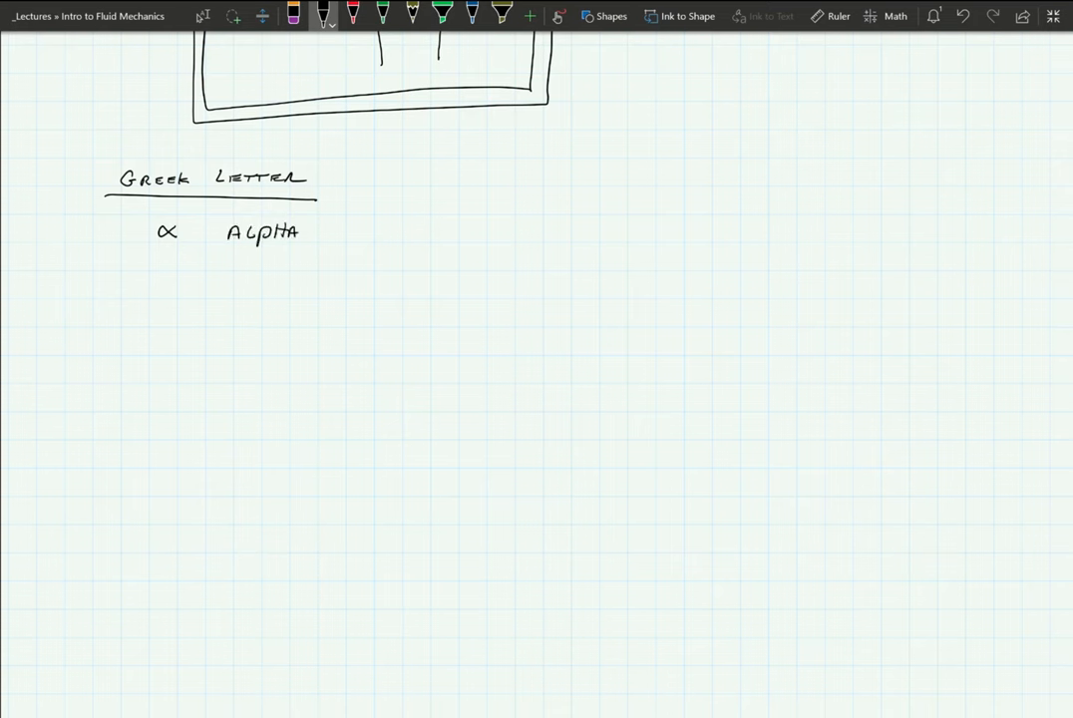
pyautogui.moveTo(384, 235); pyautogui.dragTo(404, 229)
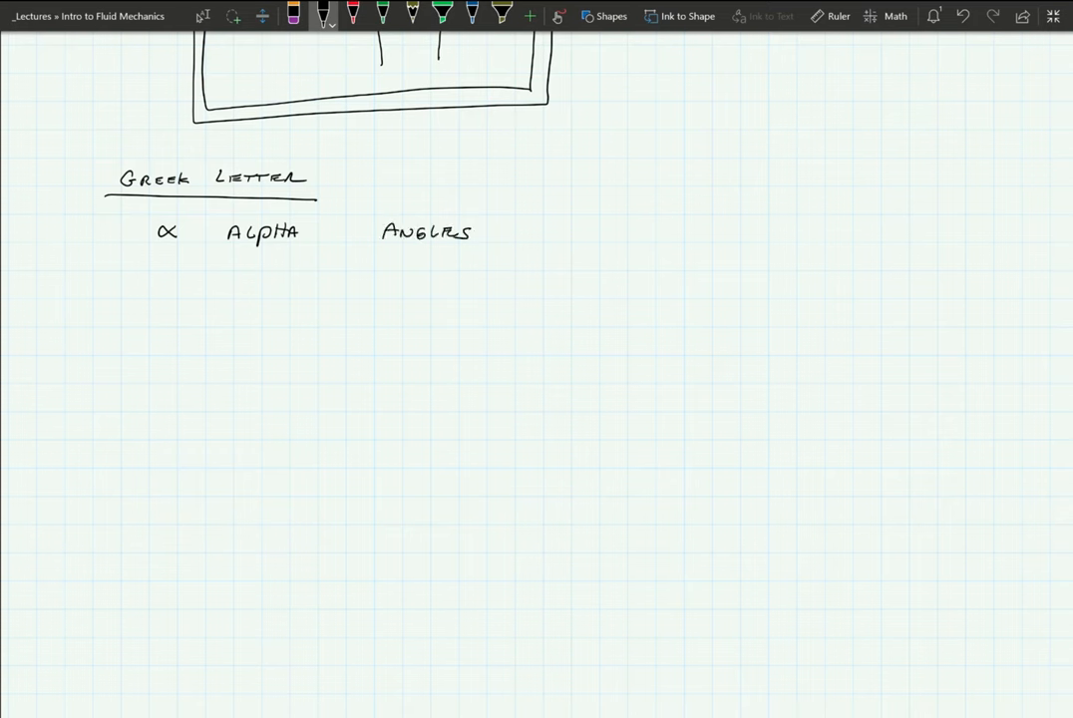
pyautogui.moveTo(154, 269); pyautogui.dragTo(178, 279)
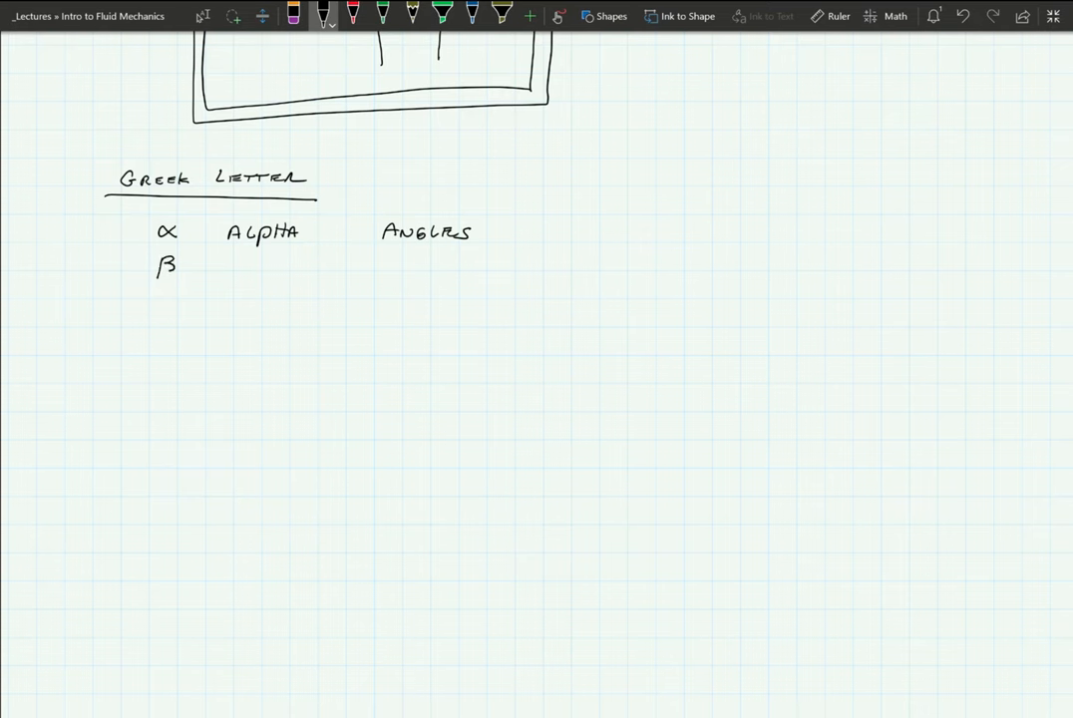
pyautogui.moveTo(227, 257); pyautogui.dragTo(239, 271)
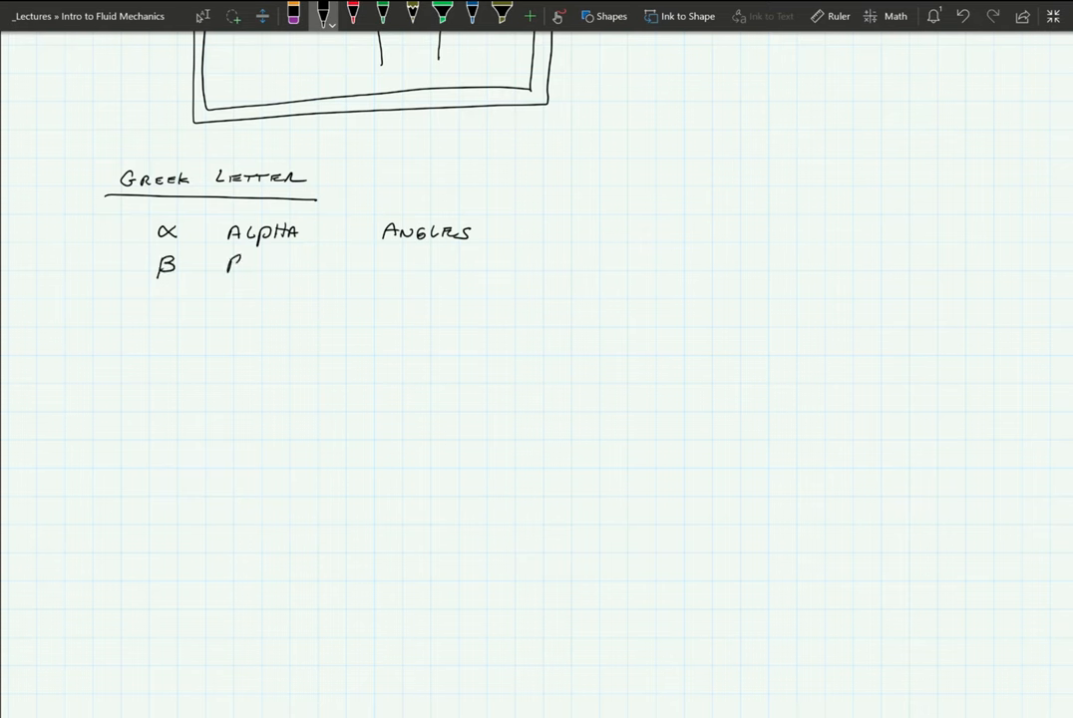
pyautogui.moveTo(228, 264); pyautogui.dragTo(274, 265)
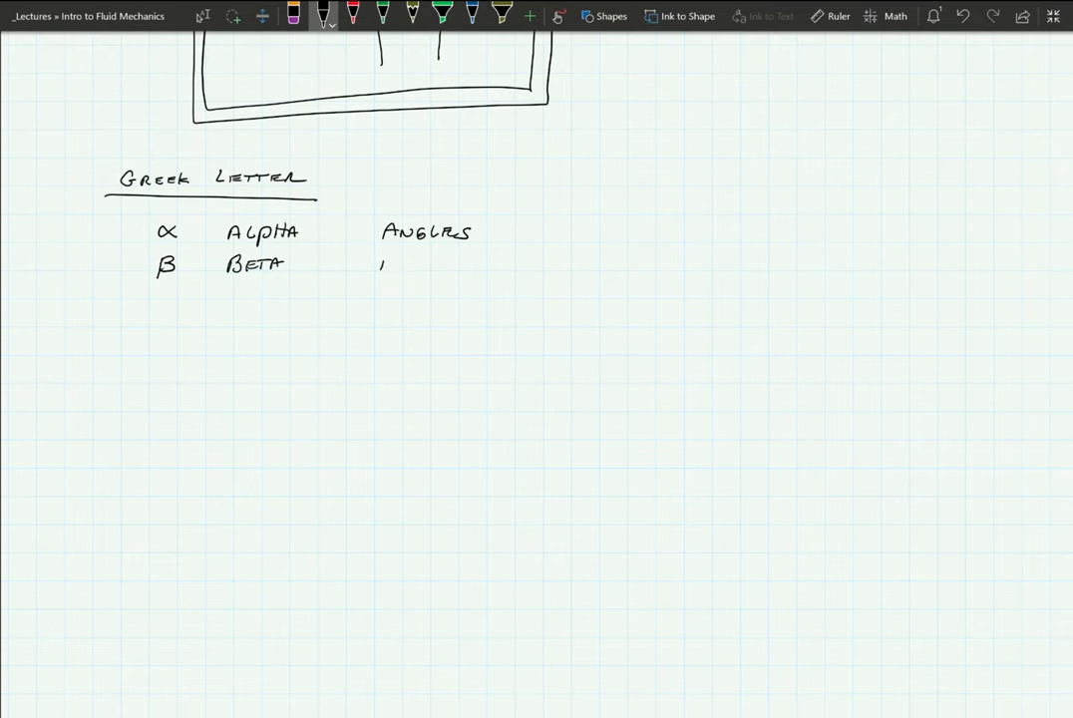
pyautogui.moveTo(381, 264); pyautogui.dragTo(419, 261)
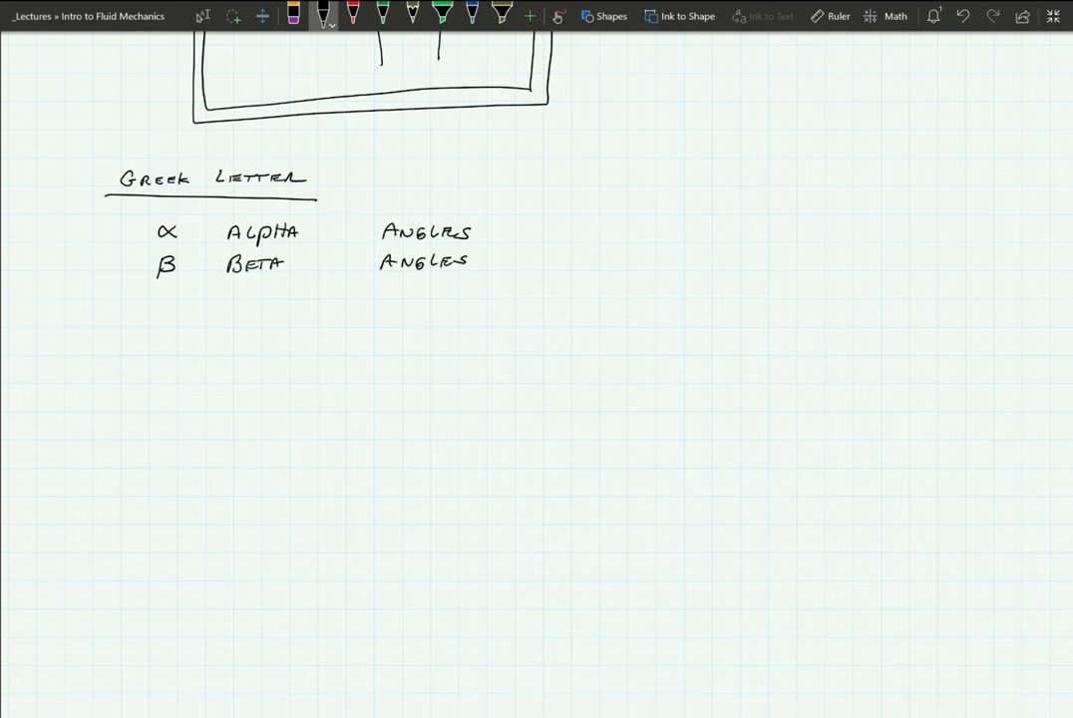
pyautogui.click(168, 289)
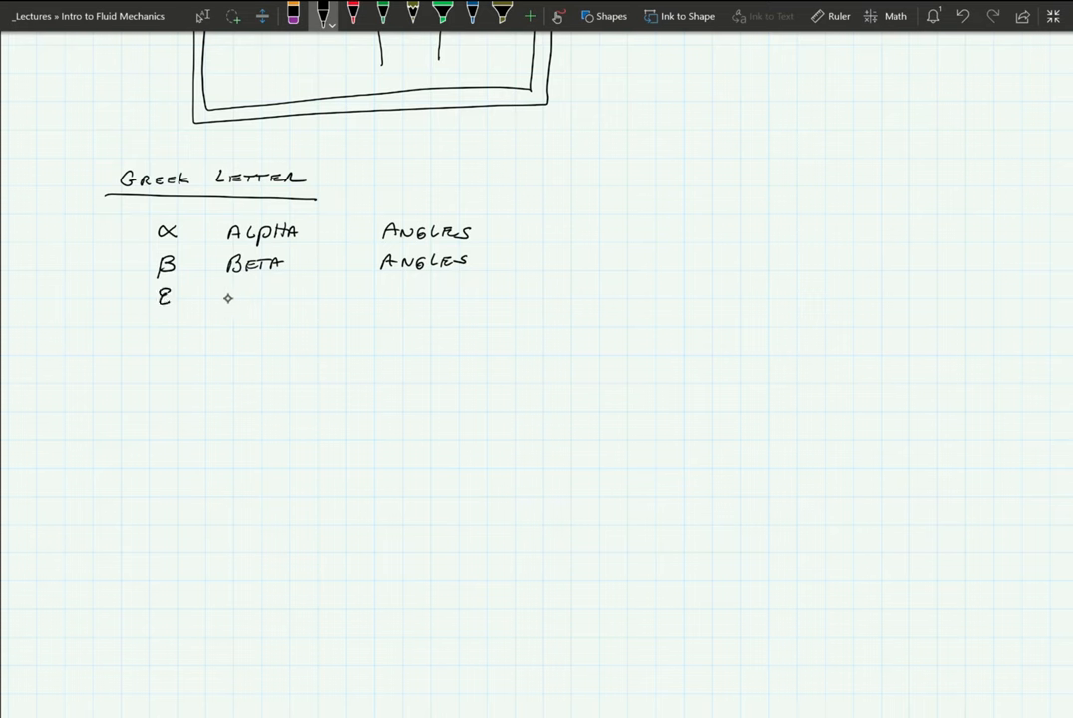
# Write EPSILON and STRAIN beside ε and draw the γ symbol below
pyautogui.moveTo(219, 297); pyautogui.dragTo(244, 294)
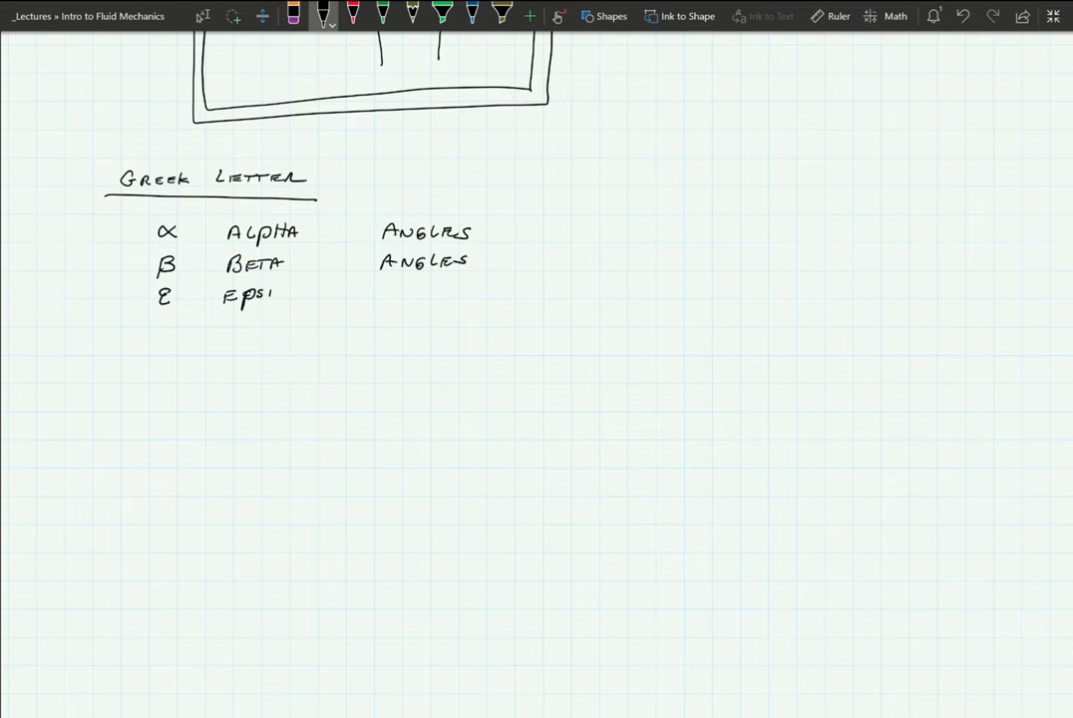
pyautogui.write('lo')
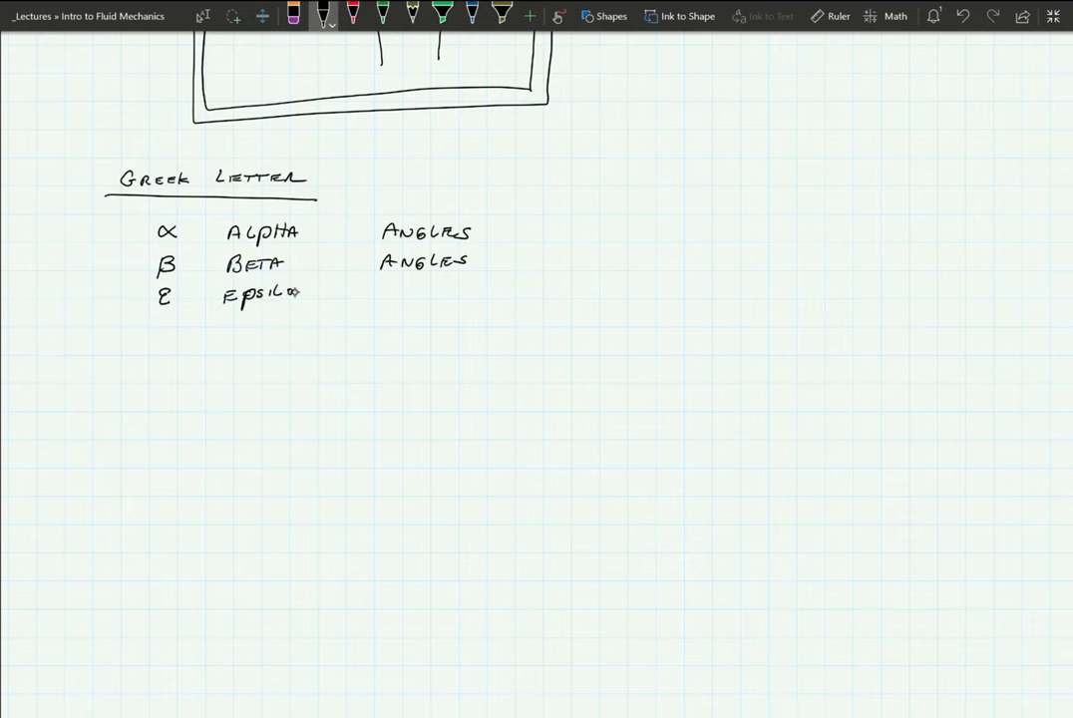
pyautogui.moveTo(382, 290)
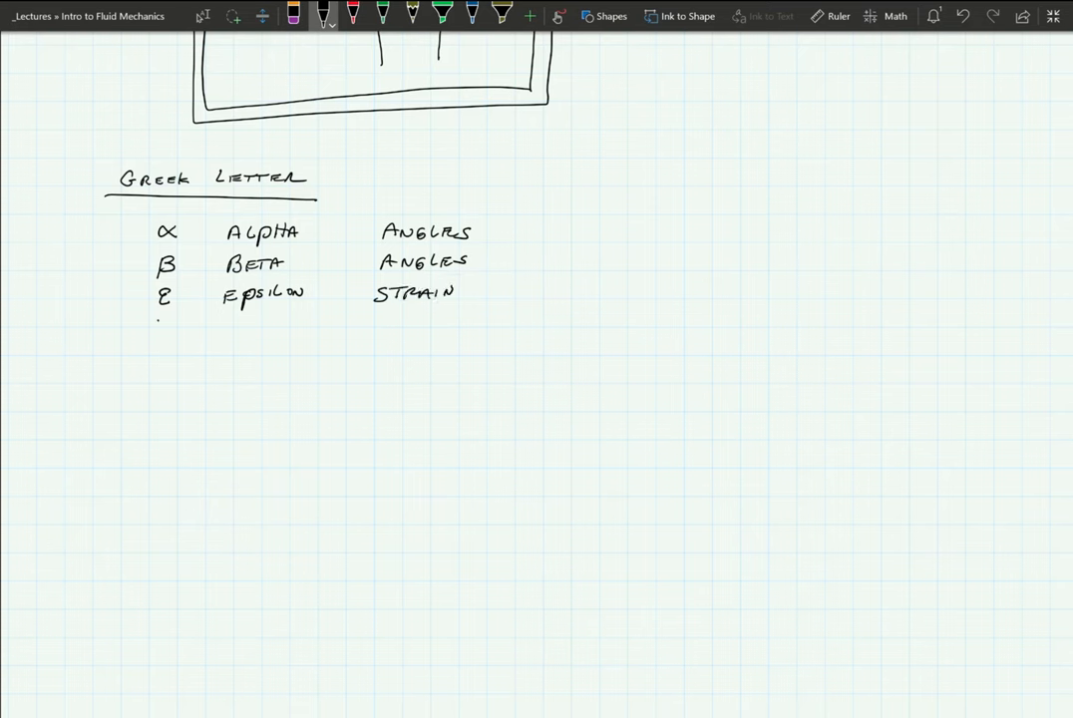
pyautogui.moveTo(159, 319); pyautogui.dragTo(174, 339)
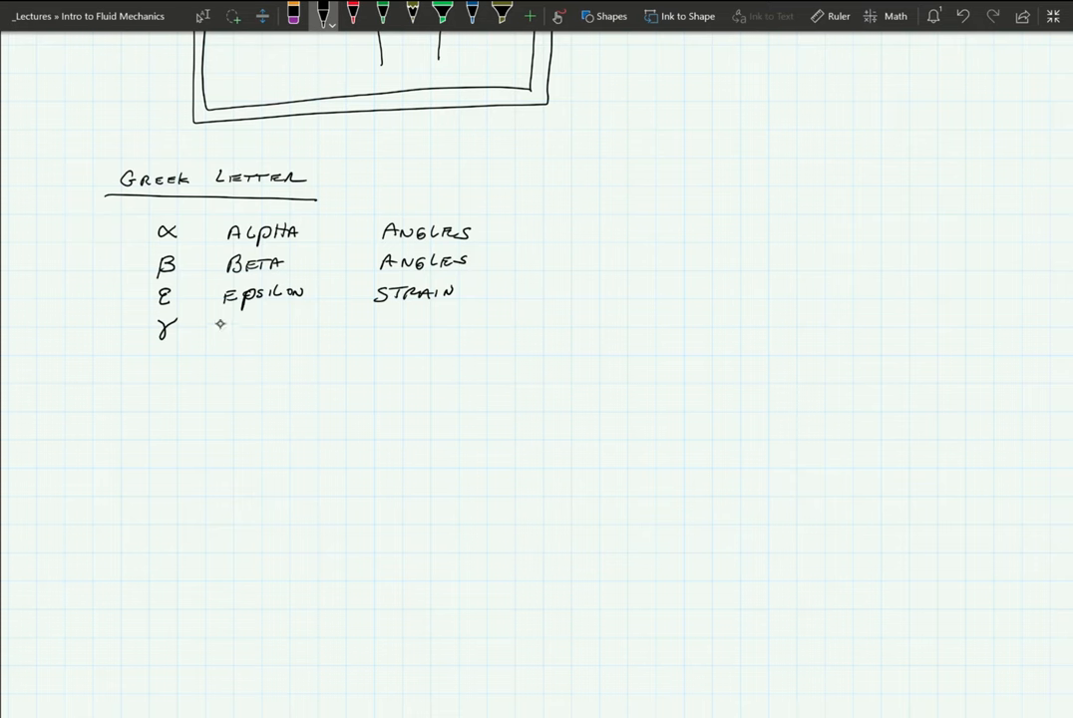
# Write GAMMA and SPECIFIC WEIGHT beside γ and begin a fifth-row symbol
pyautogui.moveTo(217, 327); pyautogui.dragTo(259, 327)
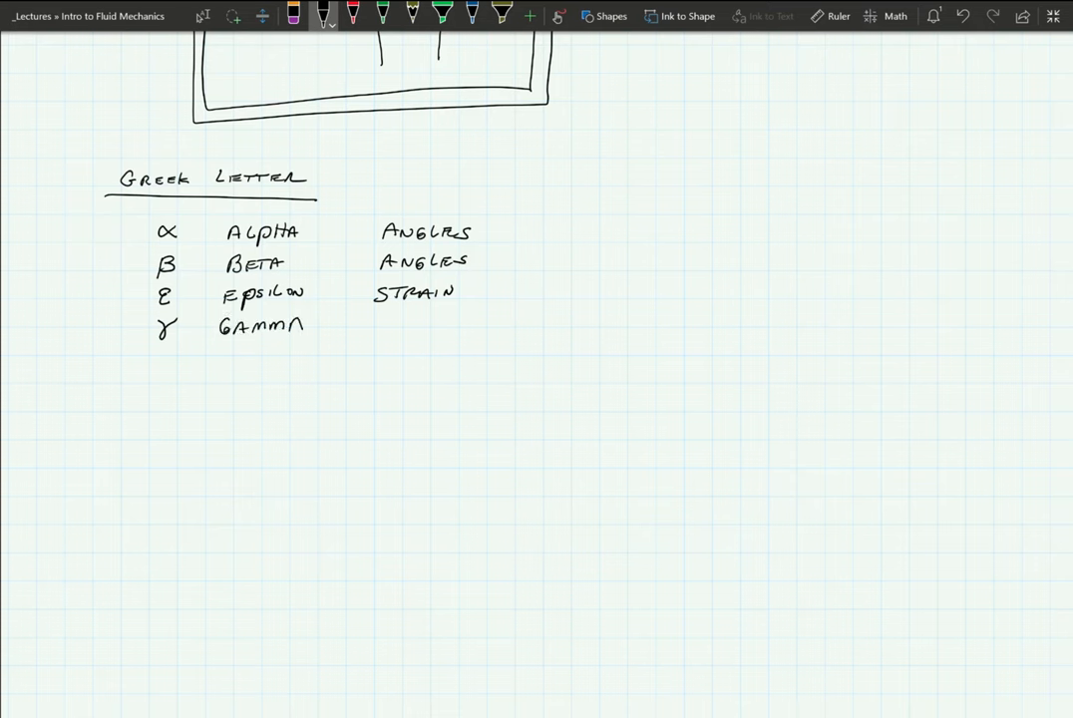
pyautogui.moveTo(388, 317); pyautogui.dragTo(384, 334)
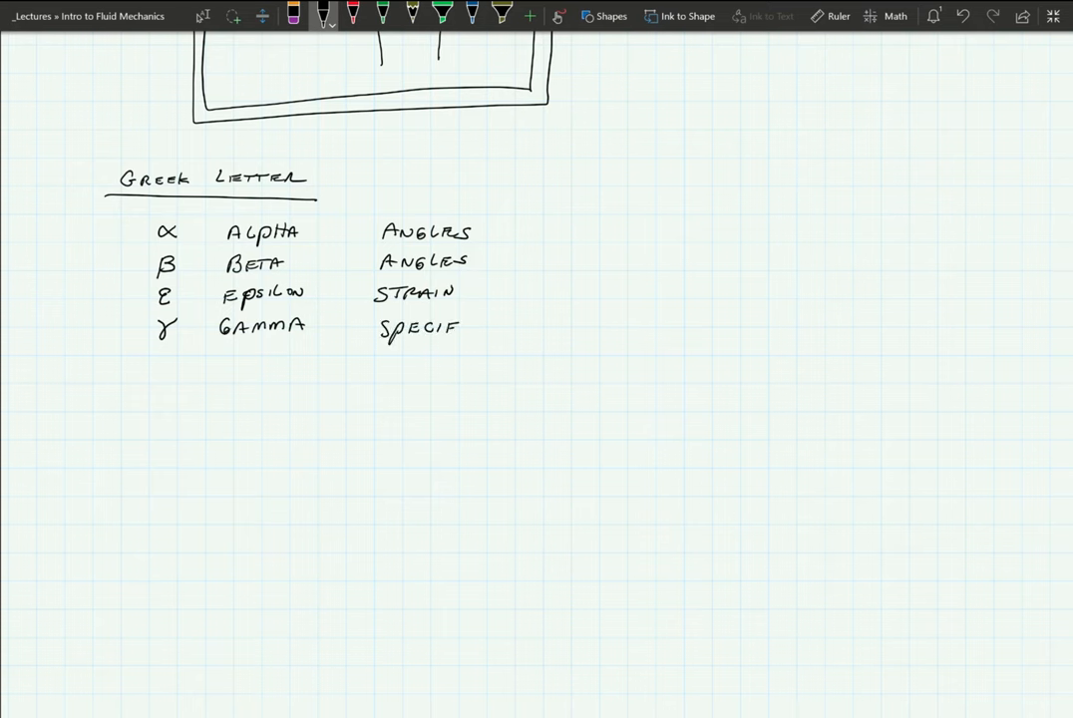
pyautogui.moveTo(460, 329); pyautogui.dragTo(508, 329)
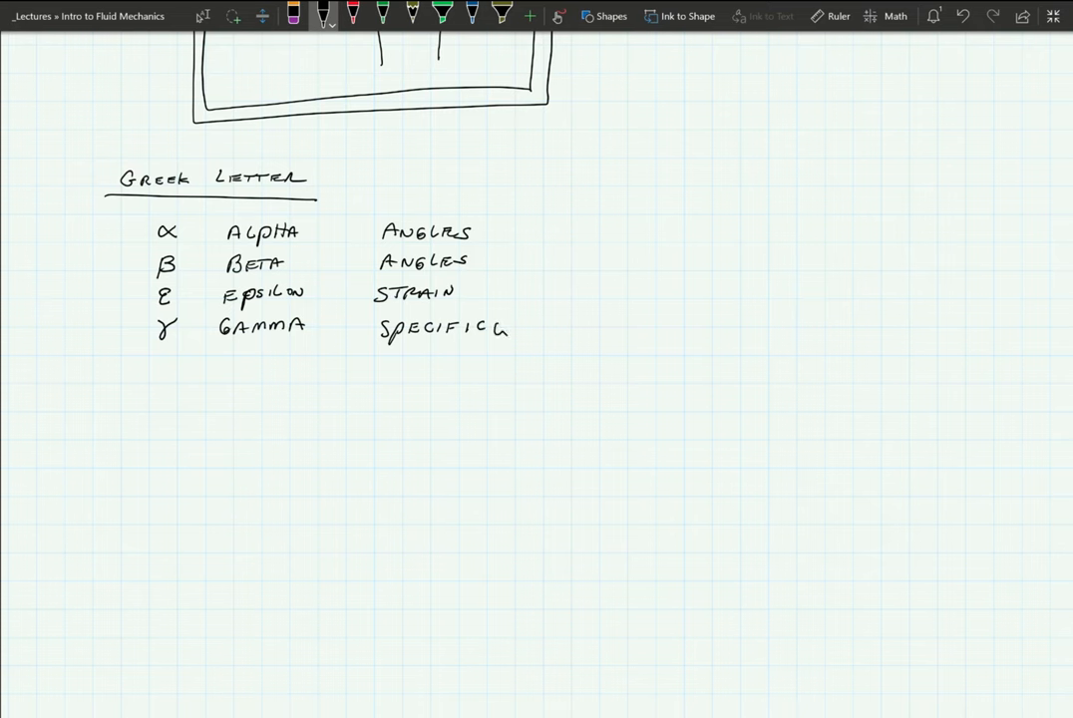
pyautogui.write('WEIGHT')
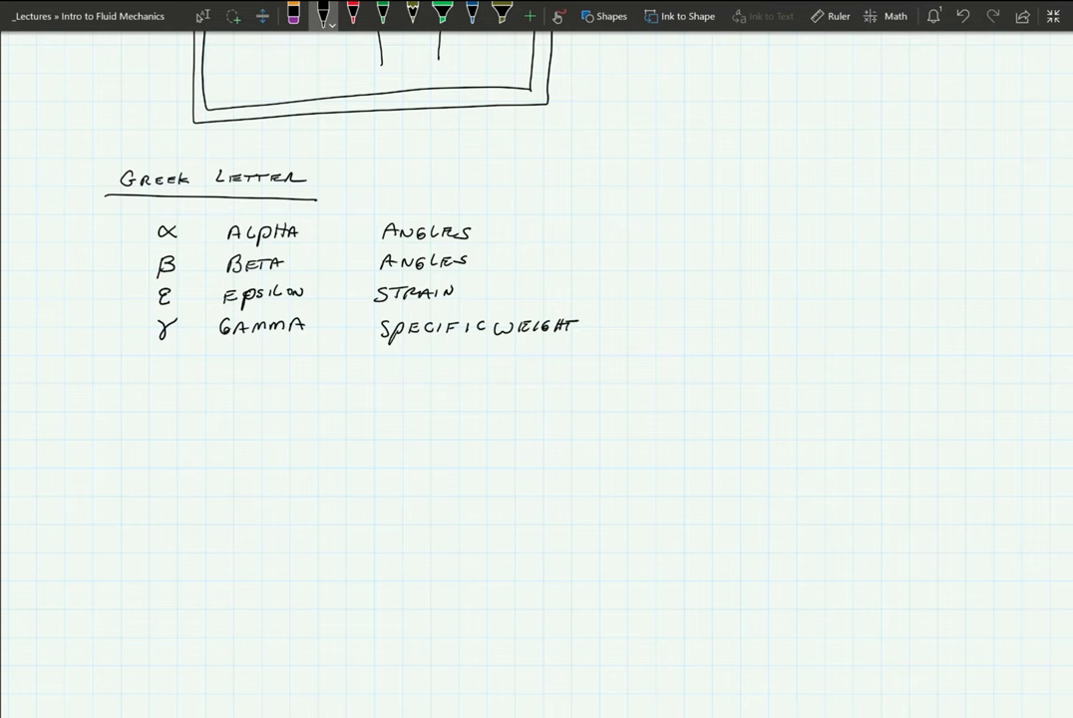
pyautogui.moveTo(159, 357); pyautogui.dragTo(155, 370)
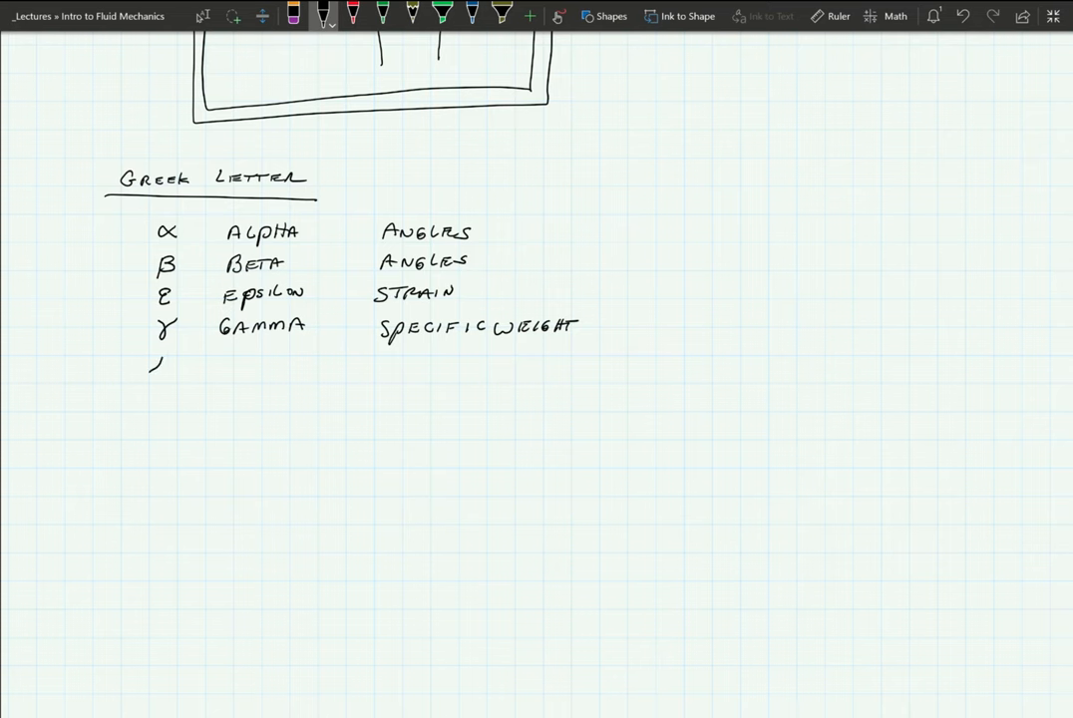
# Draw the μ symbol on a new row and write MU beside it
pyautogui.moveTo(154, 358); pyautogui.dragTo(179, 374)
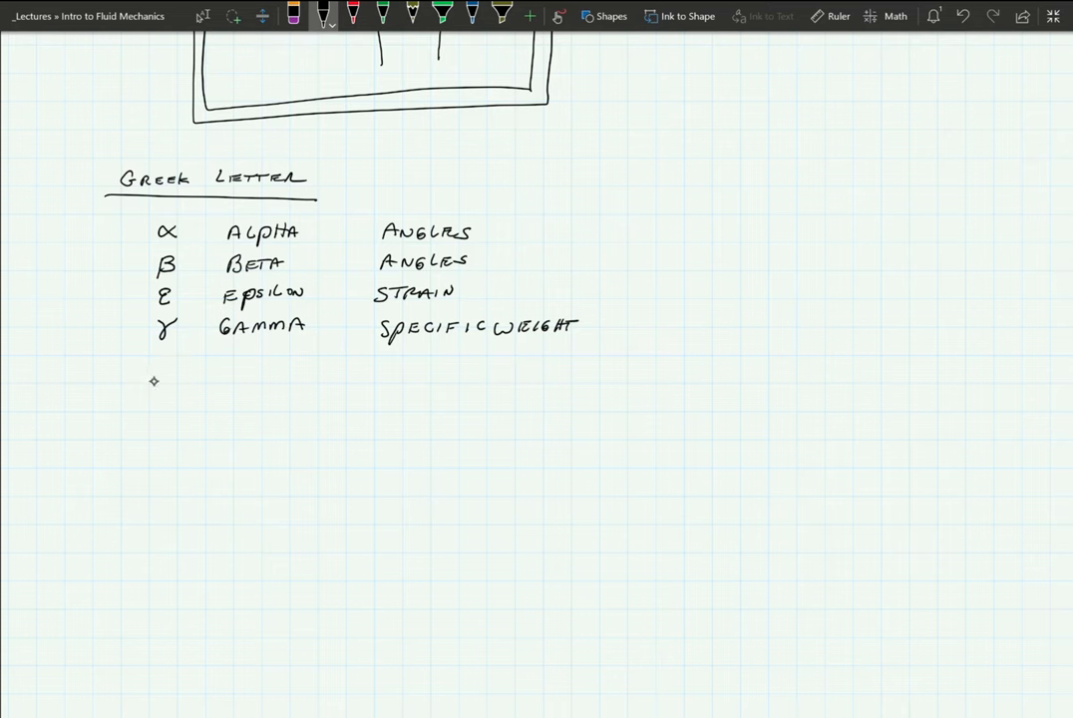
pyautogui.moveTo(160, 359); pyautogui.dragTo(161, 381)
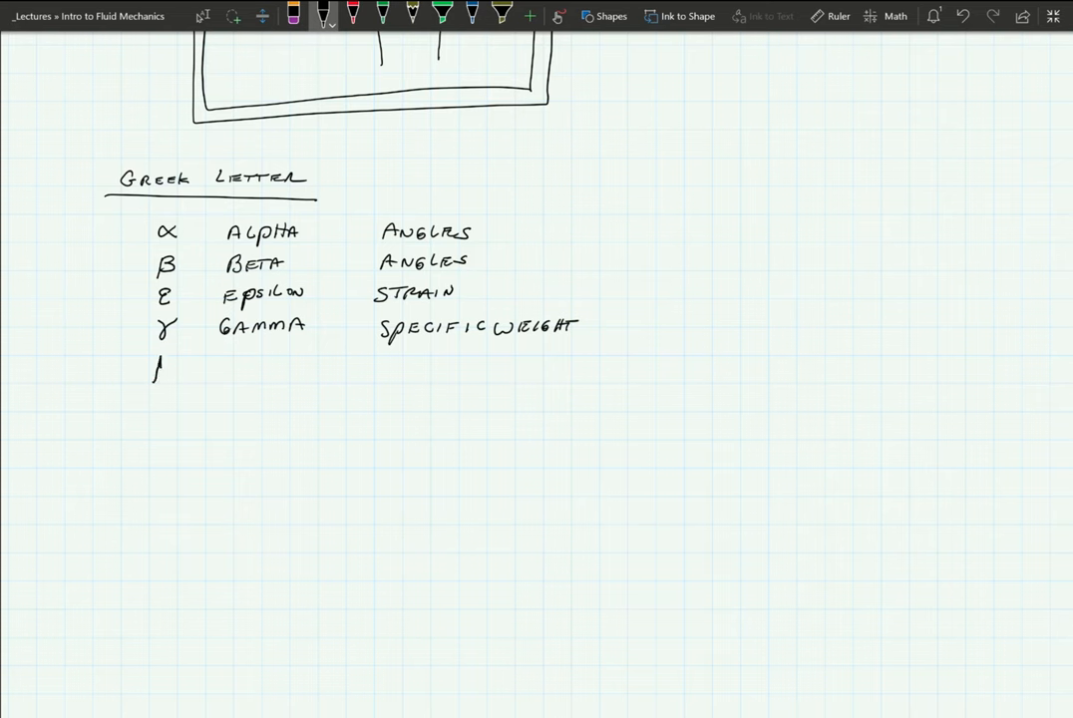
pyautogui.moveTo(157, 354); pyautogui.dragTo(172, 377)
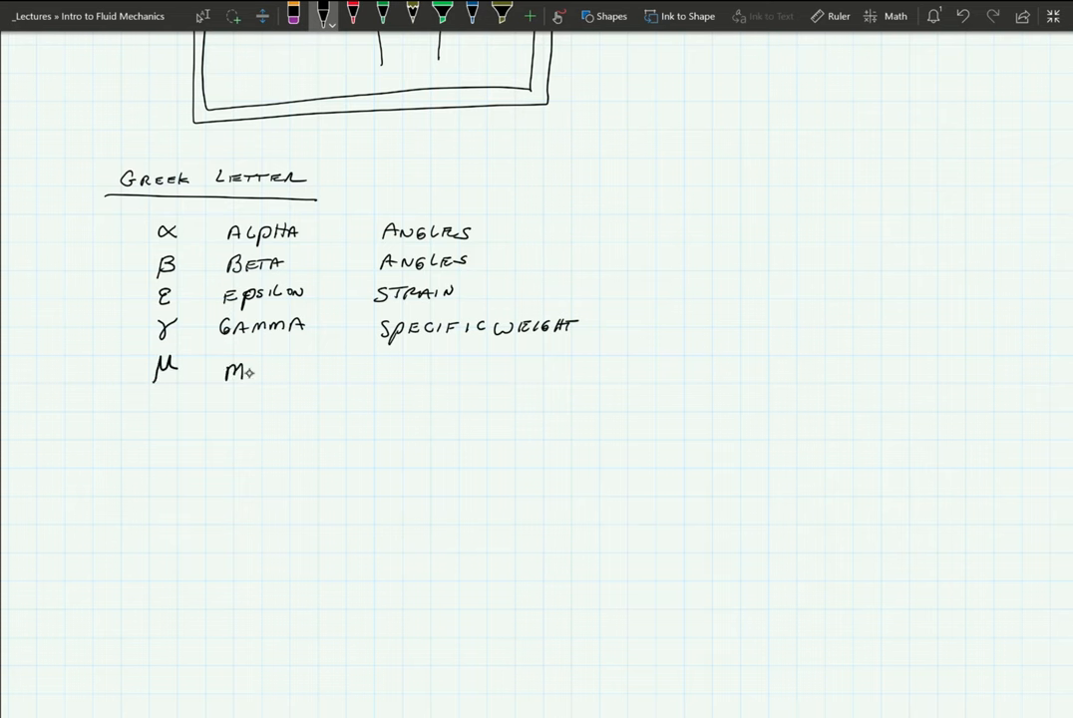
pyautogui.moveTo(230, 370); pyautogui.dragTo(265, 374)
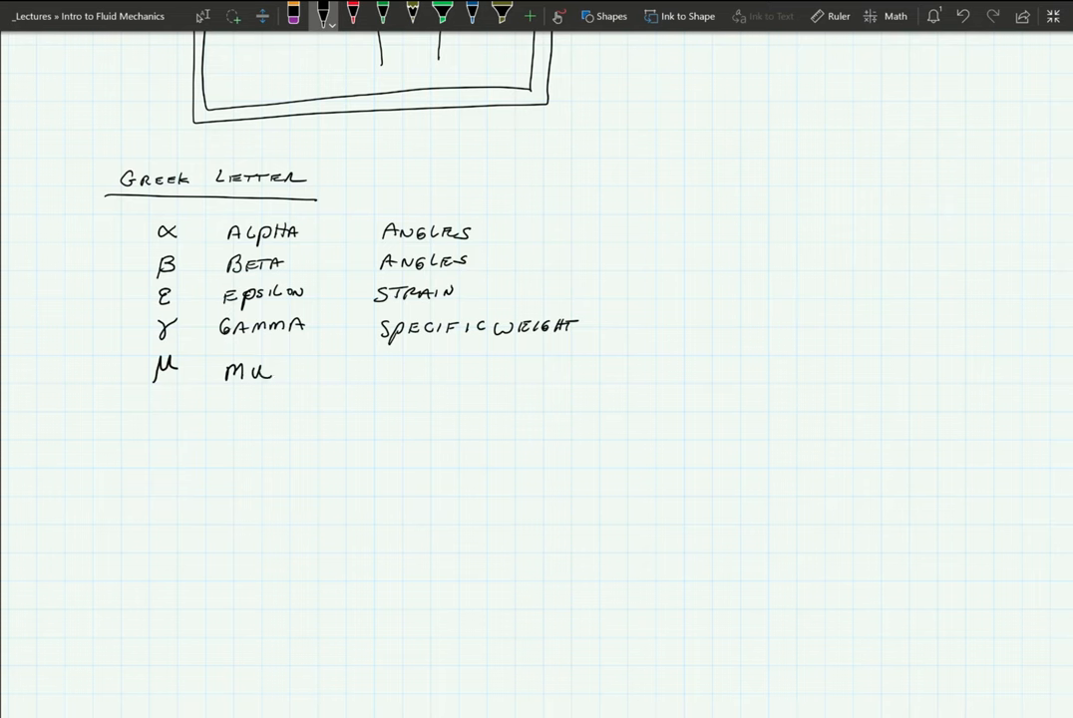
# Write DYNAMIC VISCOSITY in the mu row's third column and start the ν symbol
pyautogui.moveTo(374, 367); pyautogui.dragTo(394, 381)
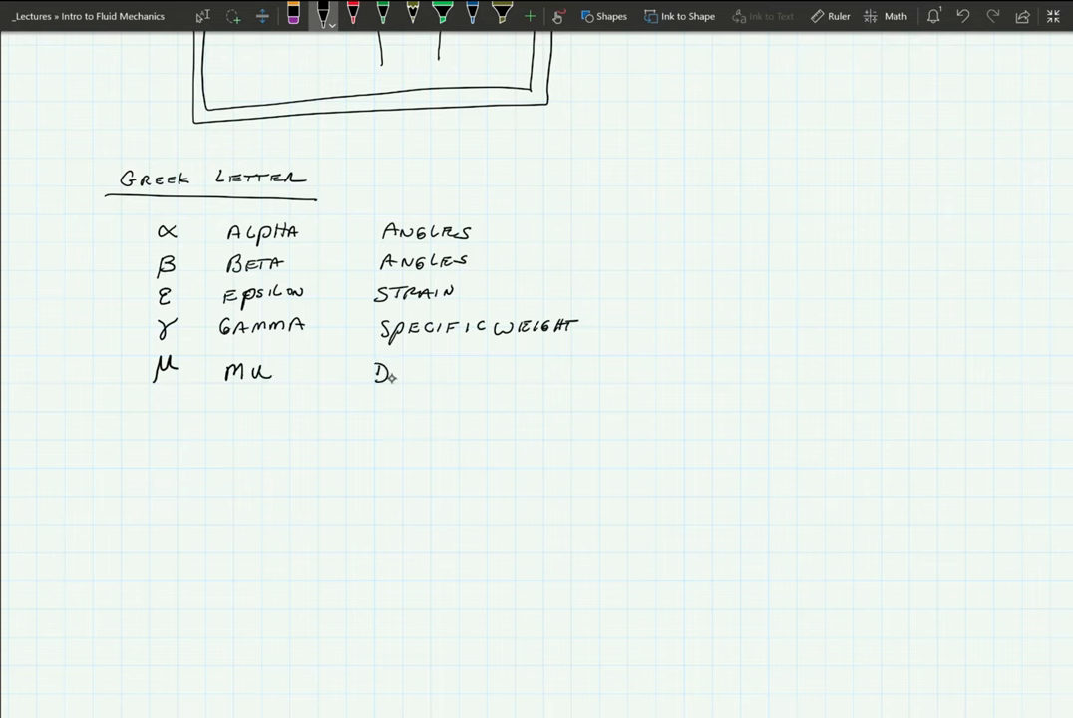
pyautogui.moveTo(389, 377); pyautogui.dragTo(429, 377)
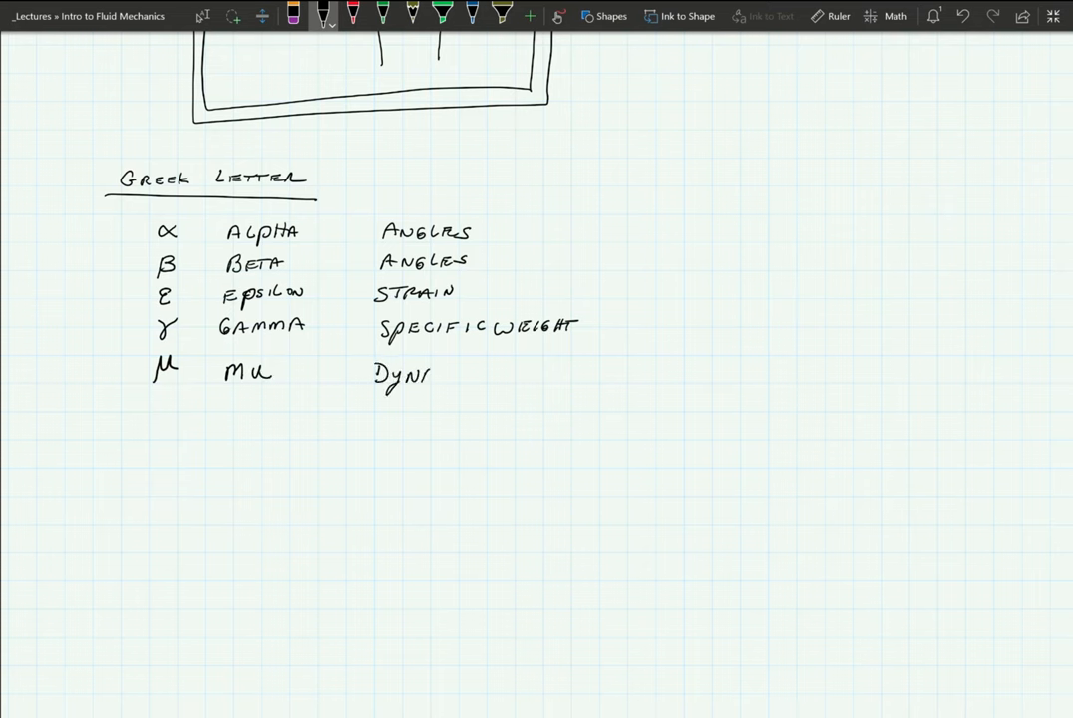
pyautogui.write('DYNAMIC')
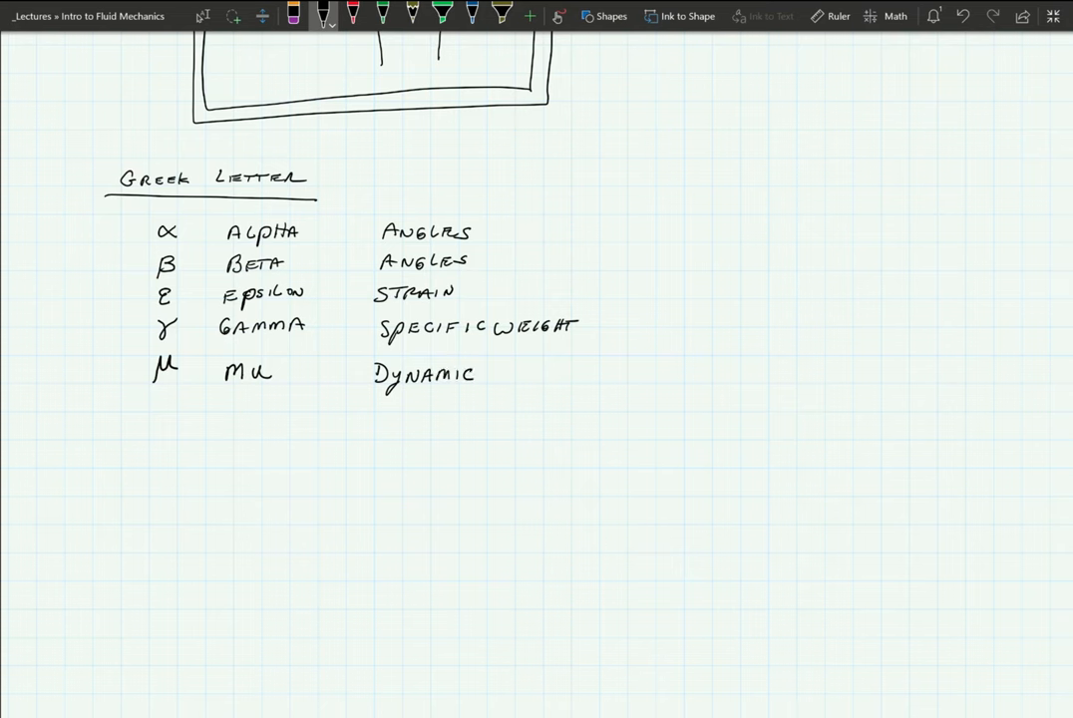
pyautogui.write('Vis')
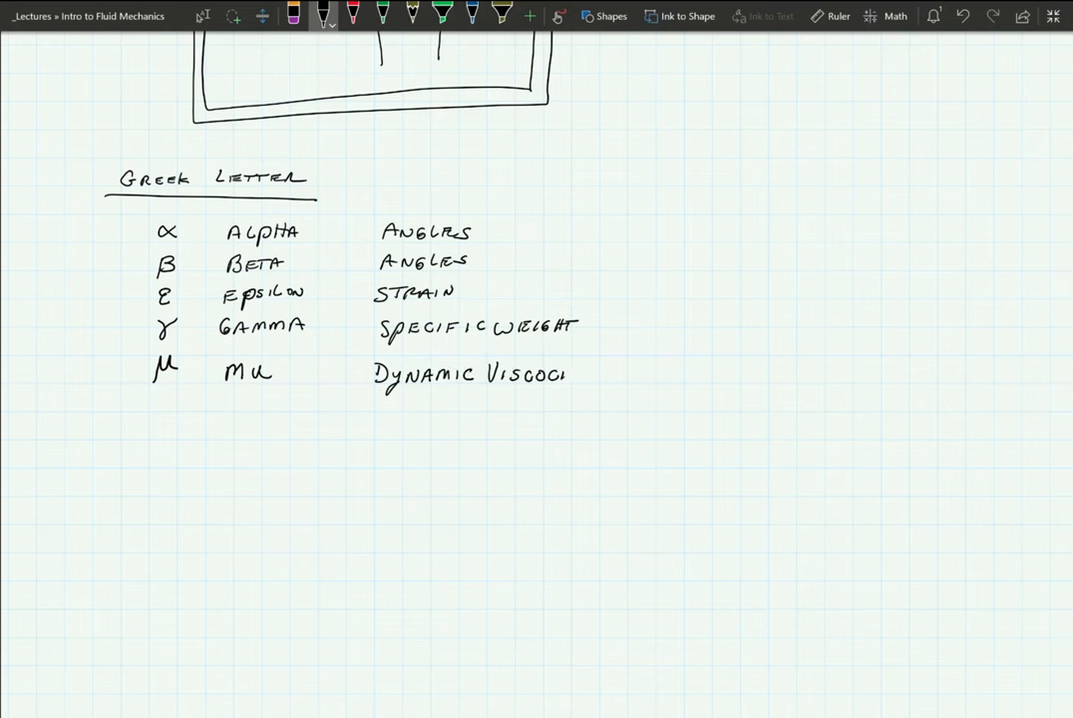
pyautogui.moveTo(563, 374); pyautogui.dragTo(608, 379)
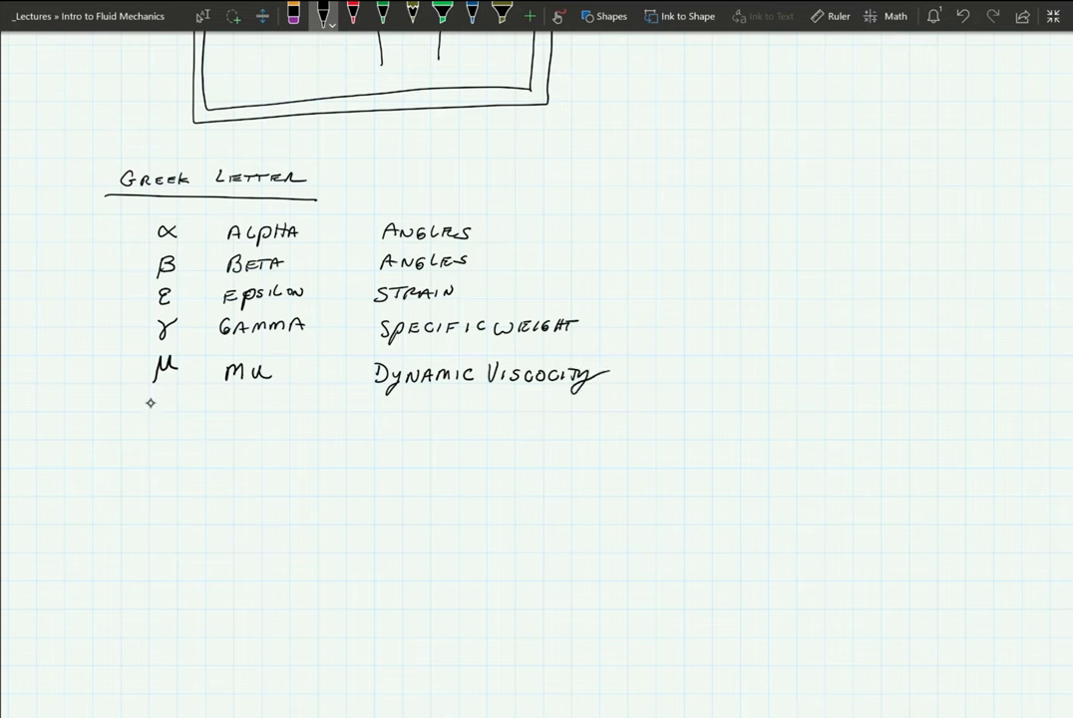
pyautogui.moveTo(149, 409); pyautogui.dragTo(165, 398)
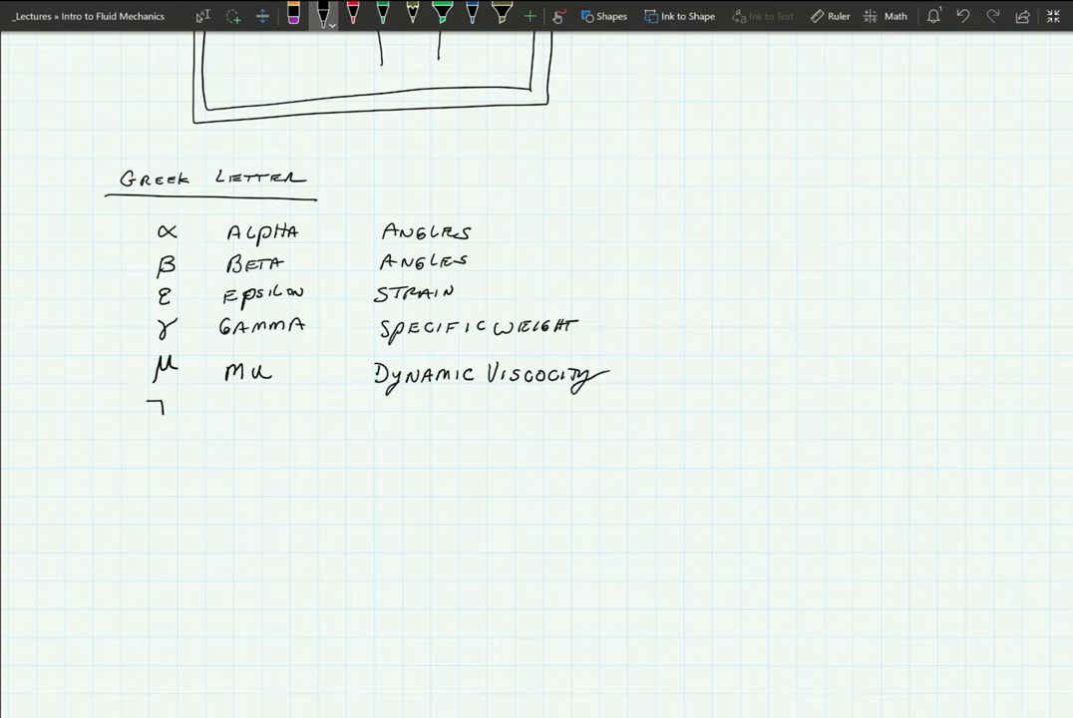
# Complete ν and write NU and KINEMATIC VISCOSITY on its row
pyautogui.moveTo(152, 399); pyautogui.dragTo(175, 414)
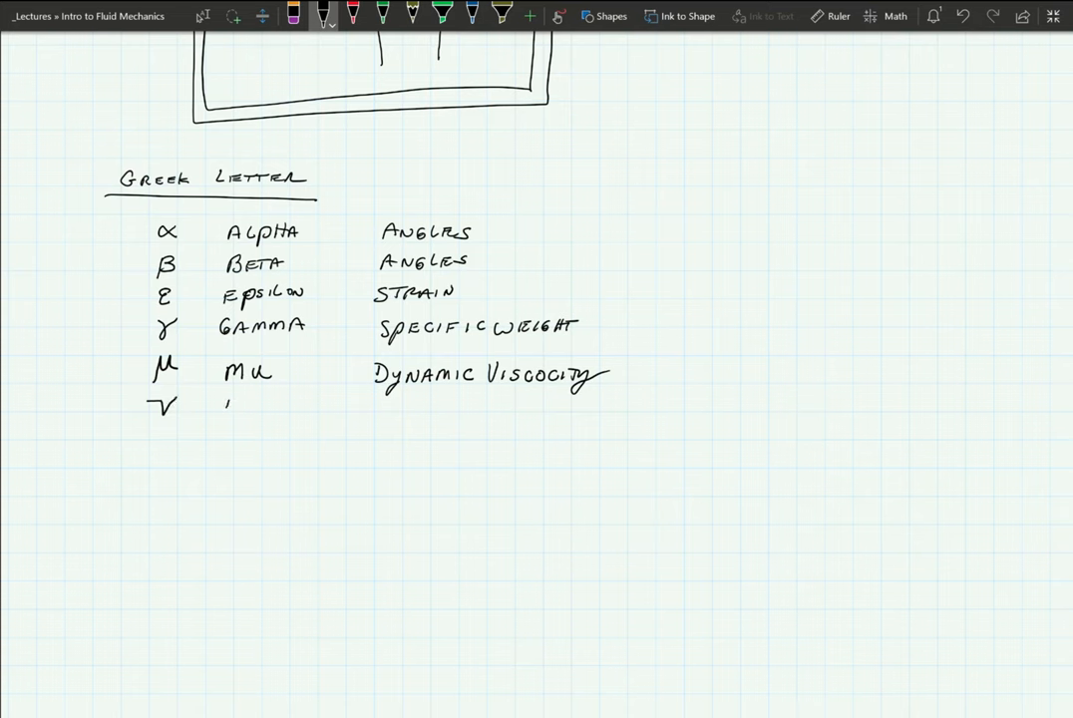
pyautogui.moveTo(222, 404); pyautogui.dragTo(269, 404)
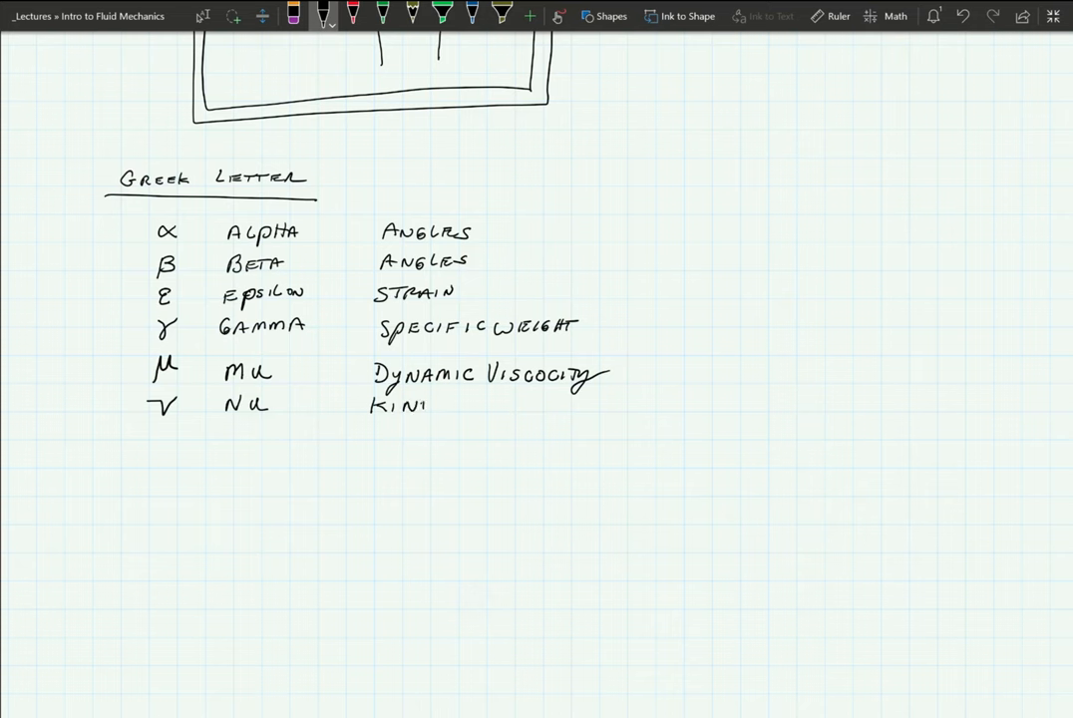
pyautogui.write('KINEM')
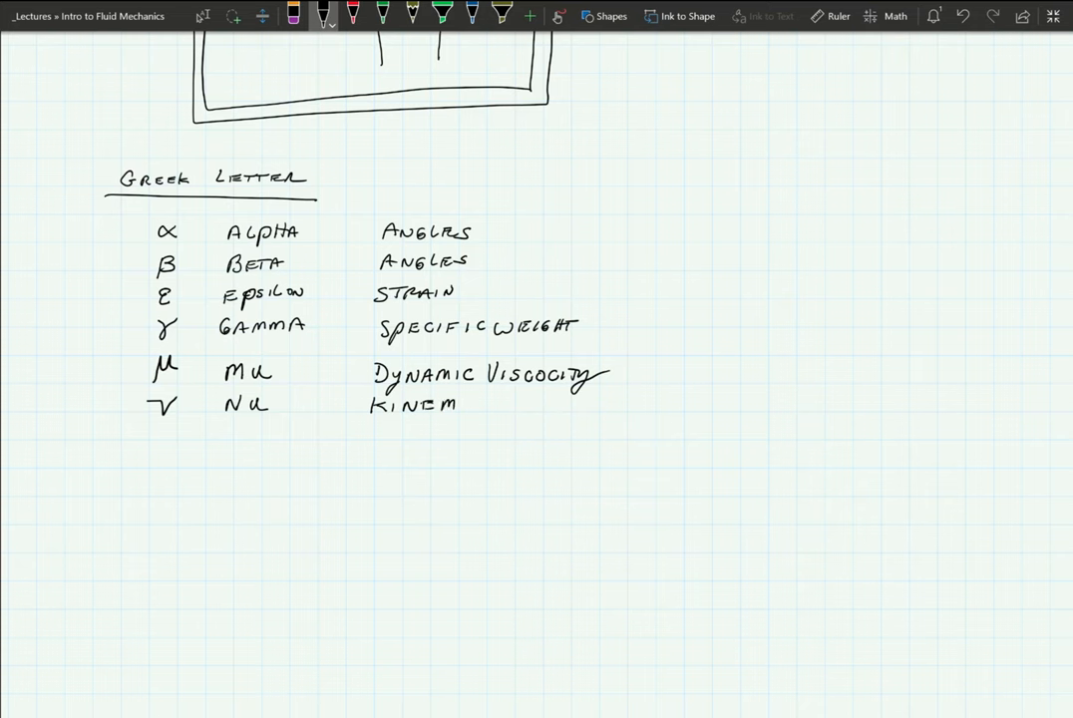
pyautogui.write('ATIC VISCO')
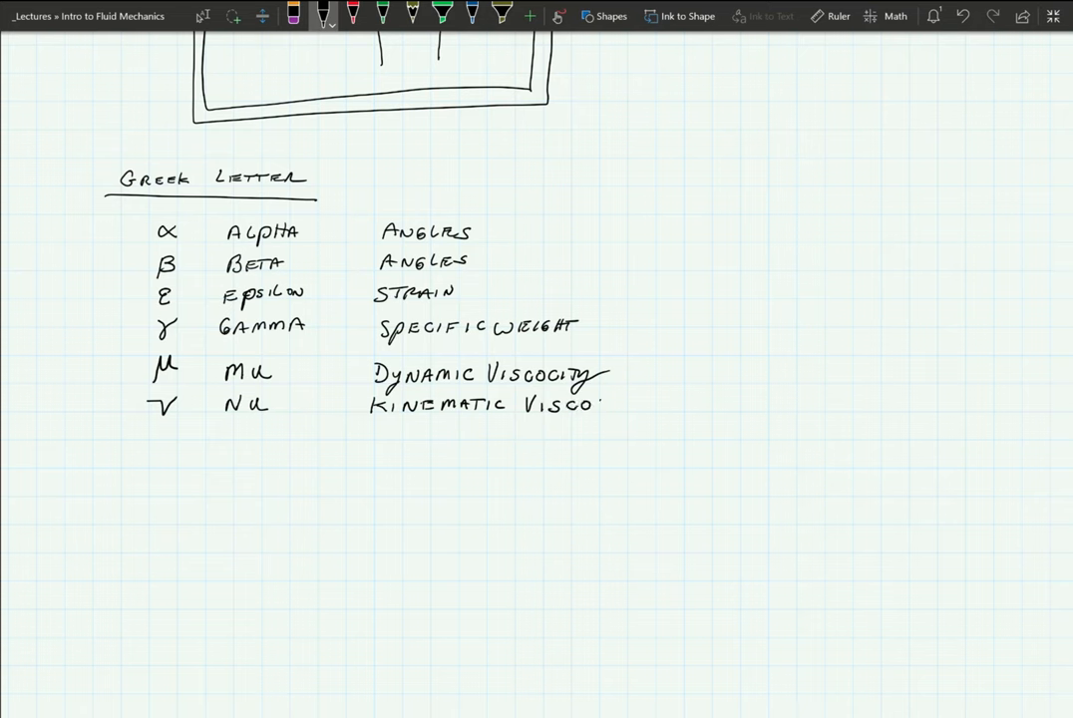
pyautogui.moveTo(598, 403); pyautogui.dragTo(623, 403)
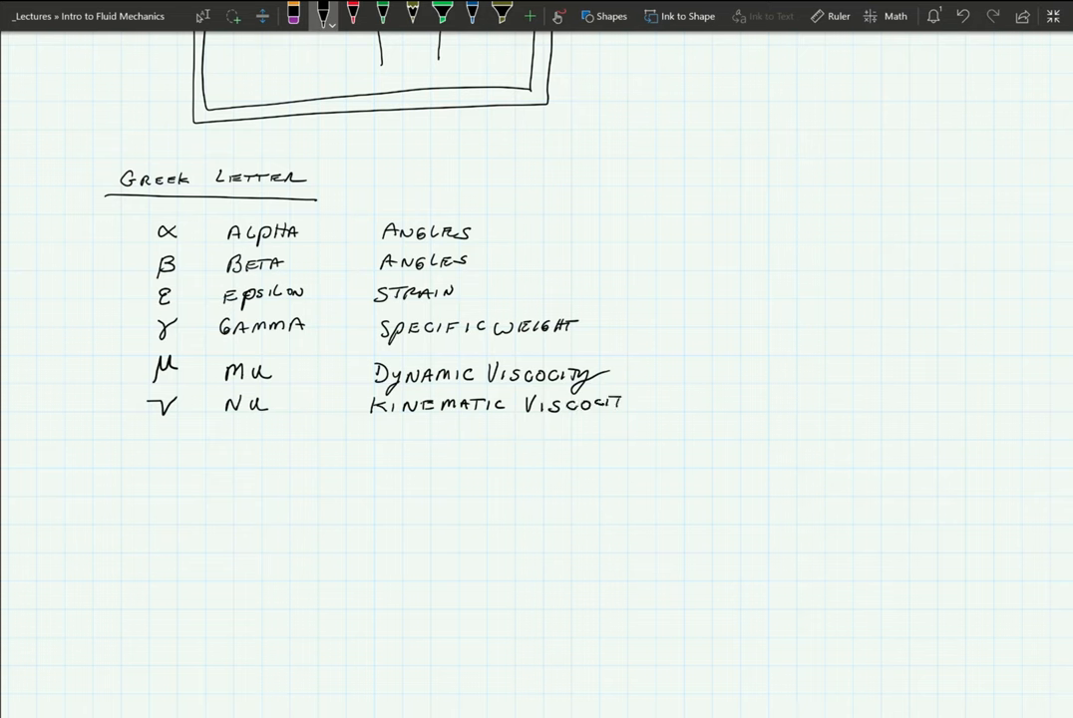
pyautogui.moveTo(613, 404); pyautogui.dragTo(653, 414)
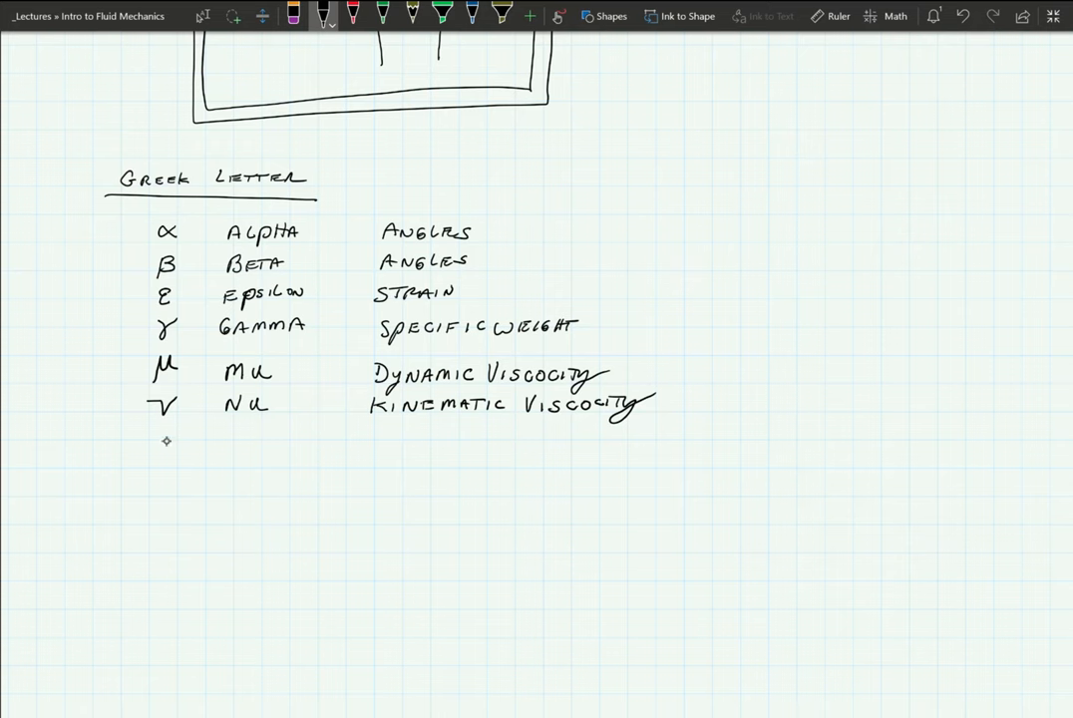
# Add the ρ RHO DENSITY row and begin the σ symbol below
pyautogui.moveTo(160, 429); pyautogui.dragTo(167, 458)
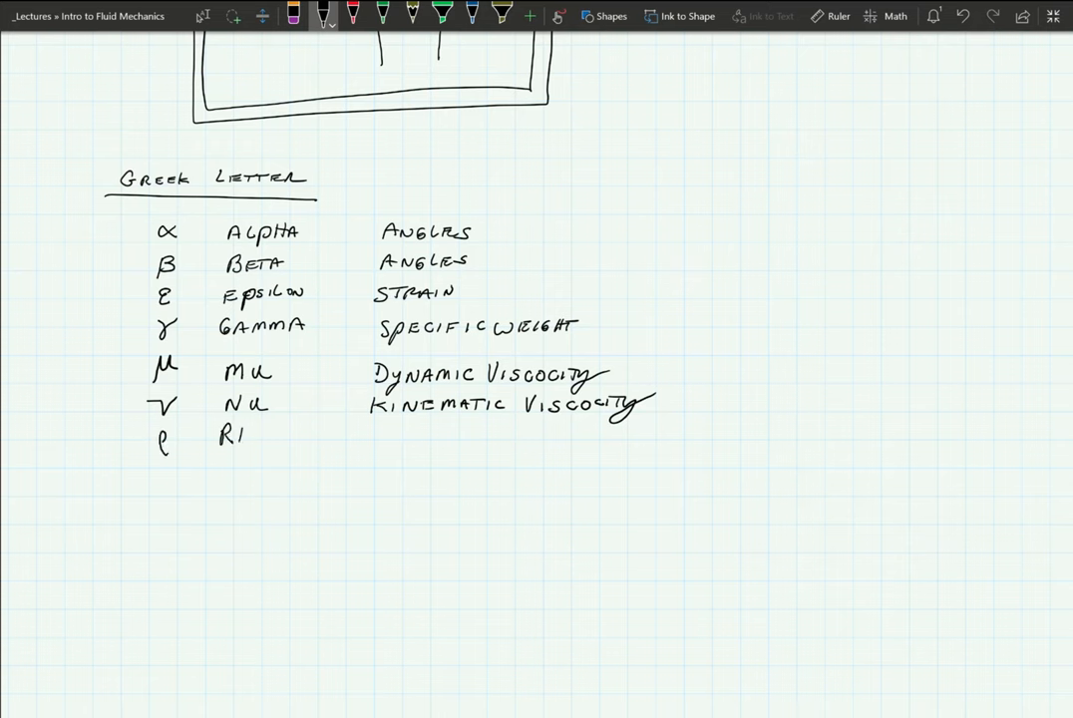
pyautogui.moveTo(231, 436); pyautogui.dragTo(261, 436)
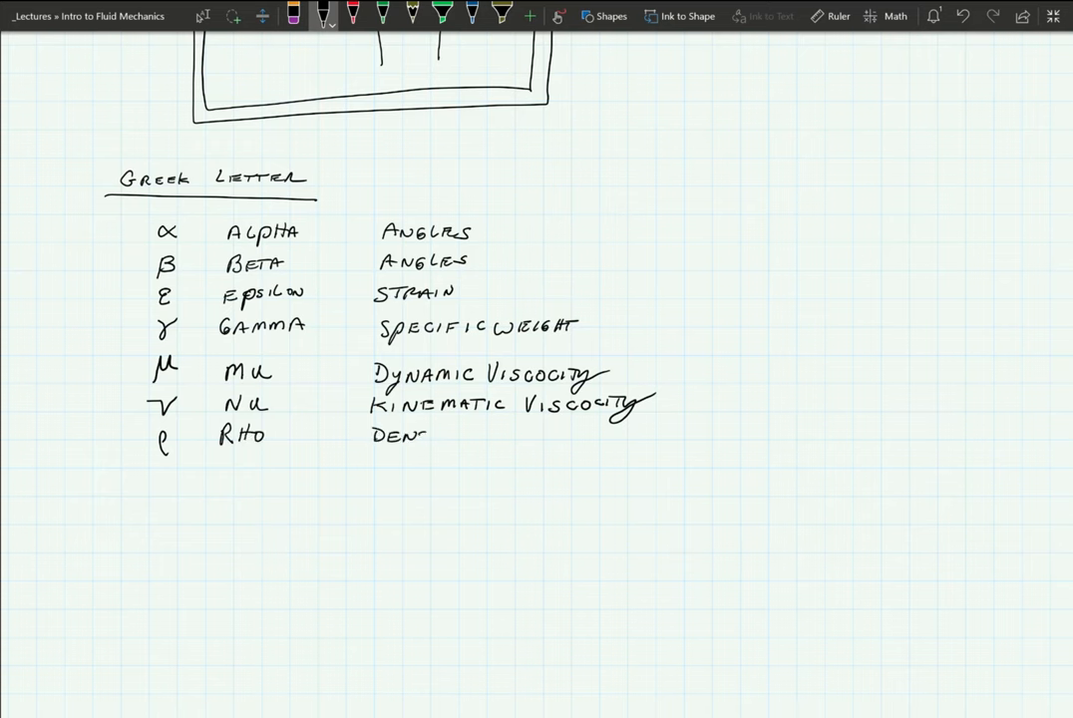
pyautogui.moveTo(428, 435); pyautogui.dragTo(476, 436)
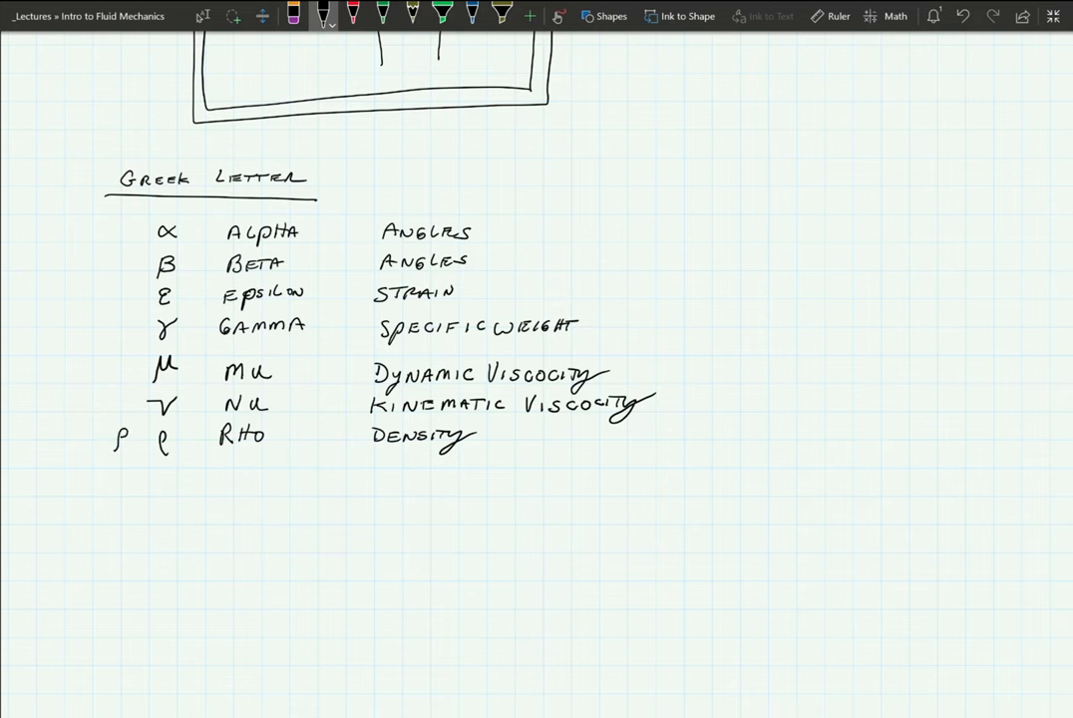
pyautogui.moveTo(151, 478); pyautogui.dragTo(168, 490)
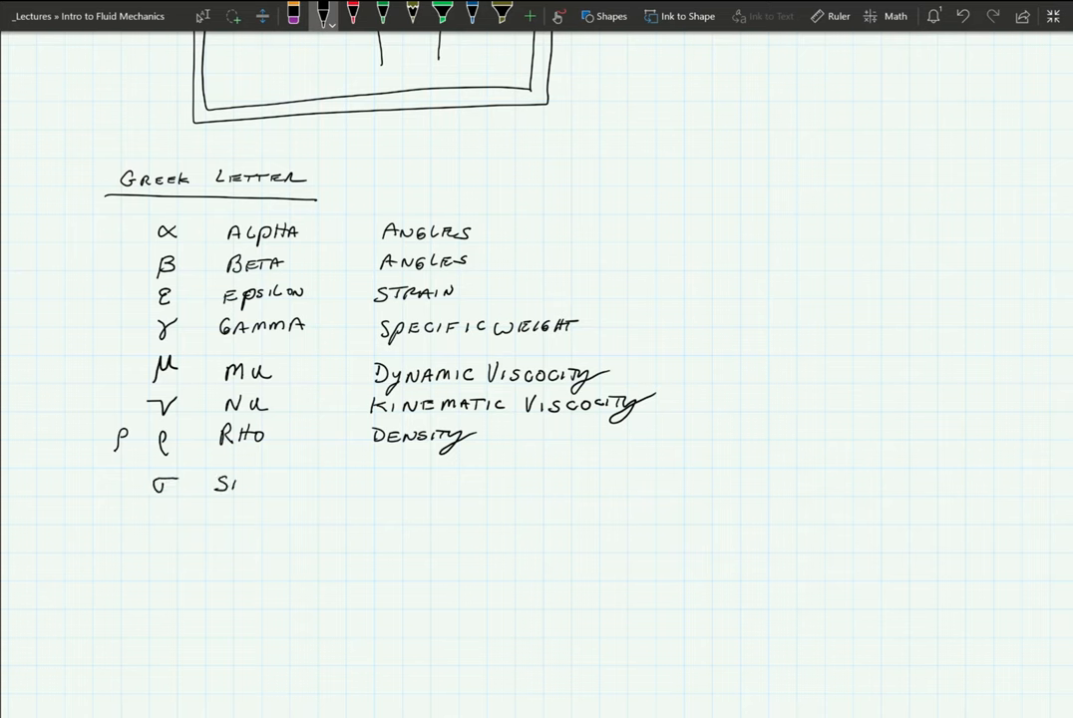
# Finish SIGMA NORMAL STRESS and write the τ TAU SHEAR STRESS row
pyautogui.write('gma')
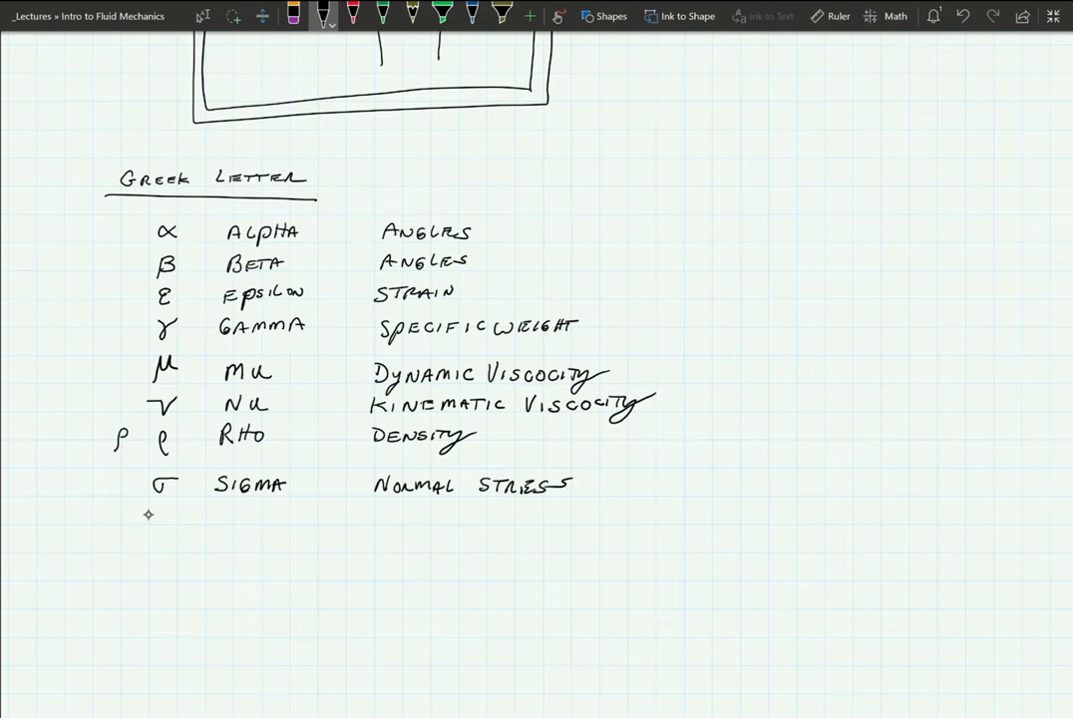
pyautogui.moveTo(149, 518); pyautogui.dragTo(164, 524)
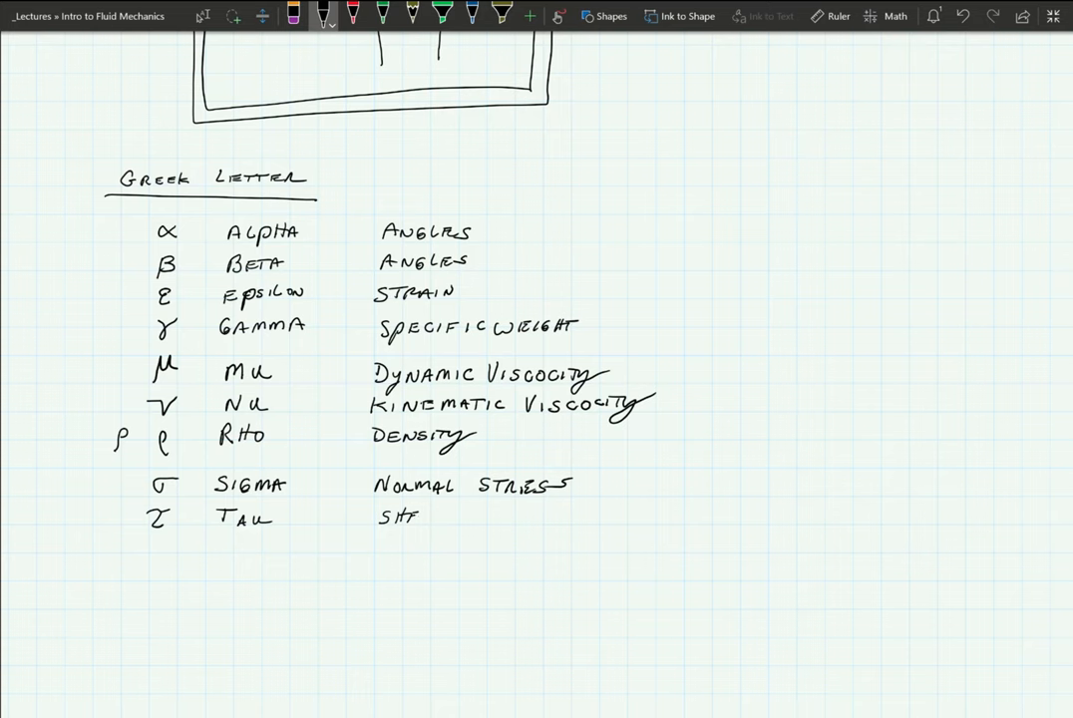
pyautogui.write('EAR STRESS')
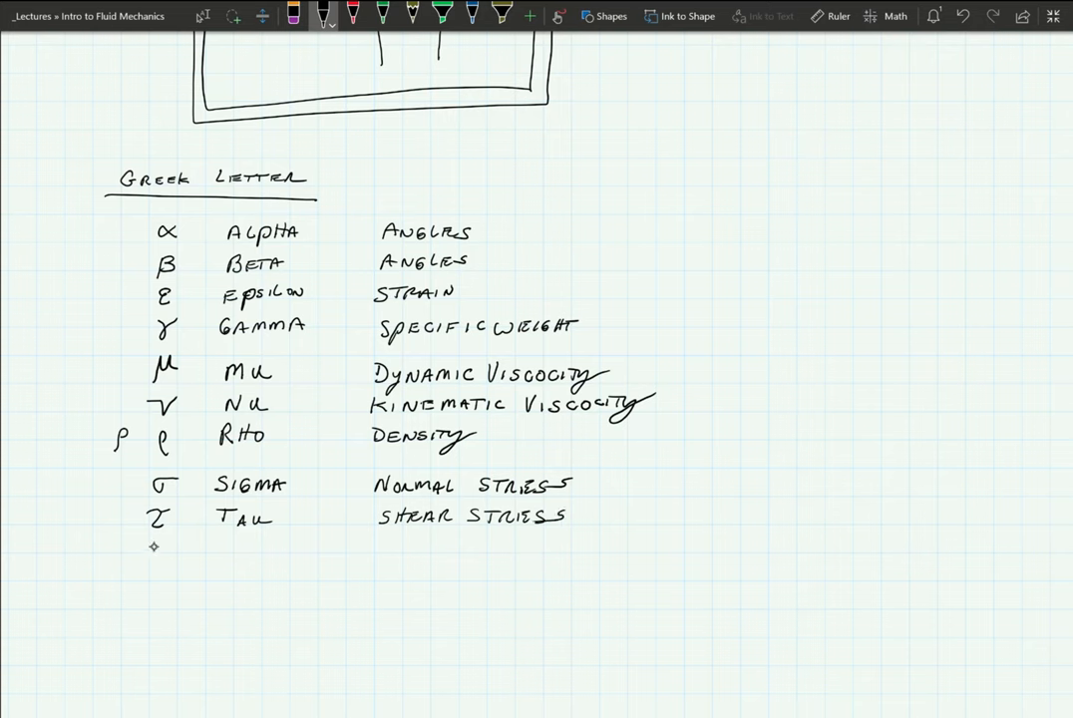
# Draw Δ on a new row and write DELTA and DIFFERENCE beside it
pyautogui.moveTo(150, 558); pyautogui.dragTo(171, 543)
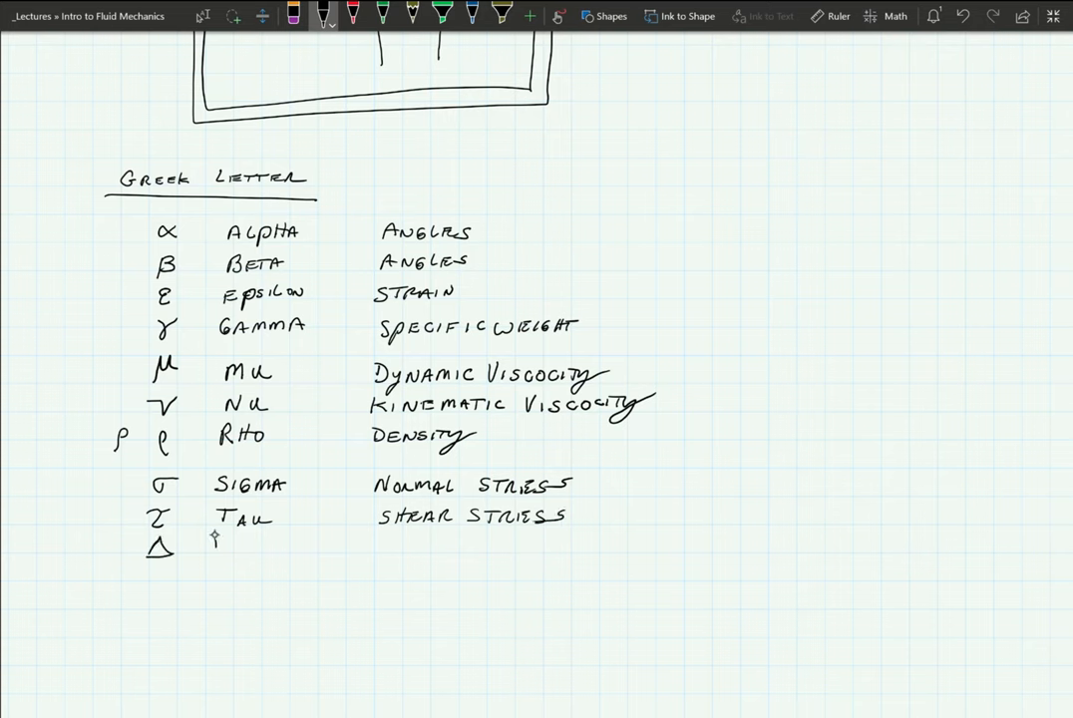
pyautogui.write('DELTA')
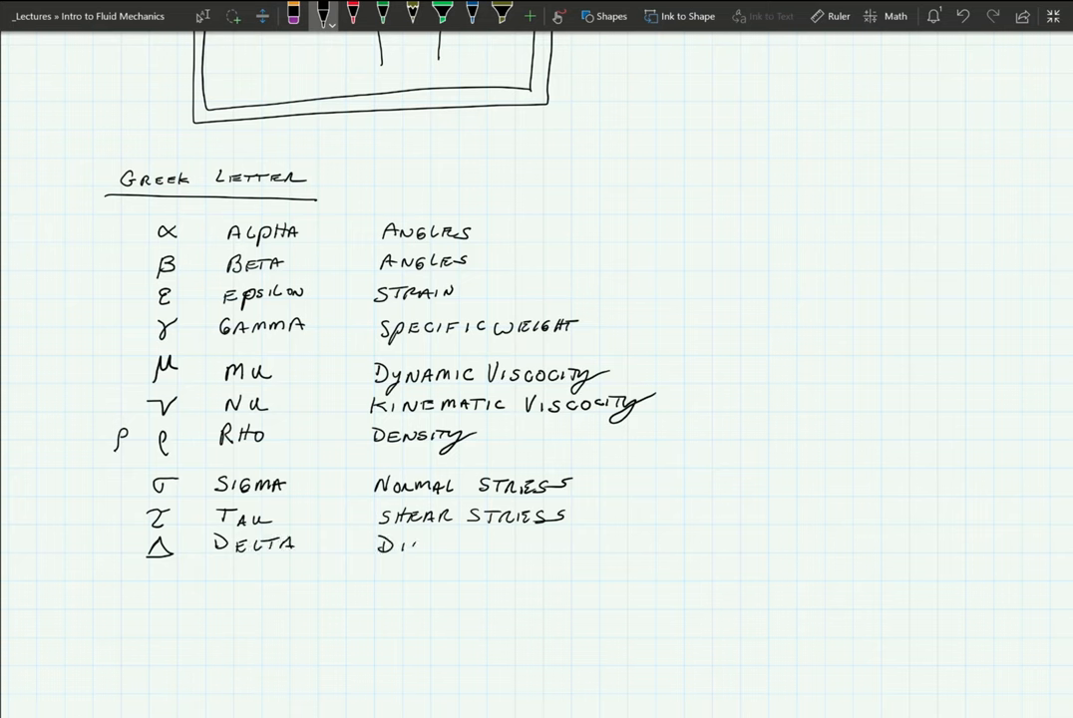
pyautogui.write('FFI')
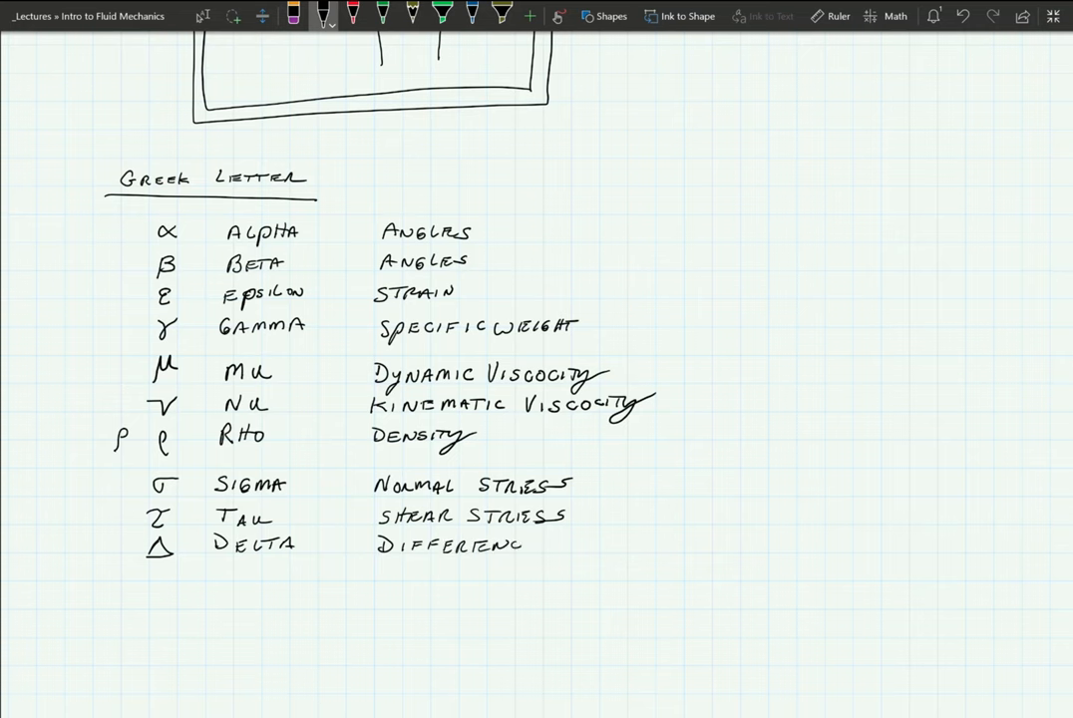
# Finish Δ DELTA as DIFFERENCE and add a Σ SIGMA row meaning SUMMATION
pyautogui.scroll(3)
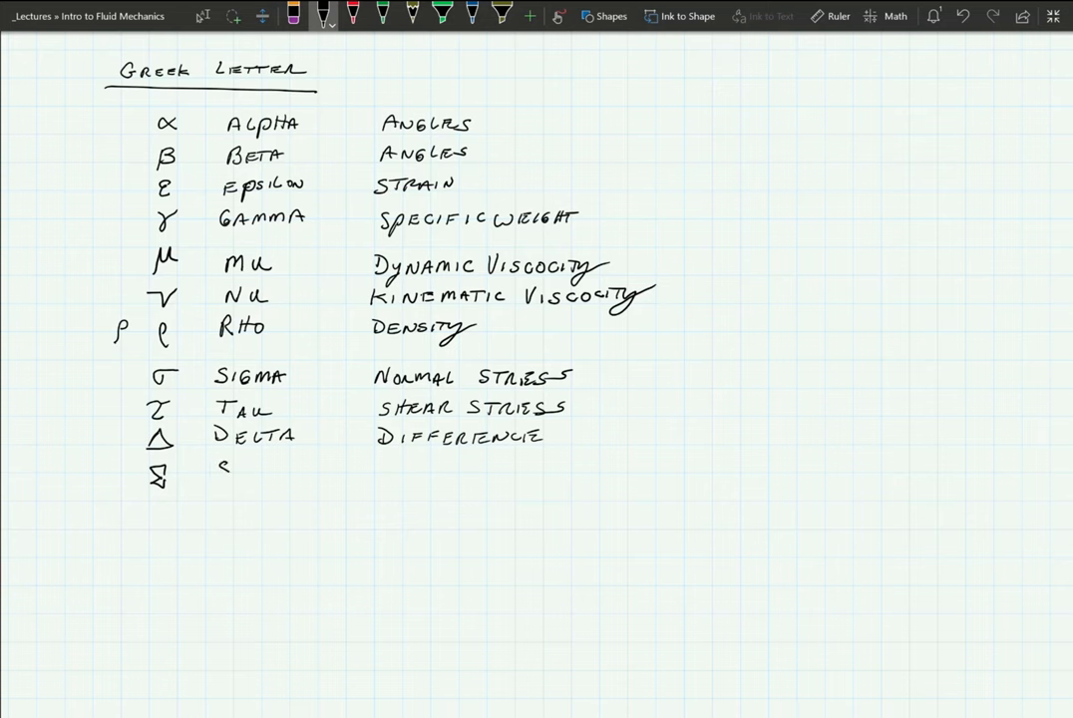
pyautogui.write('Sigi')
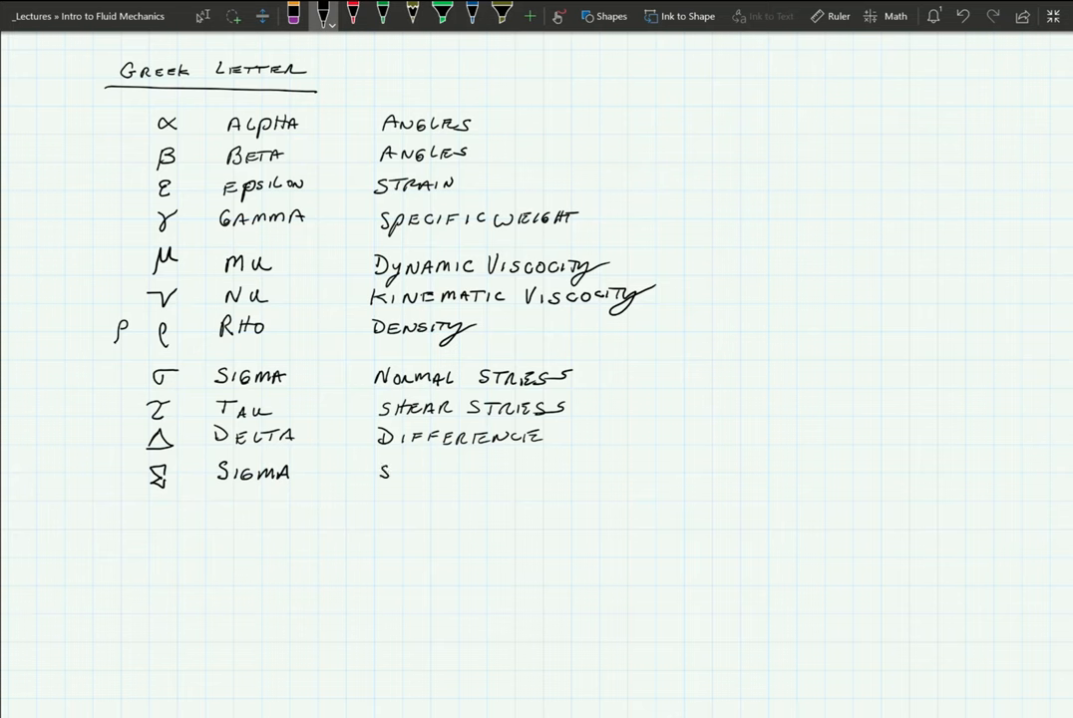
pyautogui.write('umn')
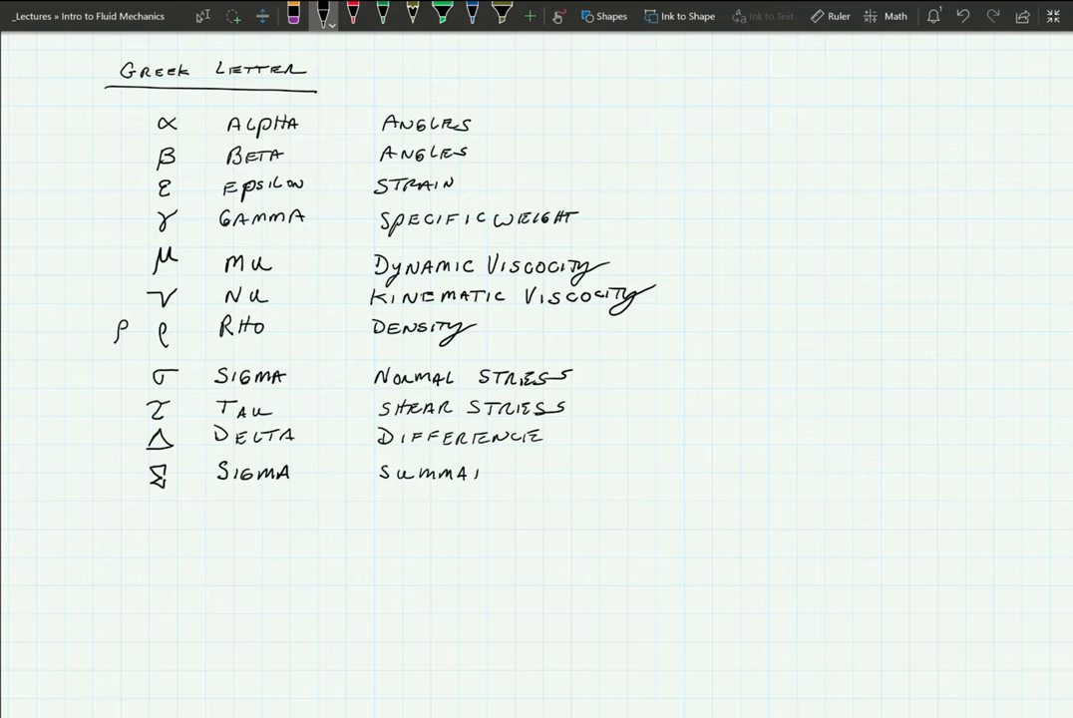
pyautogui.write('TION')
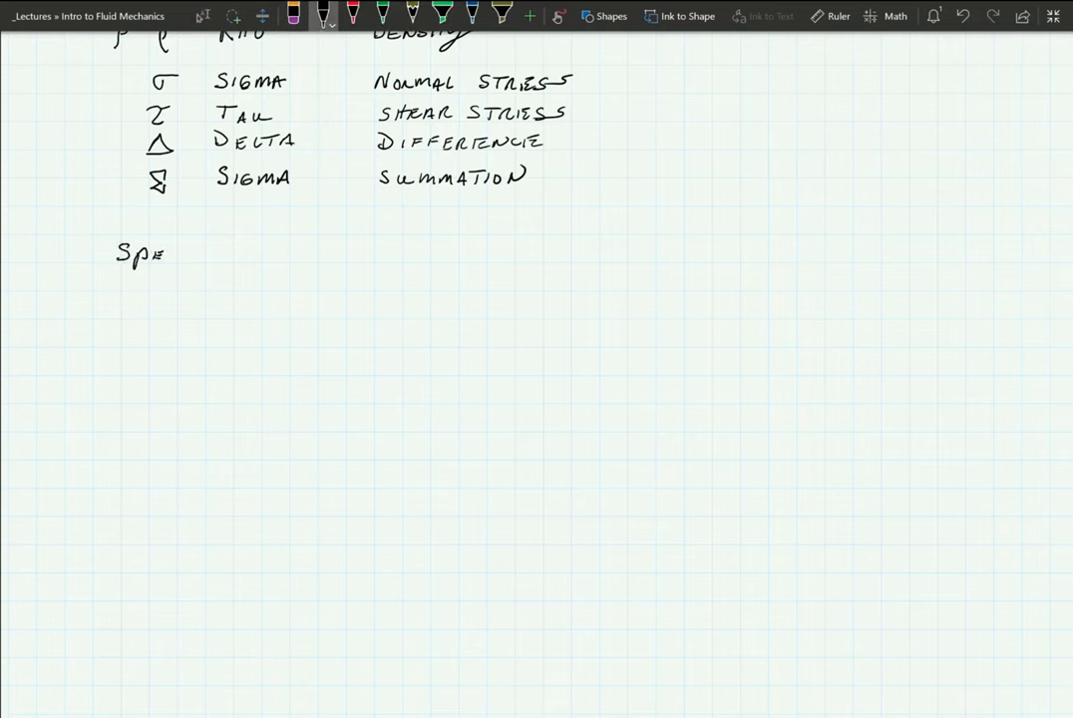
# Write the underlined SPECIFIC WEIGHT γ heading, then γ = W/V = WEIGHT/VOLUME with units [lb, N]
pyautogui.write('ecific Weight')
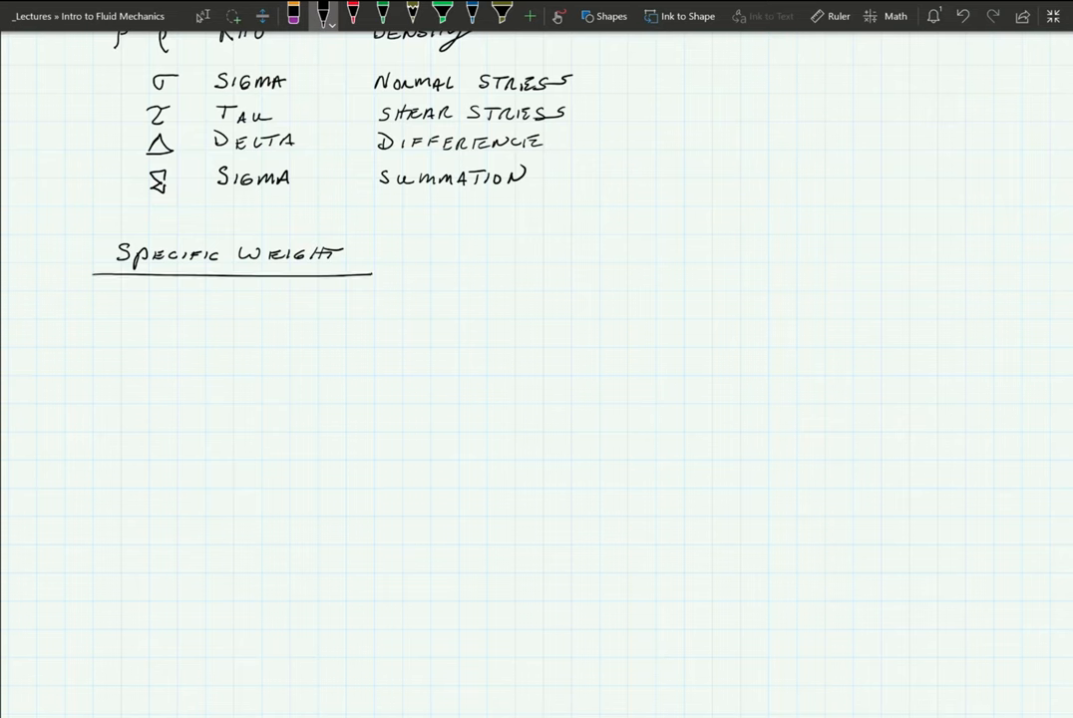
pyautogui.moveTo(414, 244); pyautogui.dragTo(424, 261)
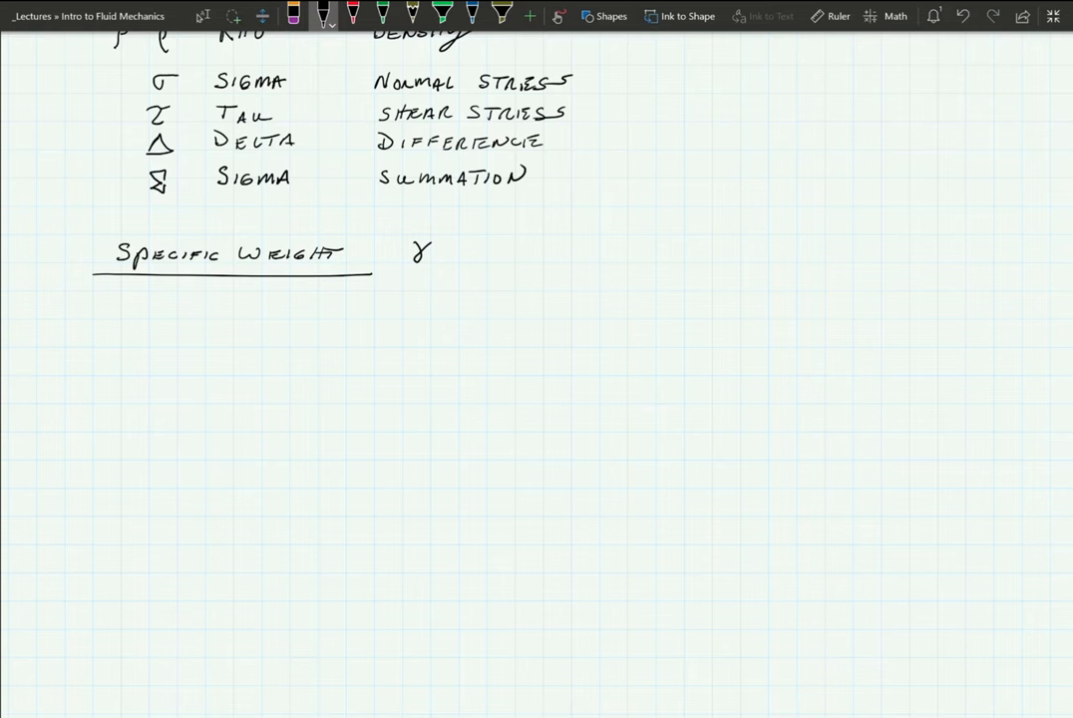
pyautogui.moveTo(234, 299); pyautogui.dragTo(232, 321)
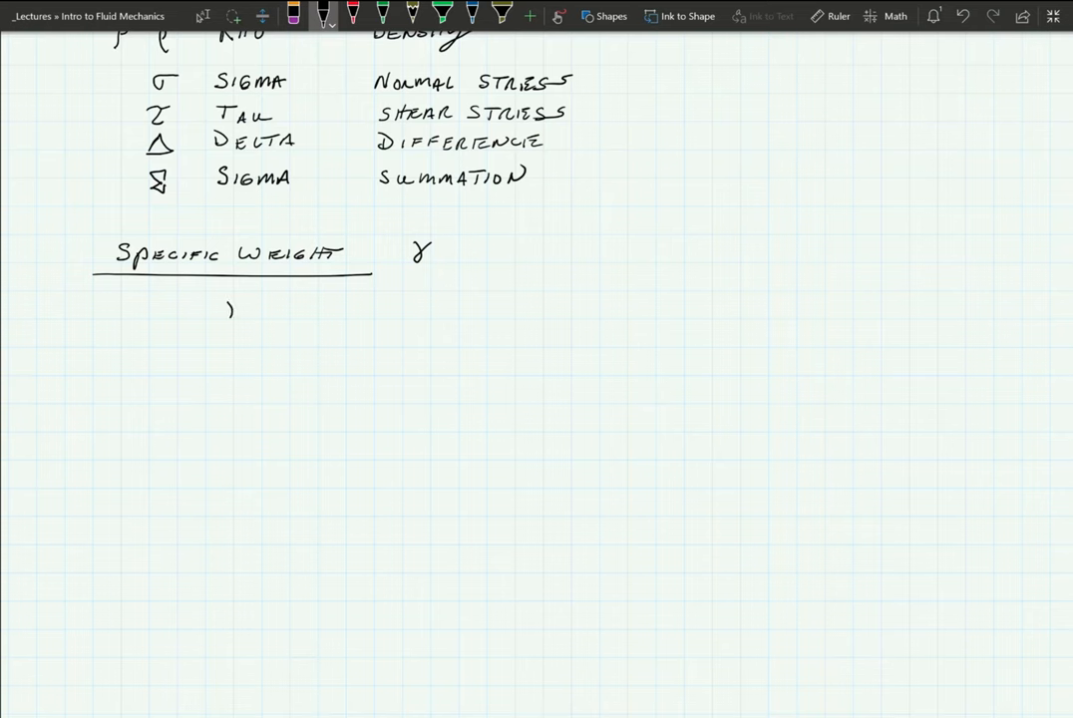
pyautogui.moveTo(224, 319); pyautogui.dragTo(289, 299)
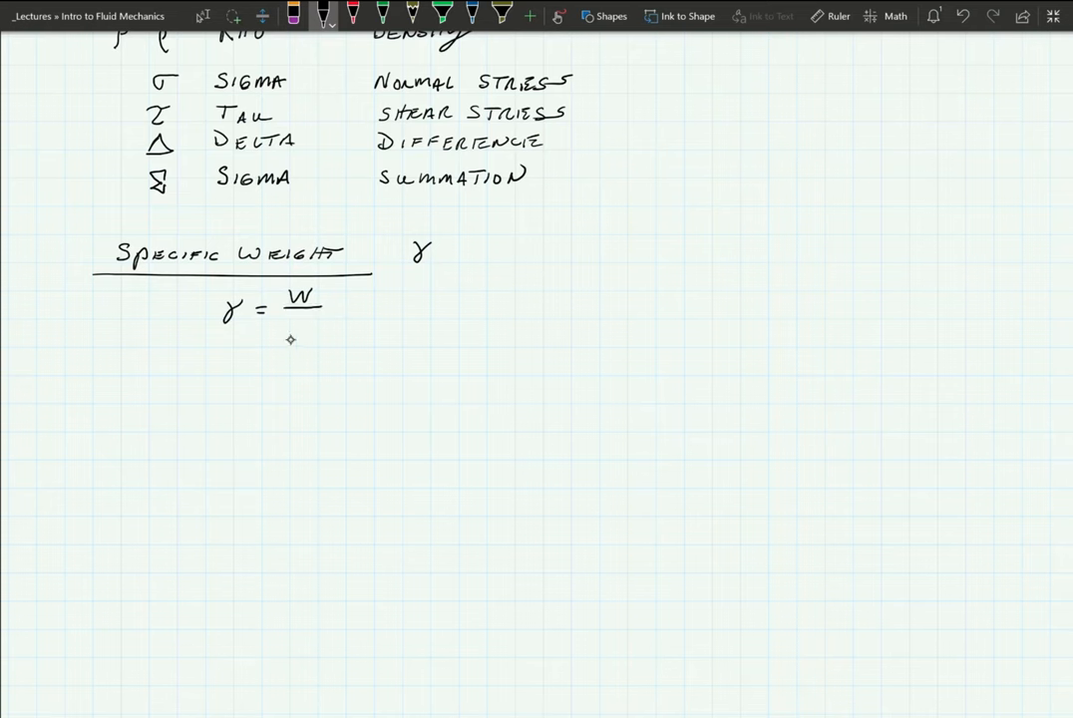
pyautogui.moveTo(292, 319); pyautogui.dragTo(304, 334)
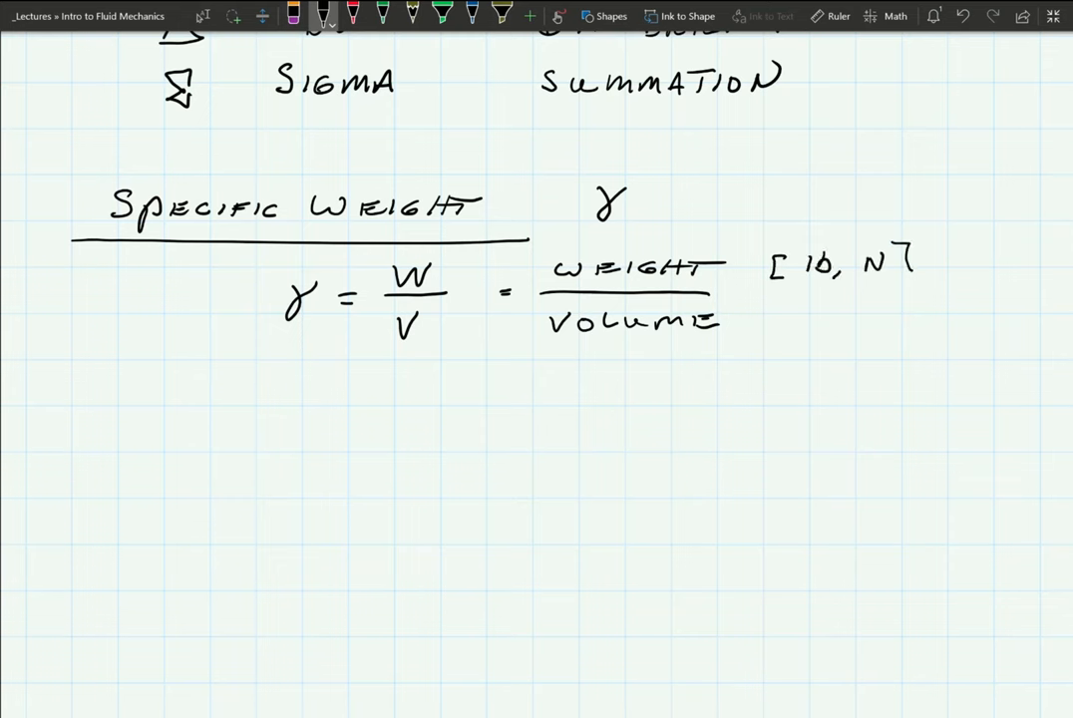
pyautogui.moveTo(762, 295); pyautogui.dragTo(930, 295)
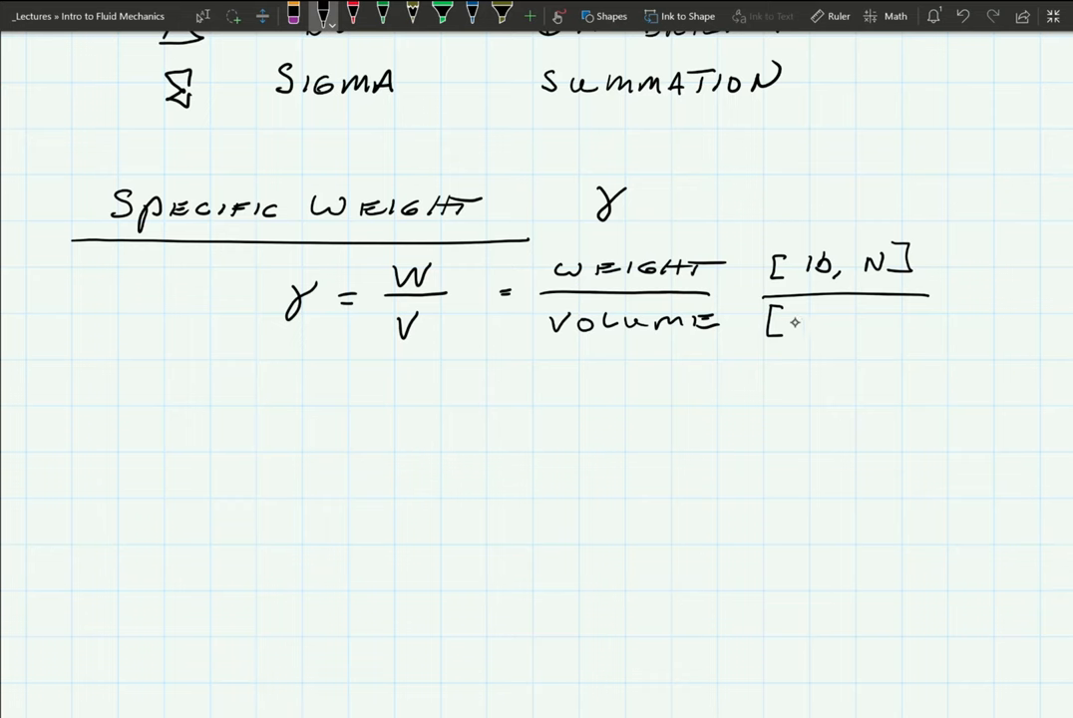
# Write [ft³, m³] under a fraction bar beneath [lb, N], then start writing CIVIL
pyautogui.moveTo(788, 324); pyautogui.dragTo(832, 317)
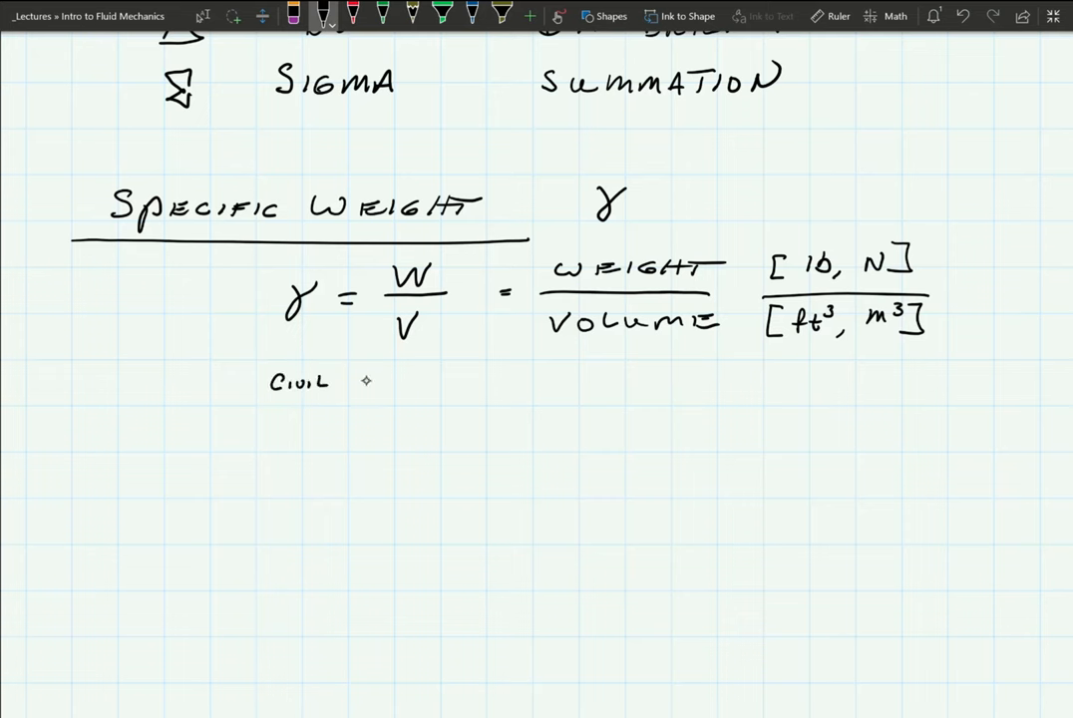
# Handwrite the note 'CIVIL γ ⇒ UNIT WEIGHT' below the specific weight formula
pyautogui.moveTo(354, 399); pyautogui.dragTo(374, 369)
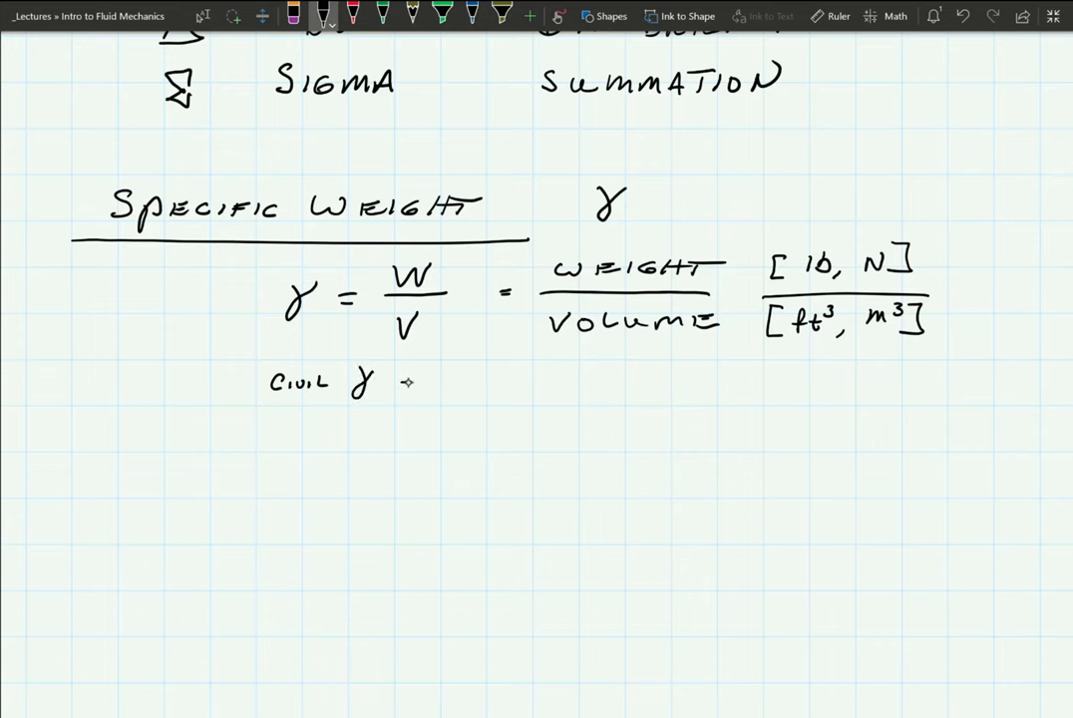
pyautogui.moveTo(398, 383); pyautogui.dragTo(458, 384)
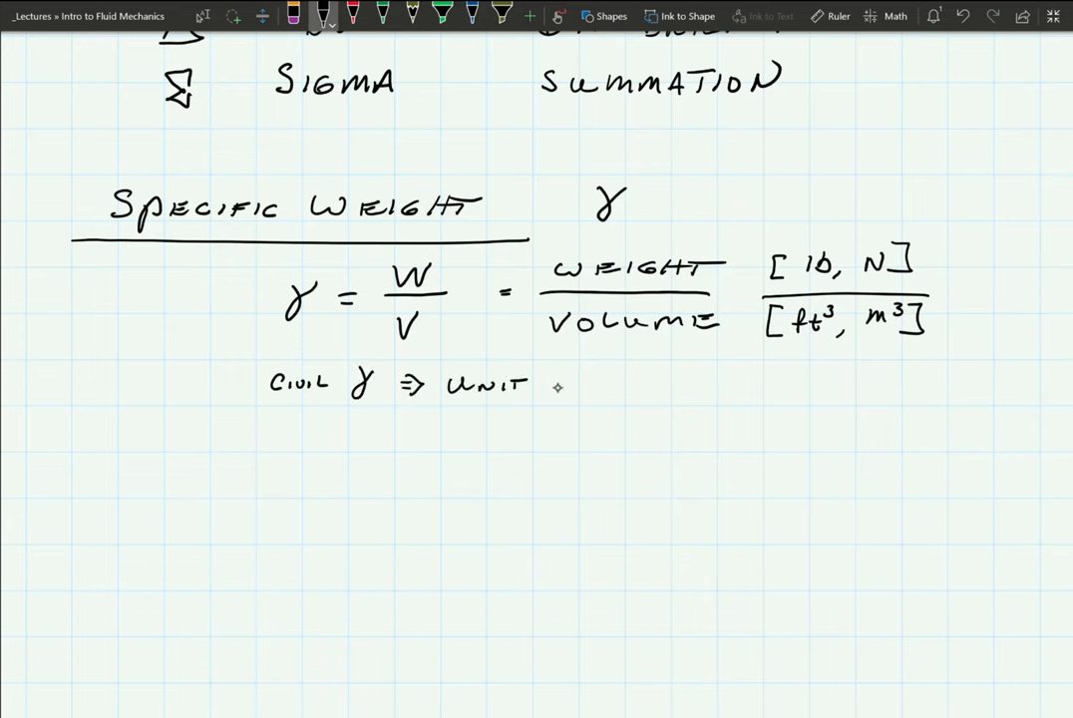
pyautogui.moveTo(543, 384); pyautogui.dragTo(608, 389)
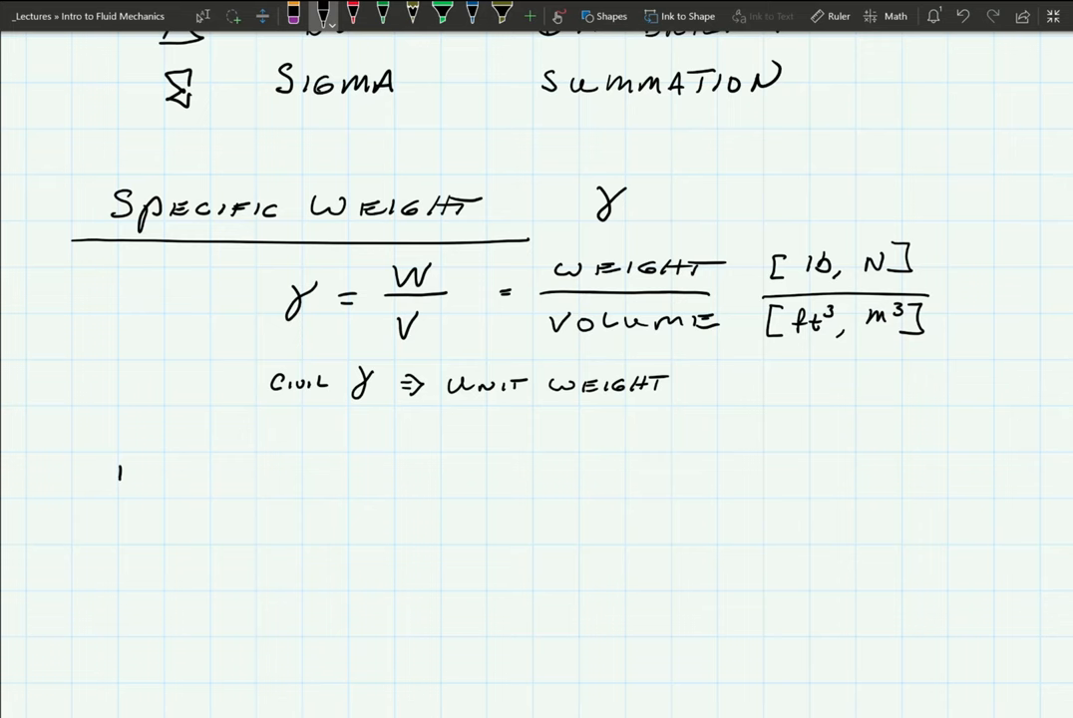
# Write and underline the DENSITY ρ heading, then begin ρ on the line below
pyautogui.write('DEI')
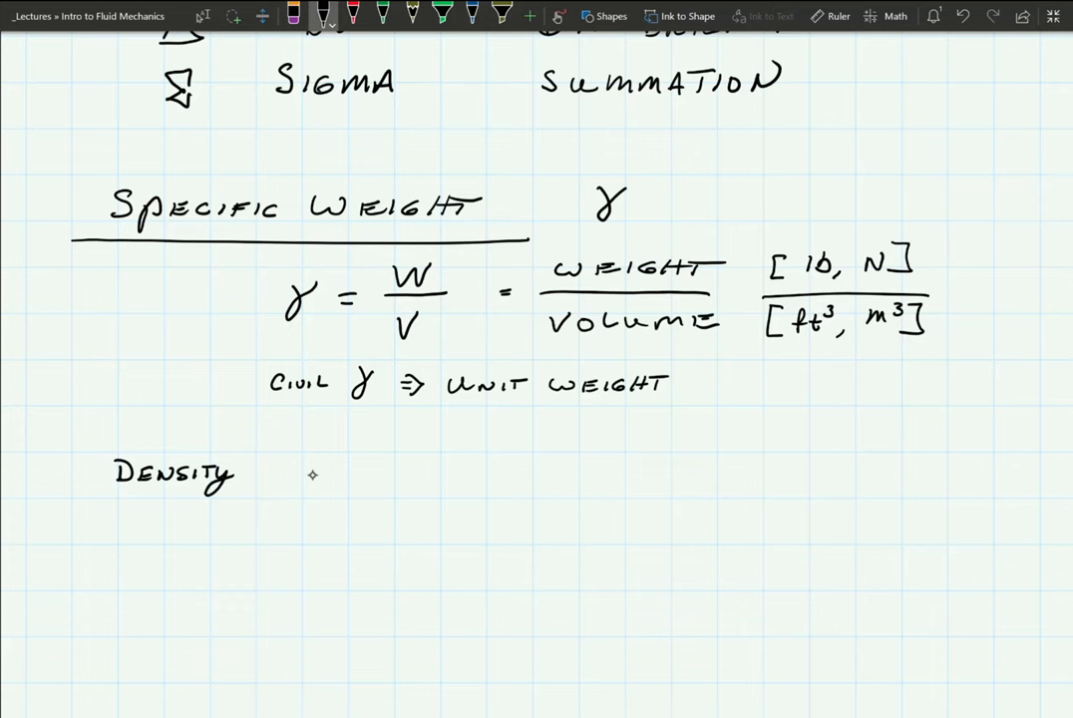
pyautogui.moveTo(329, 464); pyautogui.dragTo(319, 478)
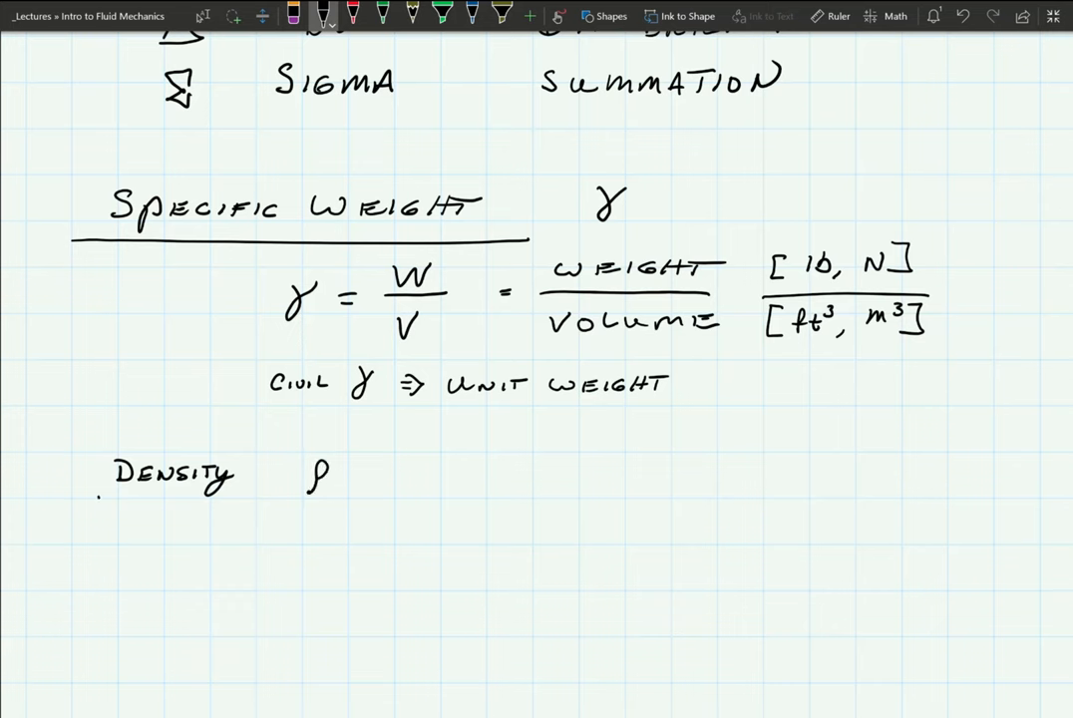
pyautogui.moveTo(99, 501); pyautogui.dragTo(369, 497)
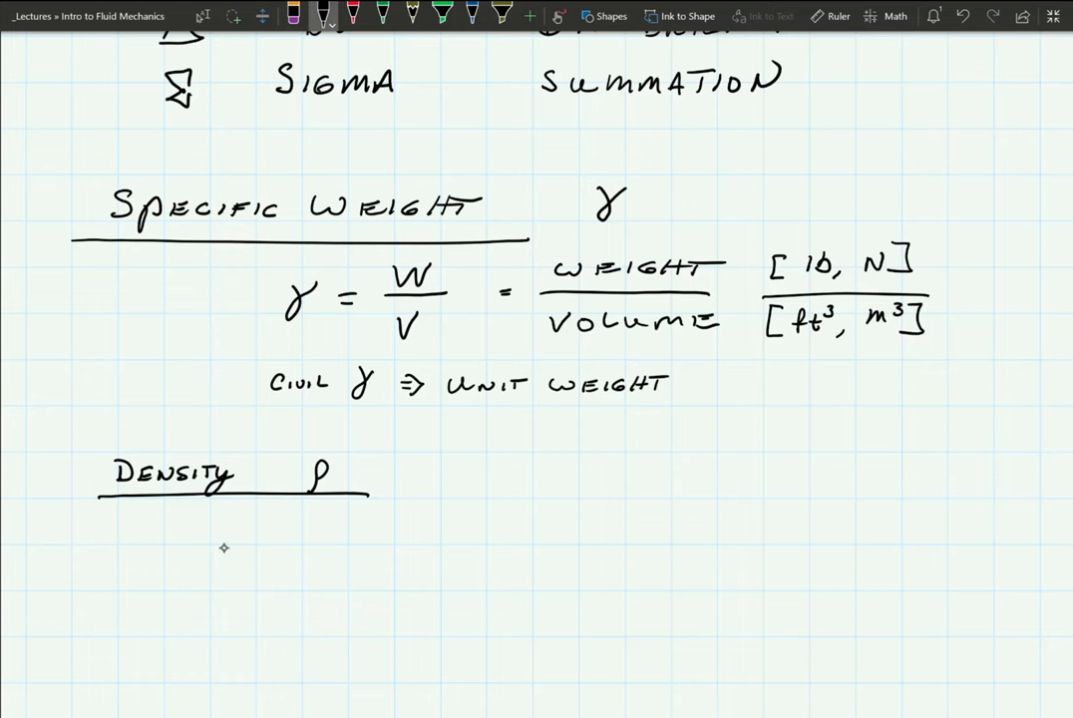
pyautogui.moveTo(214, 528); pyautogui.dragTo(231, 558)
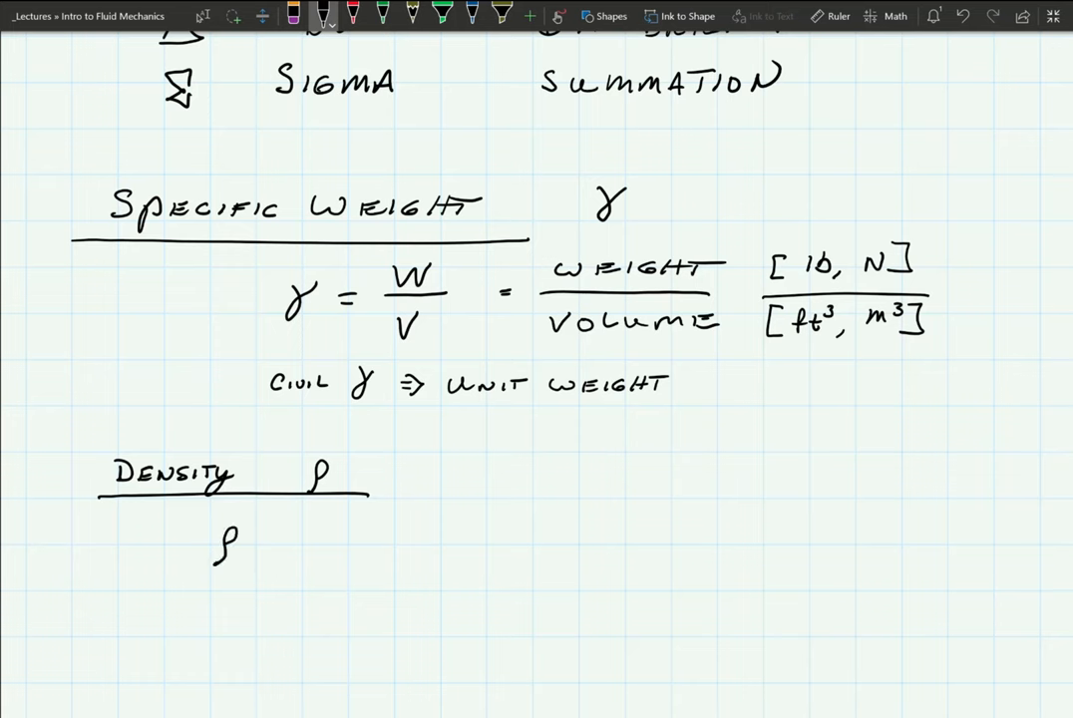
# Complete ρ = m/V = MASS/VOLUME with [slug, kg] units, then stop the Panopto recording
pyautogui.write('= γ')
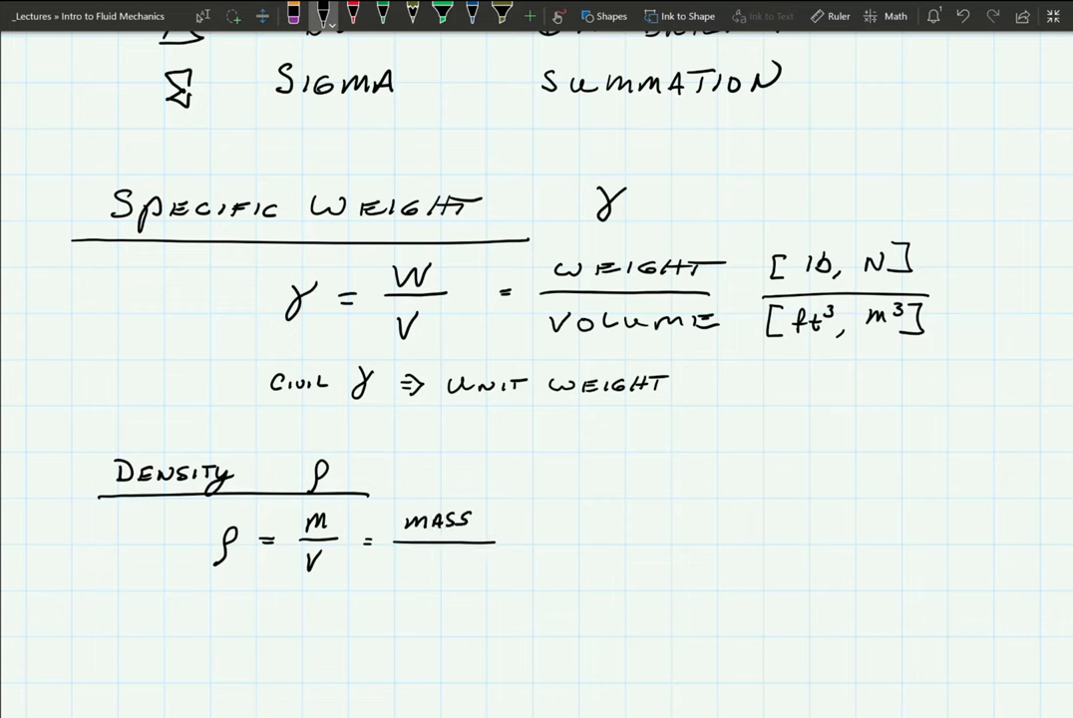
pyautogui.write('VOL')
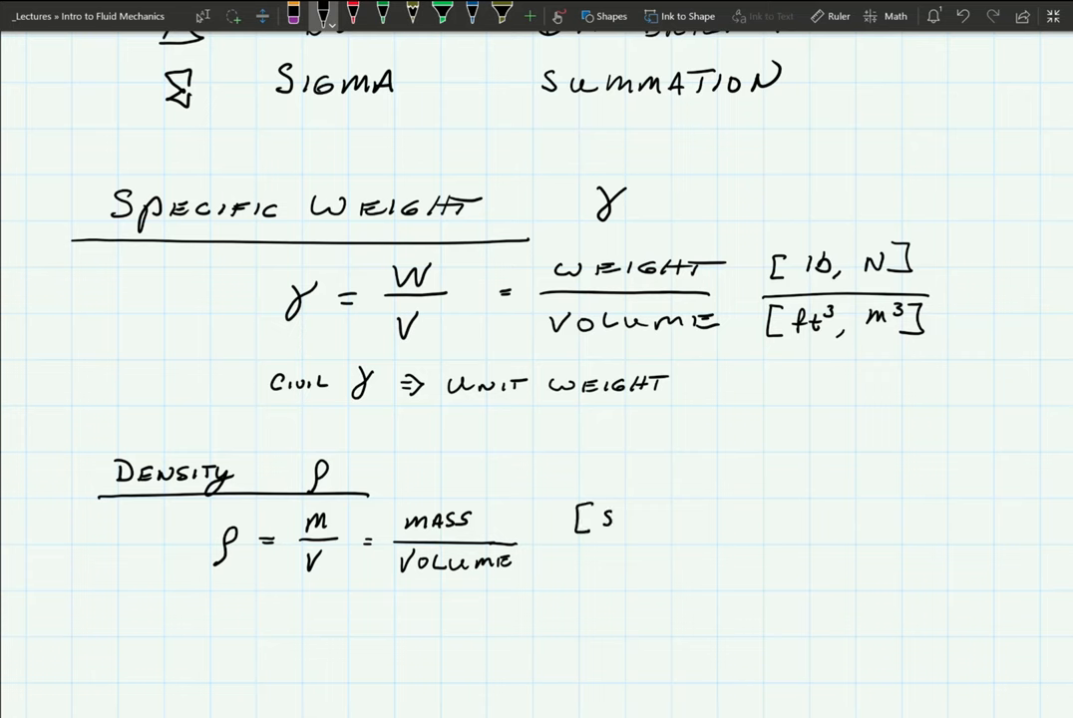
pyautogui.write('lug, kg]/[ft³')
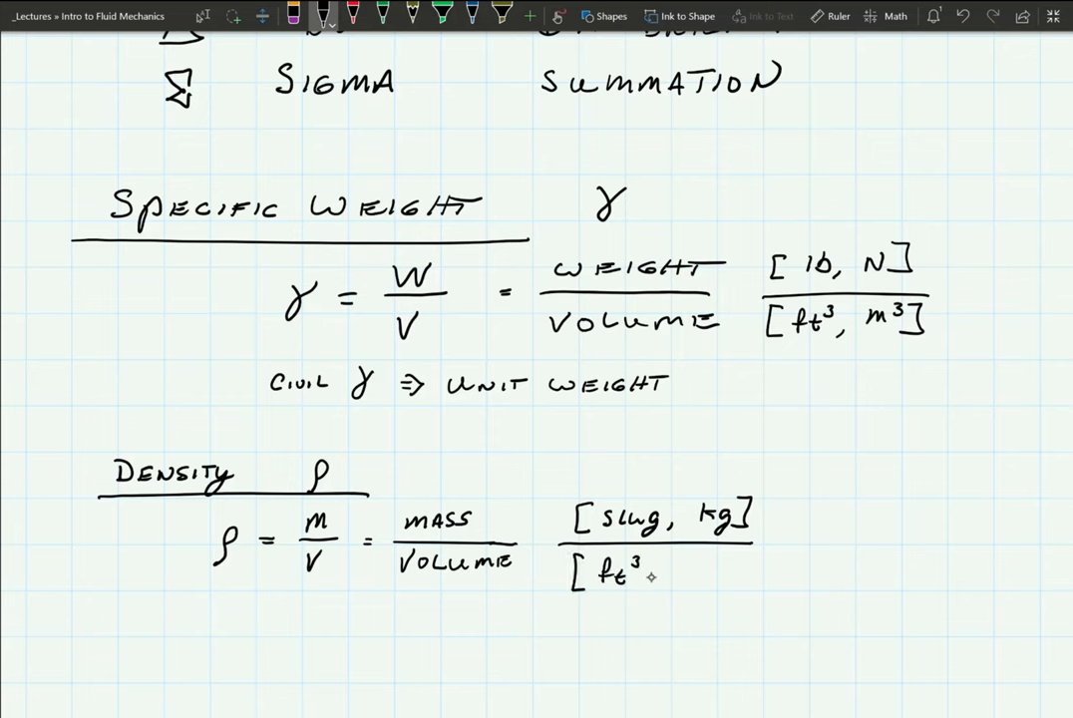
pyautogui.write(', m³]')
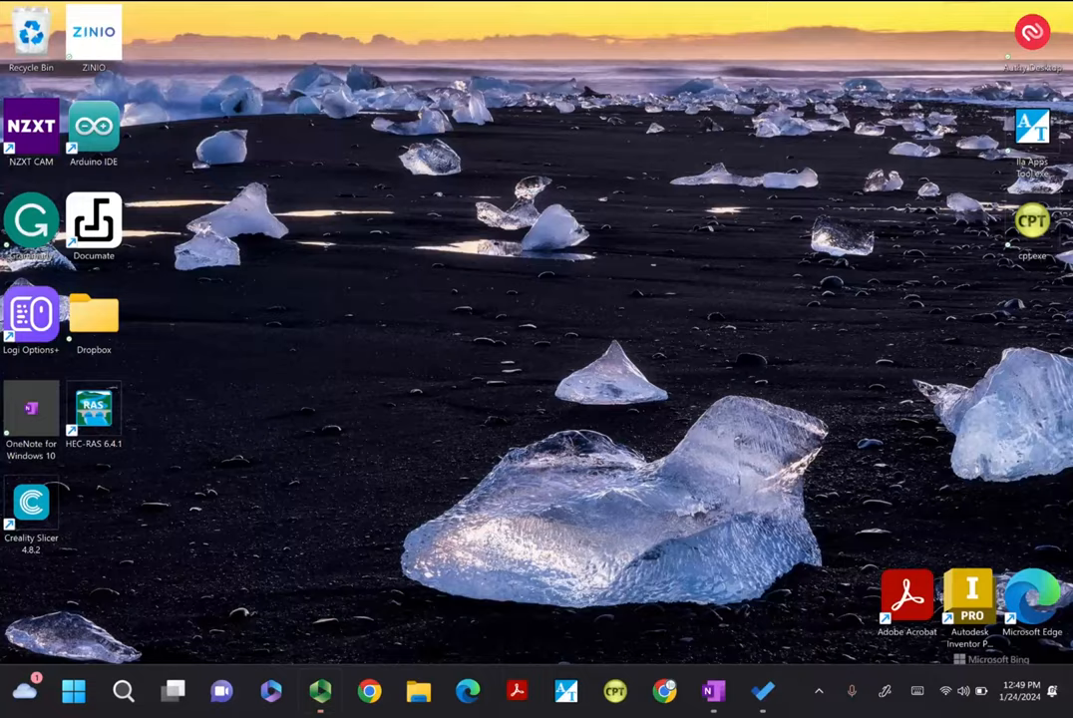
pyautogui.click(219, 690)
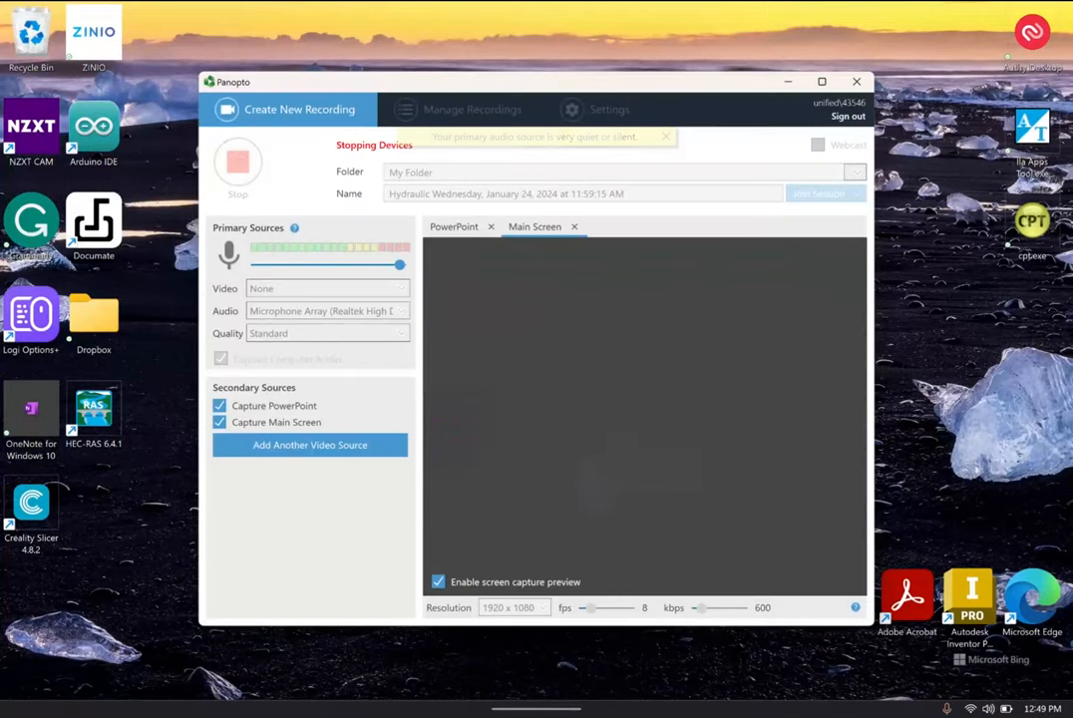